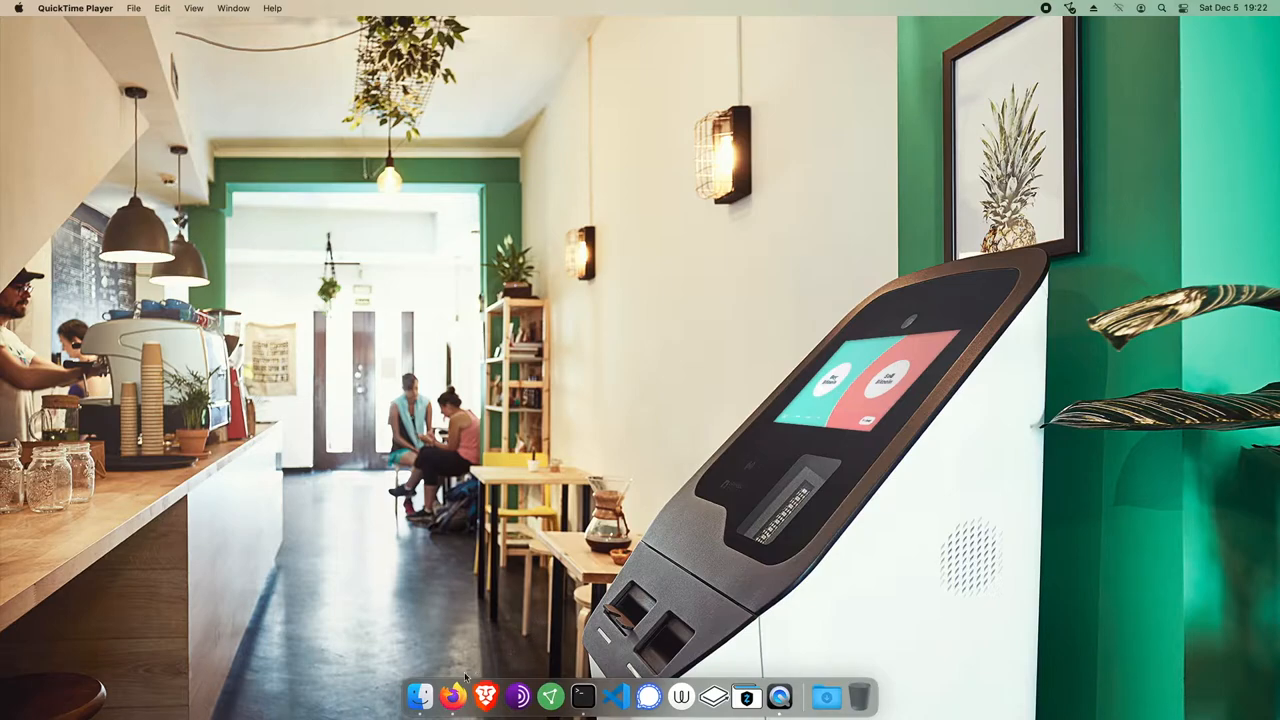
Sign in to the DigitalOcean account and land on the Cryptomat Droplets project dashboard
left_click(452, 696)
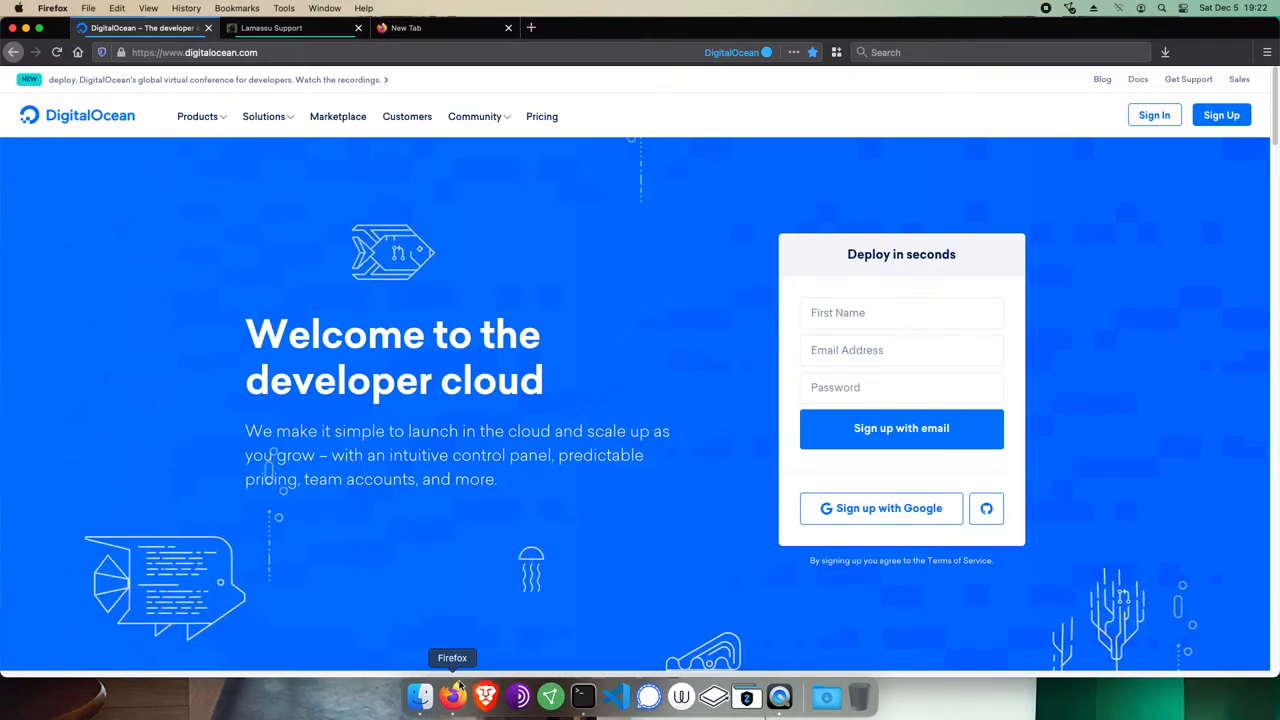
mouse_move(780, 520)
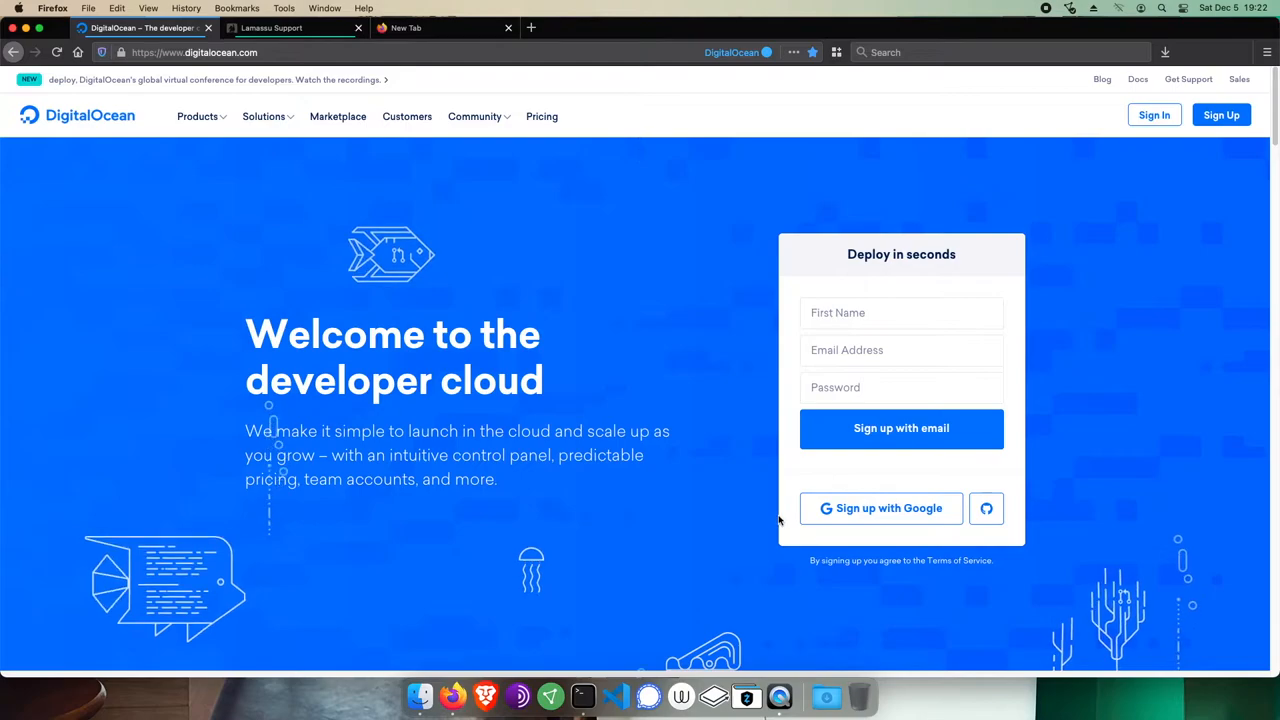
mouse_move(1034, 302)
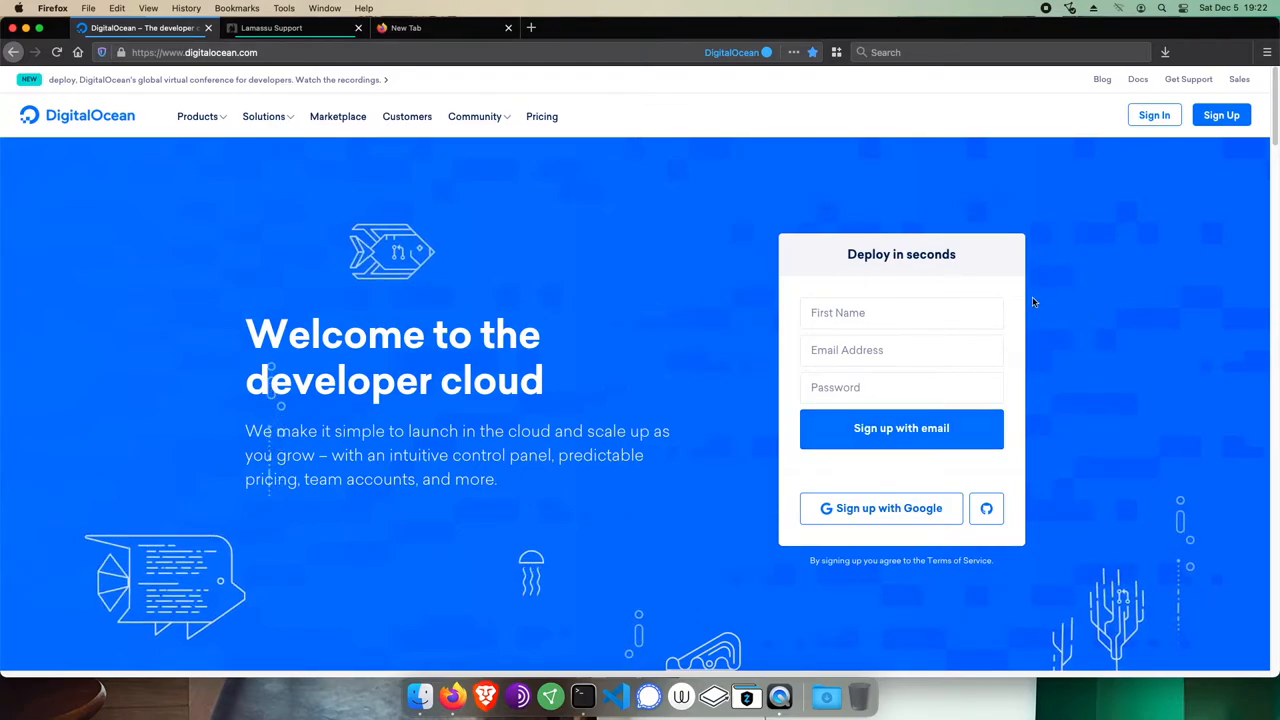
mouse_move(1154, 114)
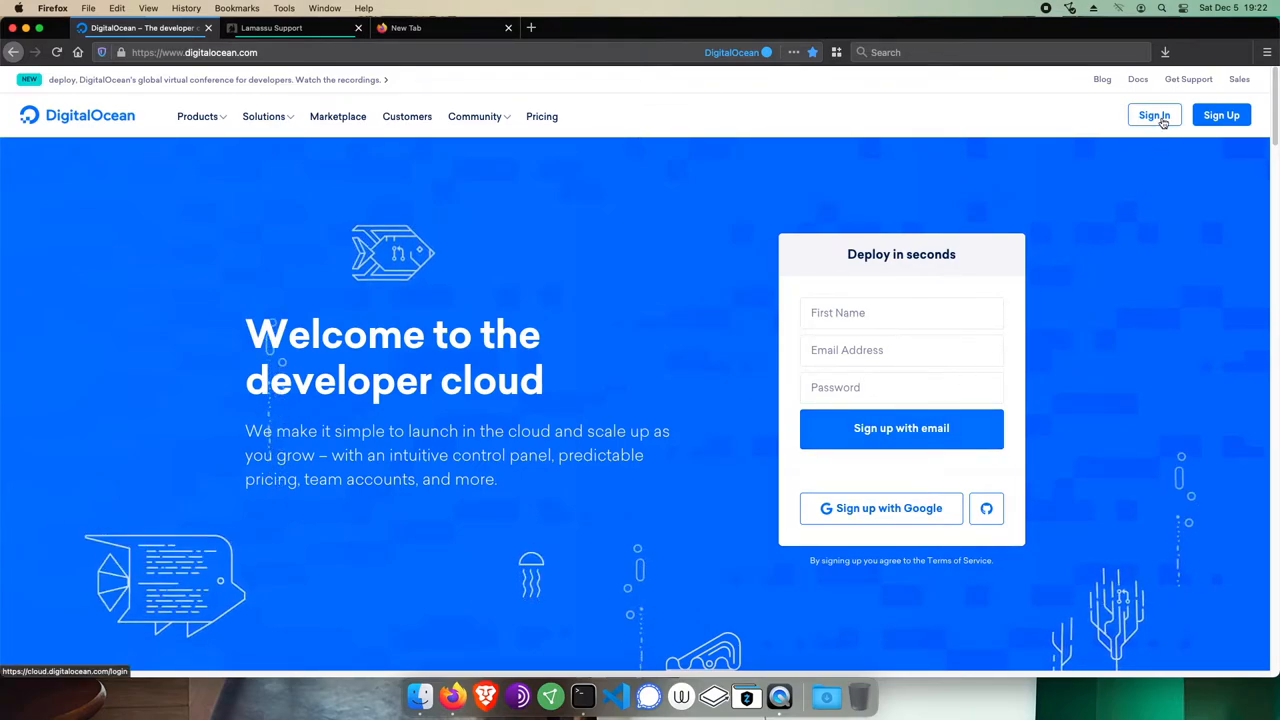
left_click(1154, 114)
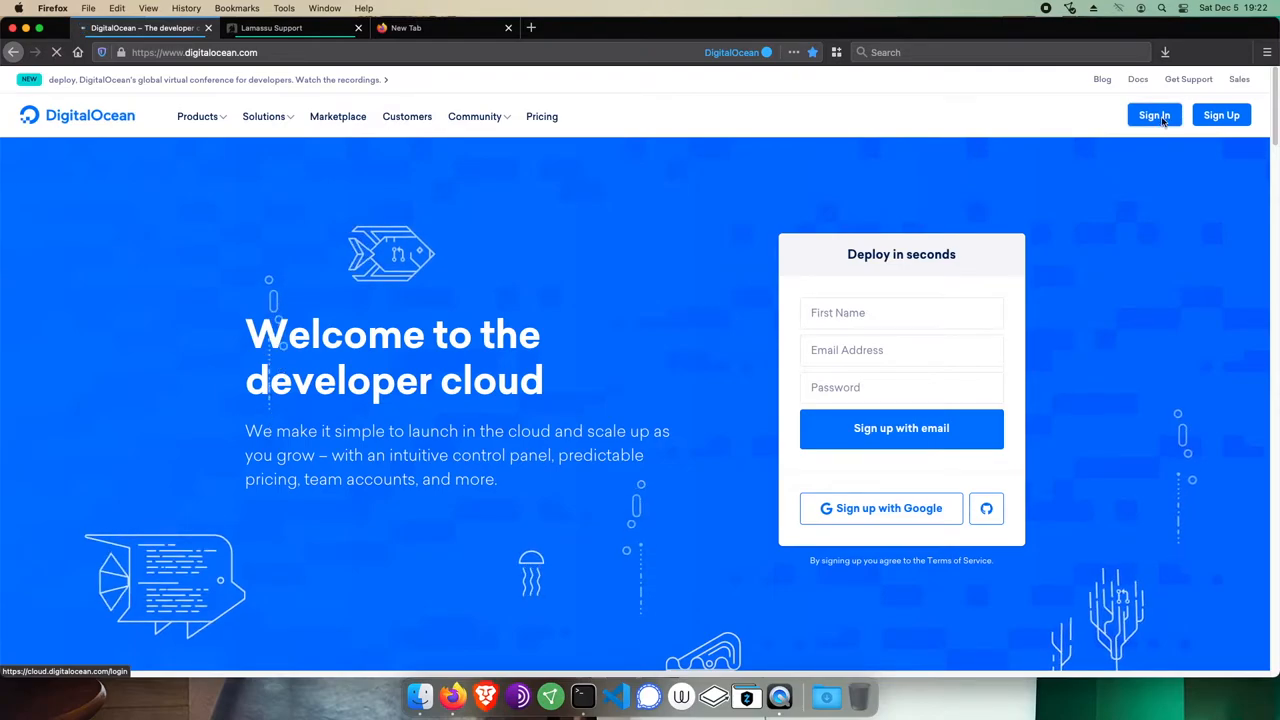
left_click(1154, 114)
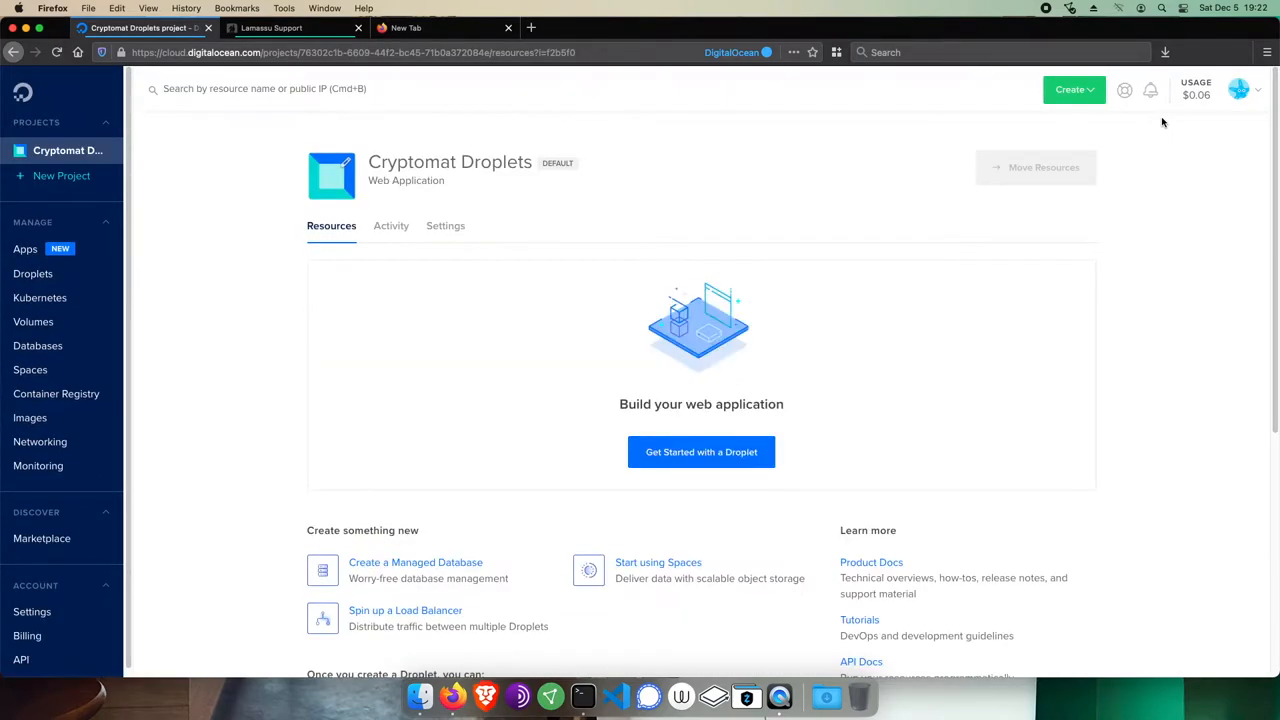
mouse_move(884, 308)
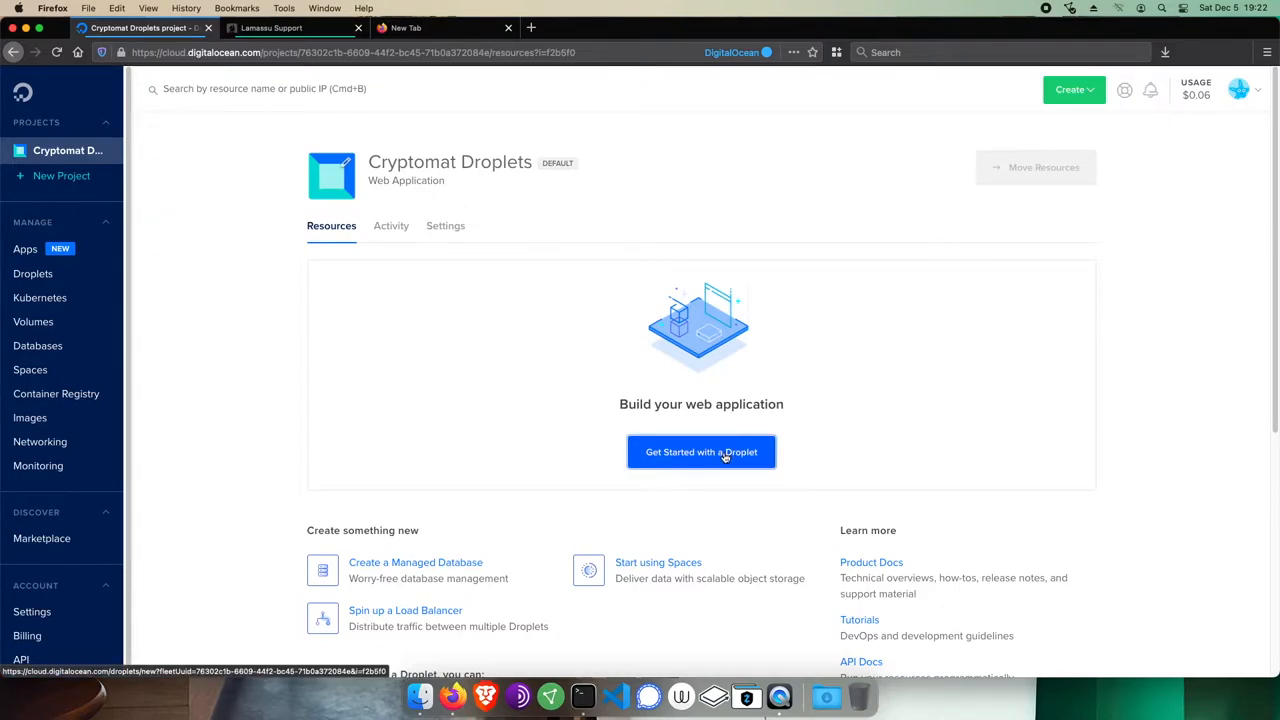
Begin a new droplet with Ubuntu, the $40 Basic plan, Toronto region and monitoring enabled
left_click(700, 452)
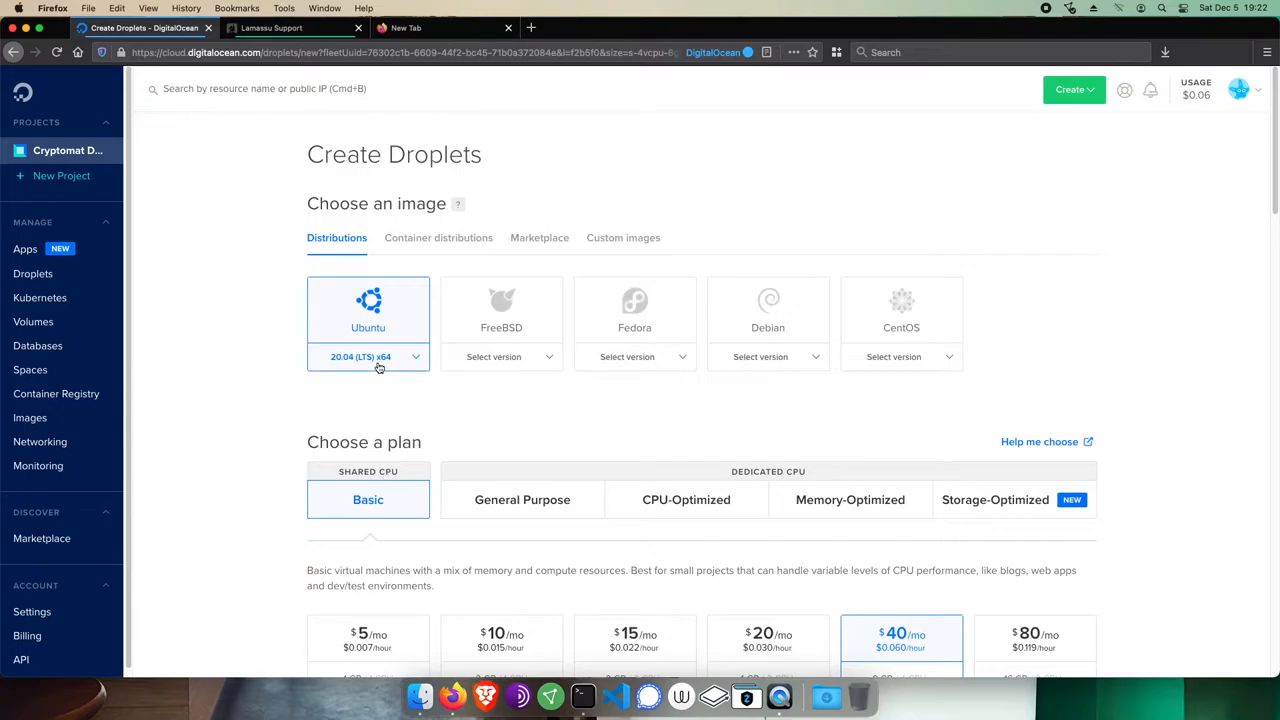
scroll("down", 3)
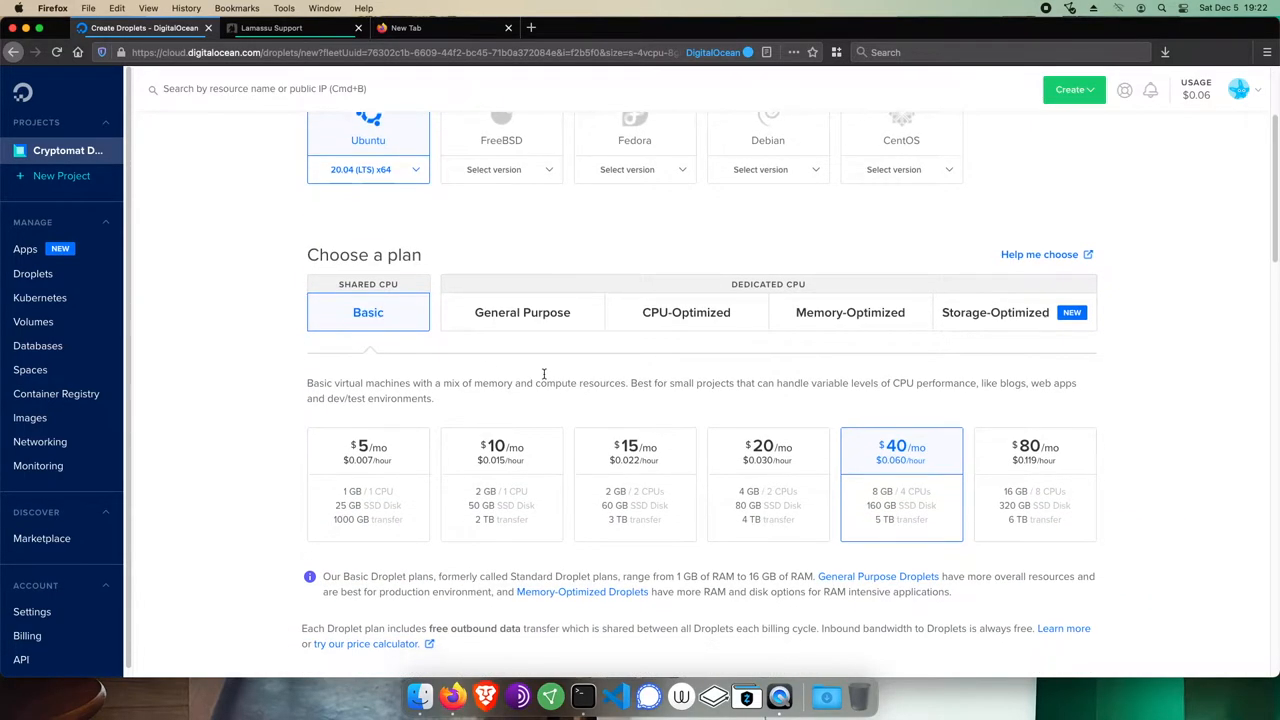
scroll("down", 3)
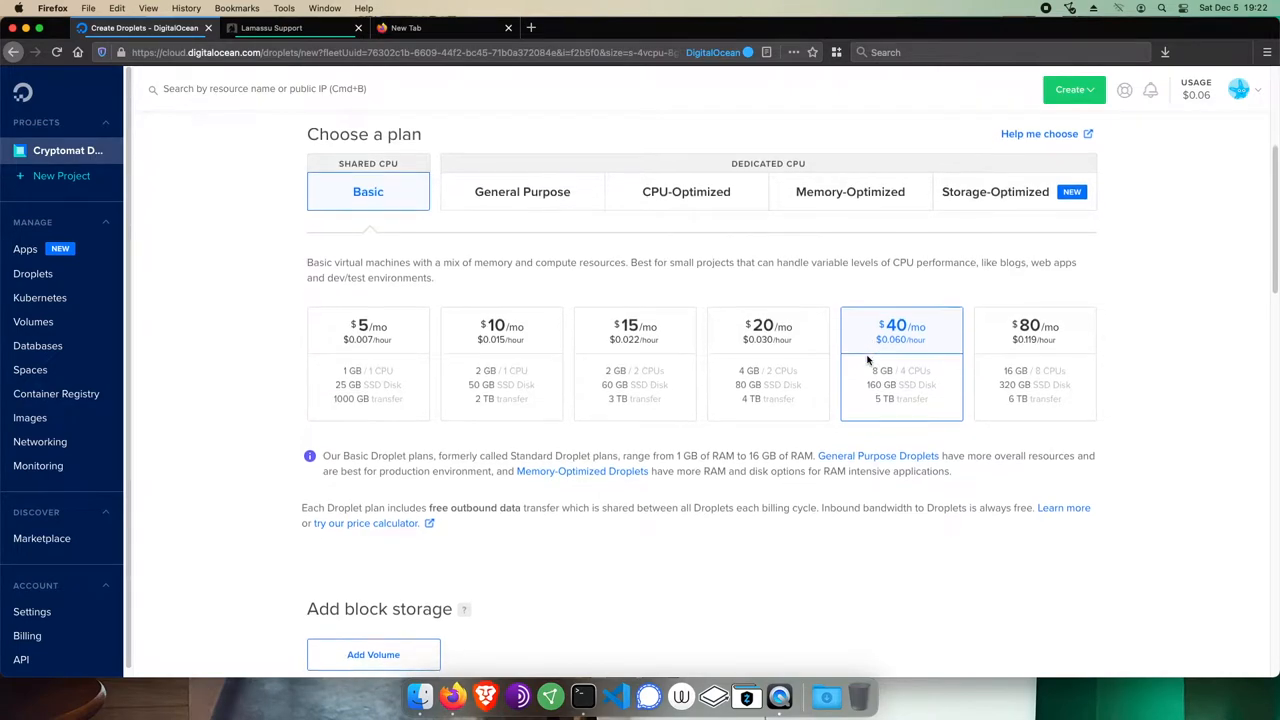
scroll("down", 3)
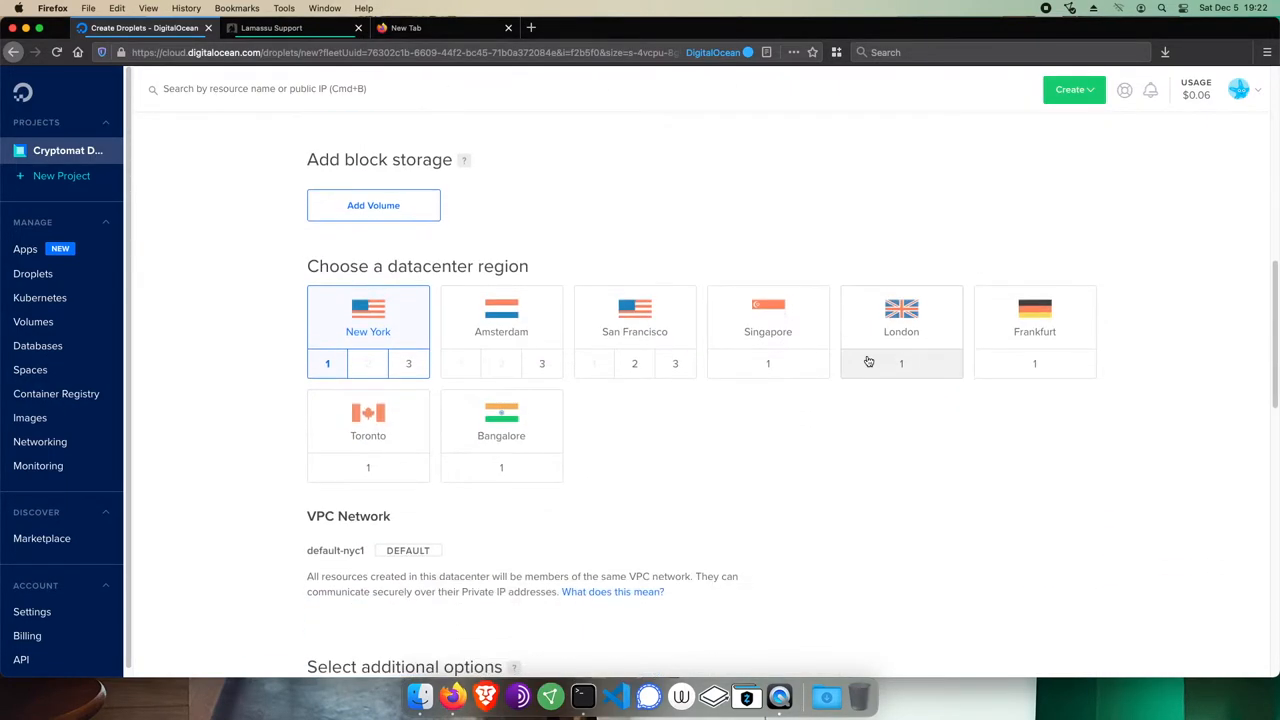
mouse_move(768, 332)
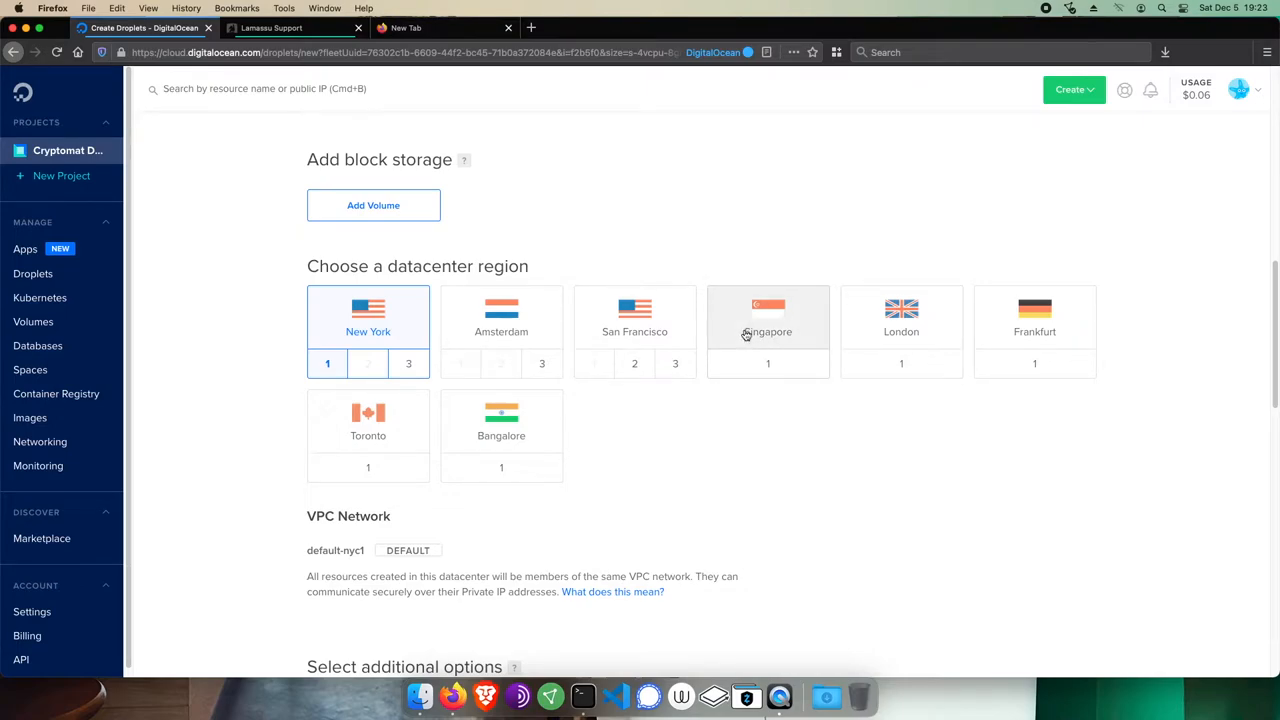
mouse_move(368, 420)
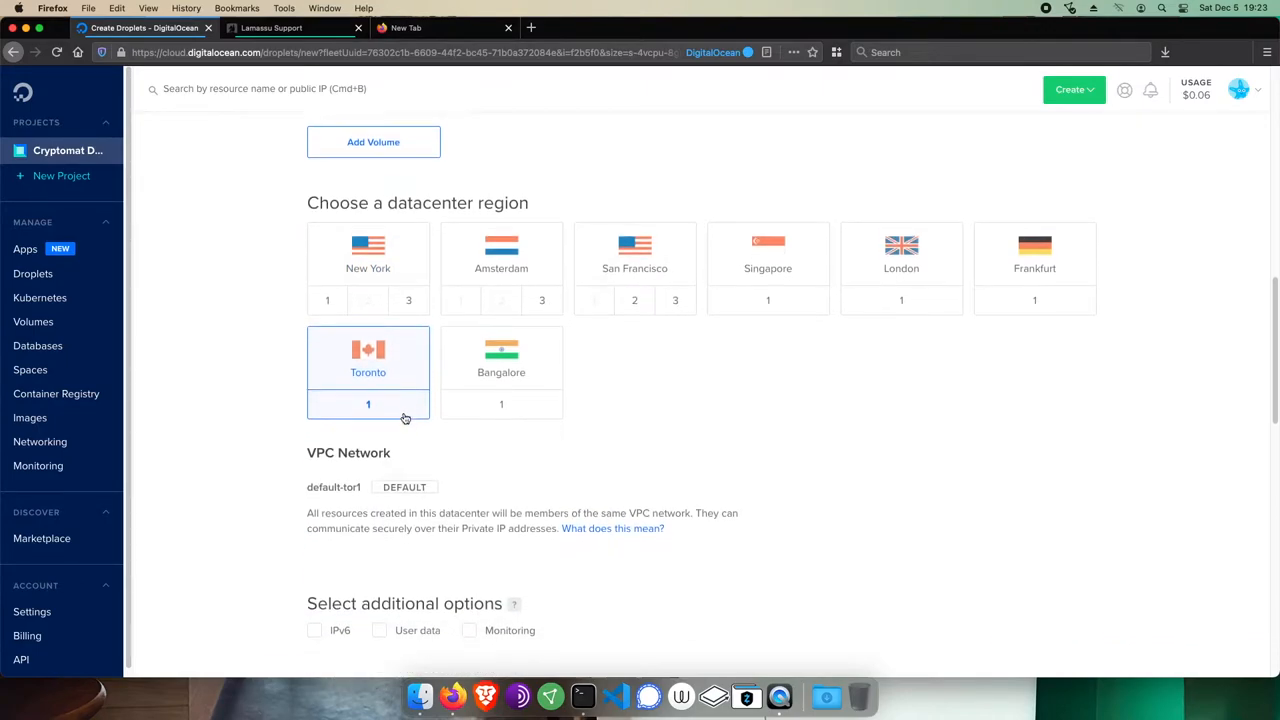
scroll("down", 3)
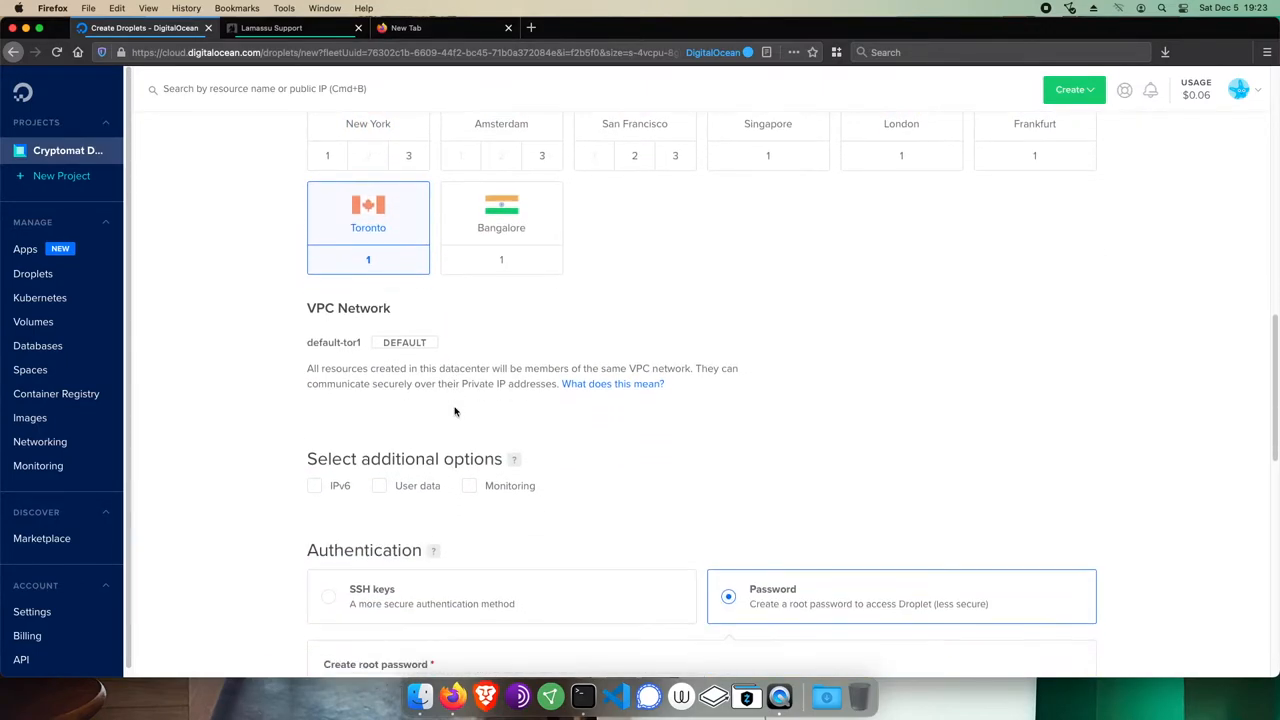
left_click(468, 470)
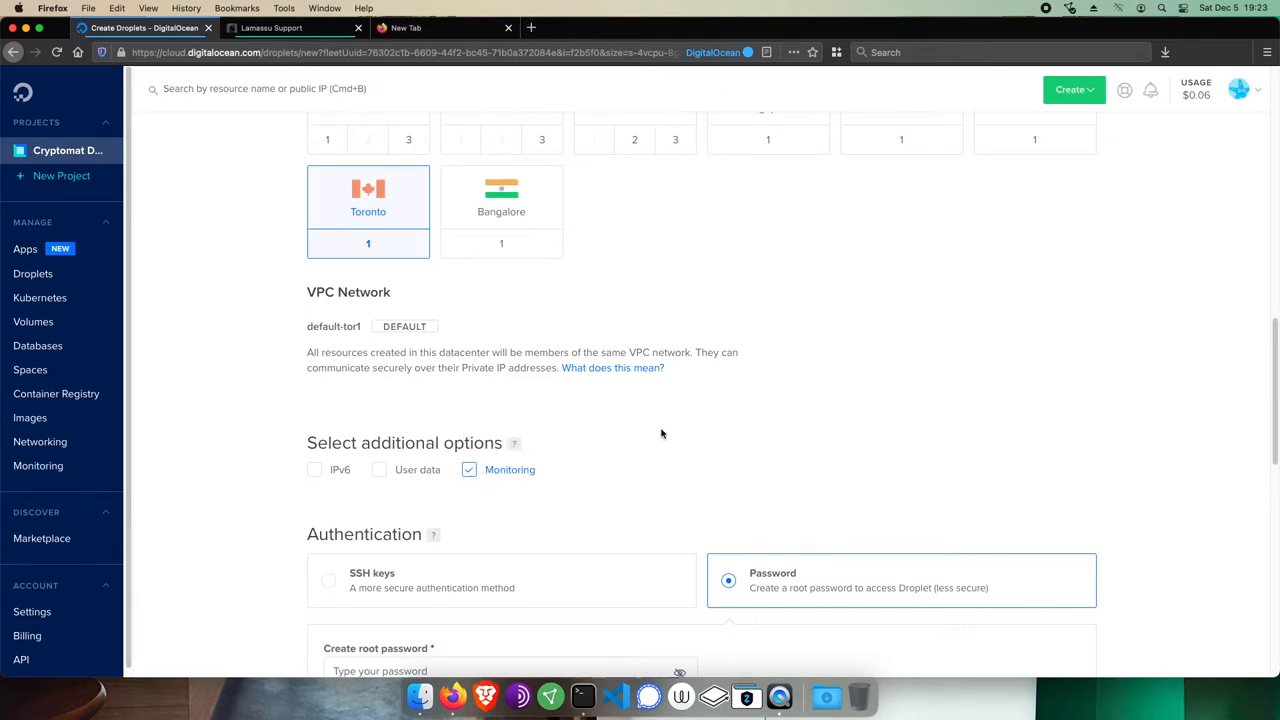
scroll("down", 3)
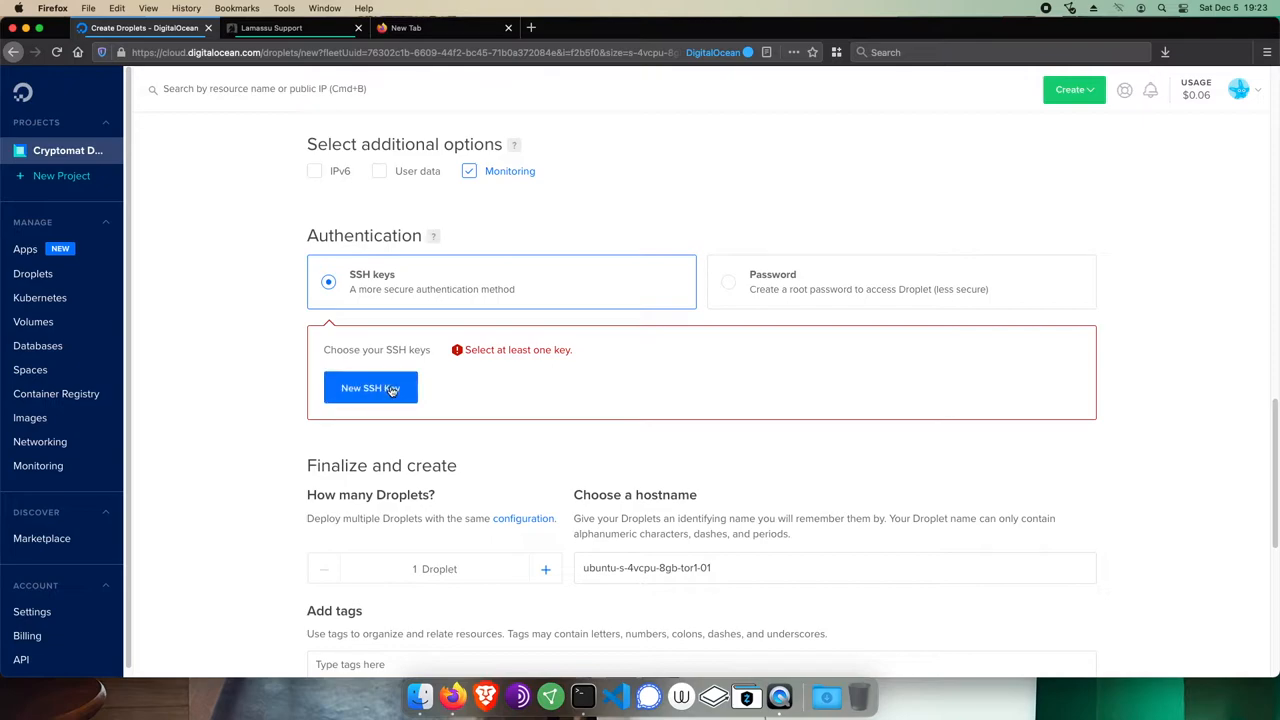
Open the New SSH Key form, then launch Terminal via a Spotlight search for 'terminal'
left_click(370, 388)
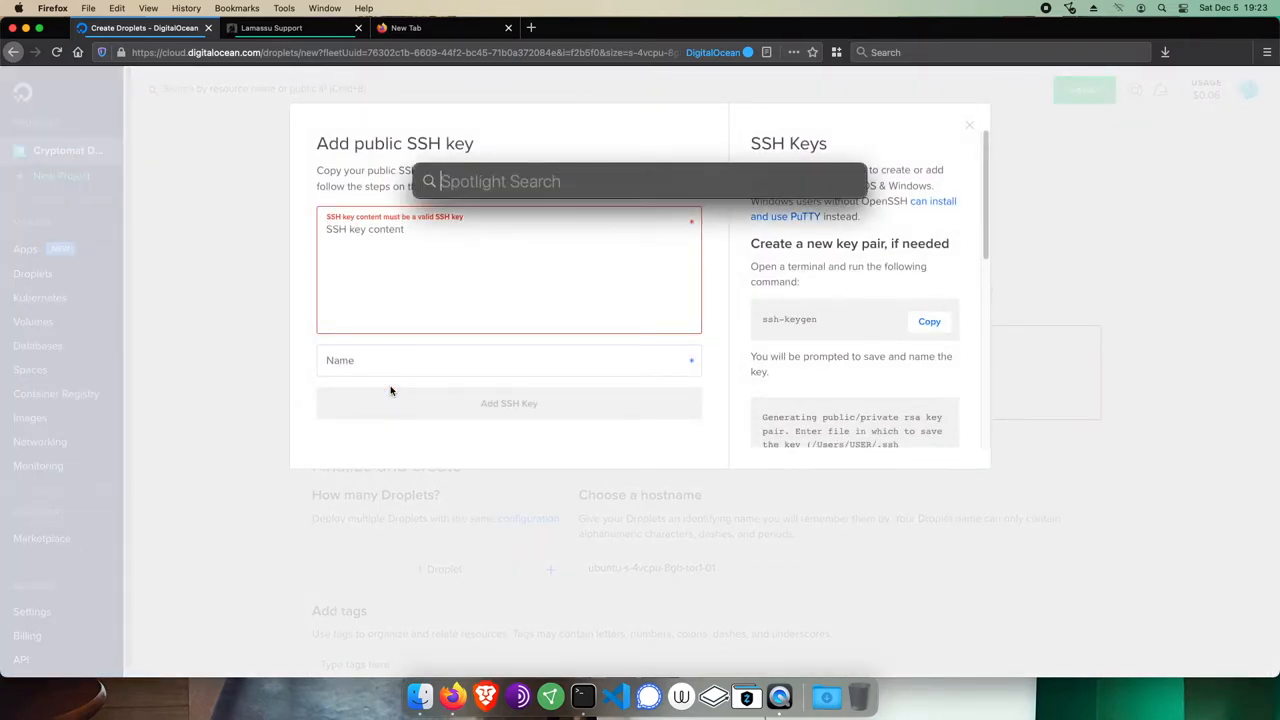
type("terminal")
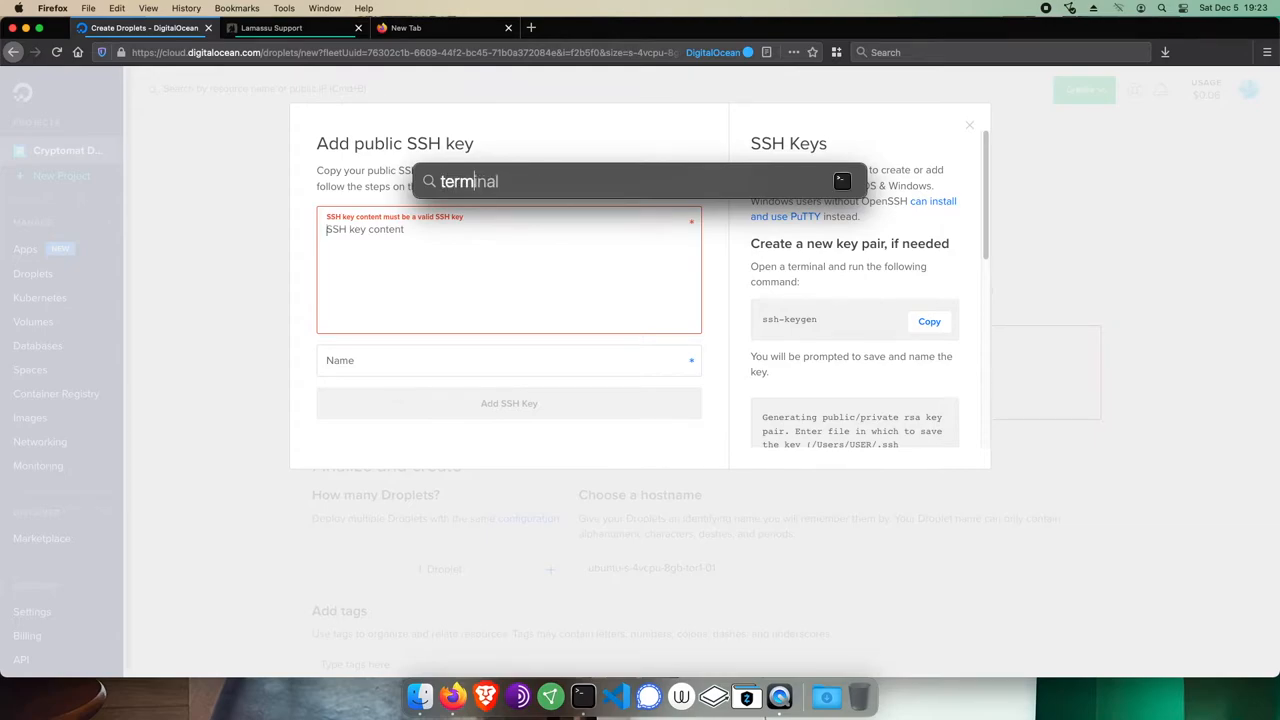
type("al")
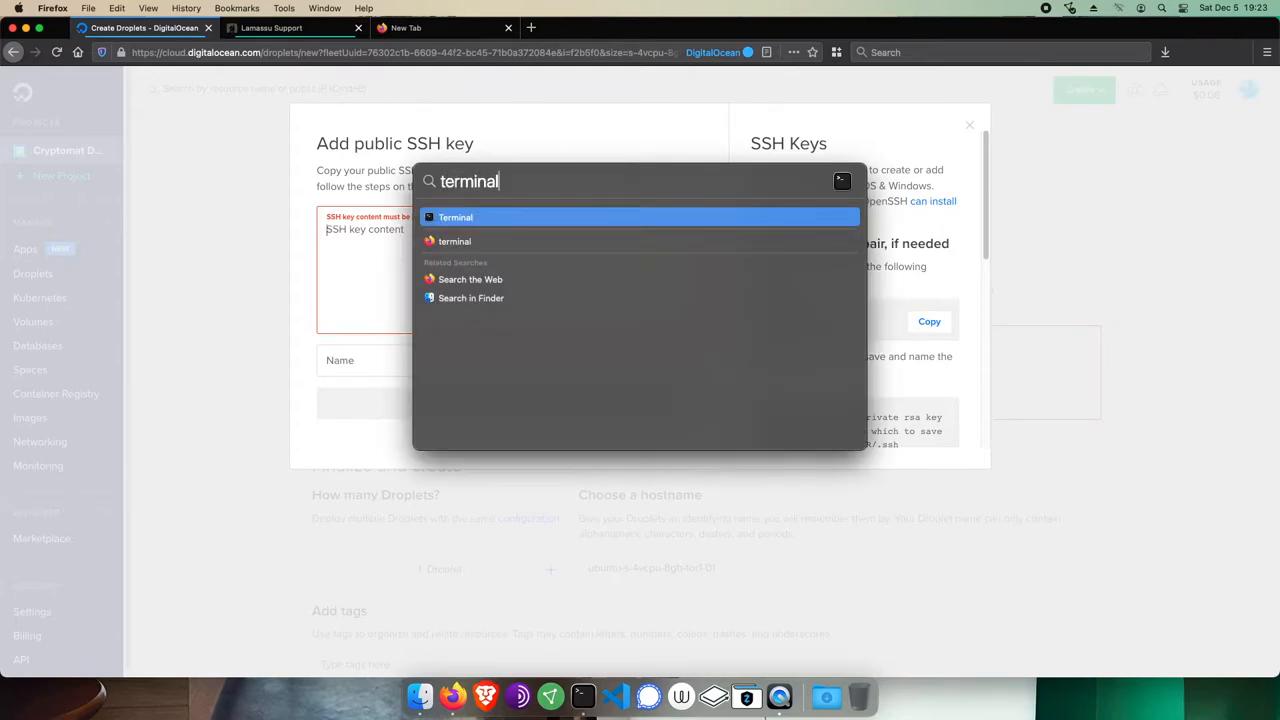
left_click(456, 216)
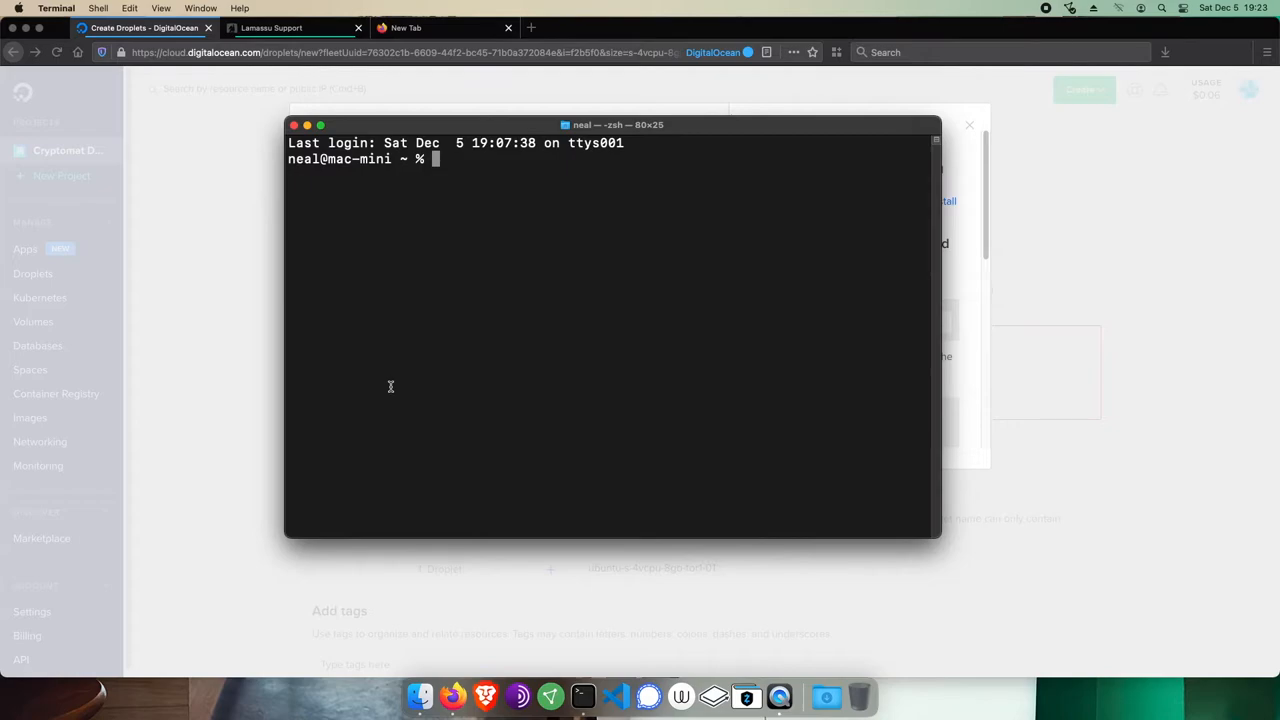
Generate an RSA key pair with ssh-keygen, default location and empty passphrase
type("ssh")
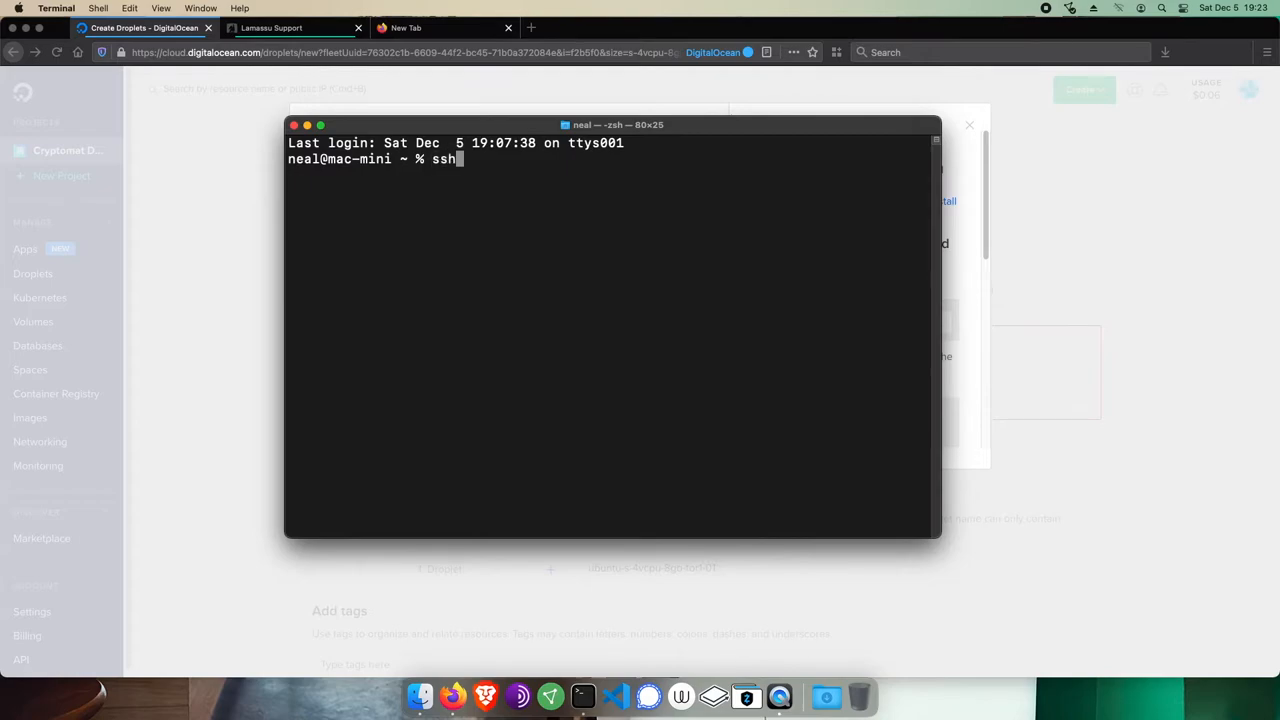
type("-keyg")
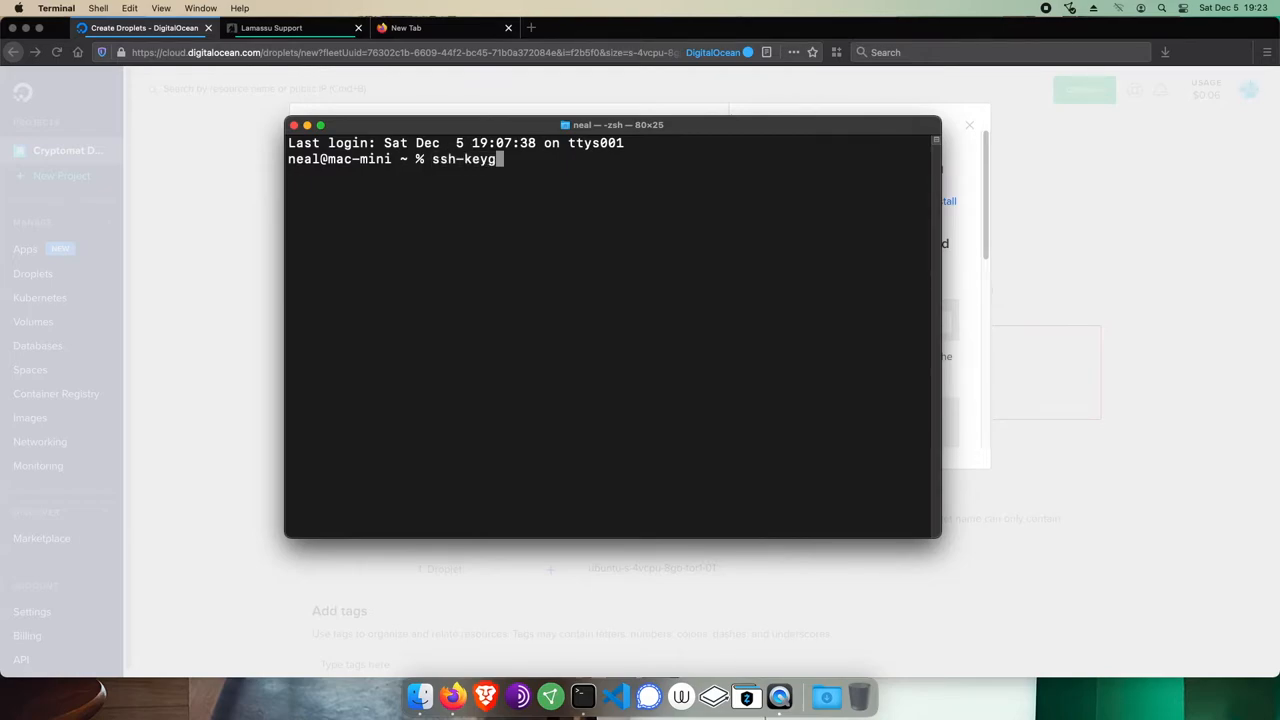
key("Return")
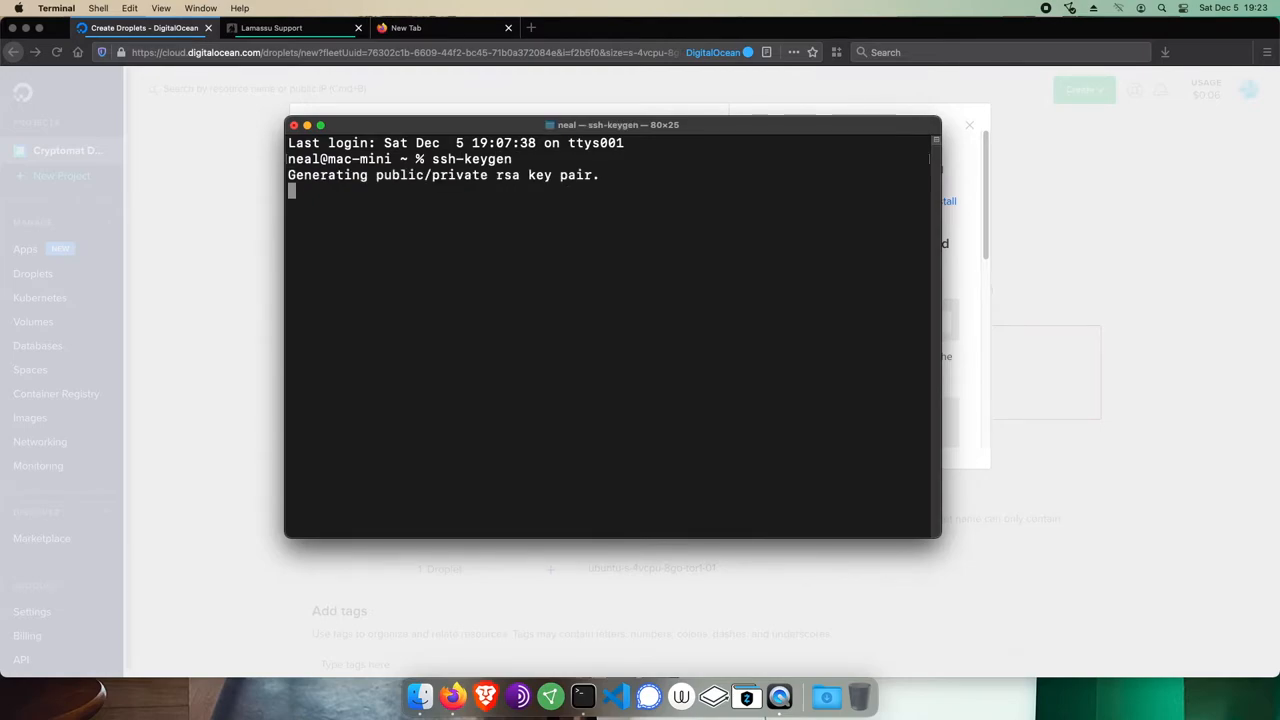
key("return")
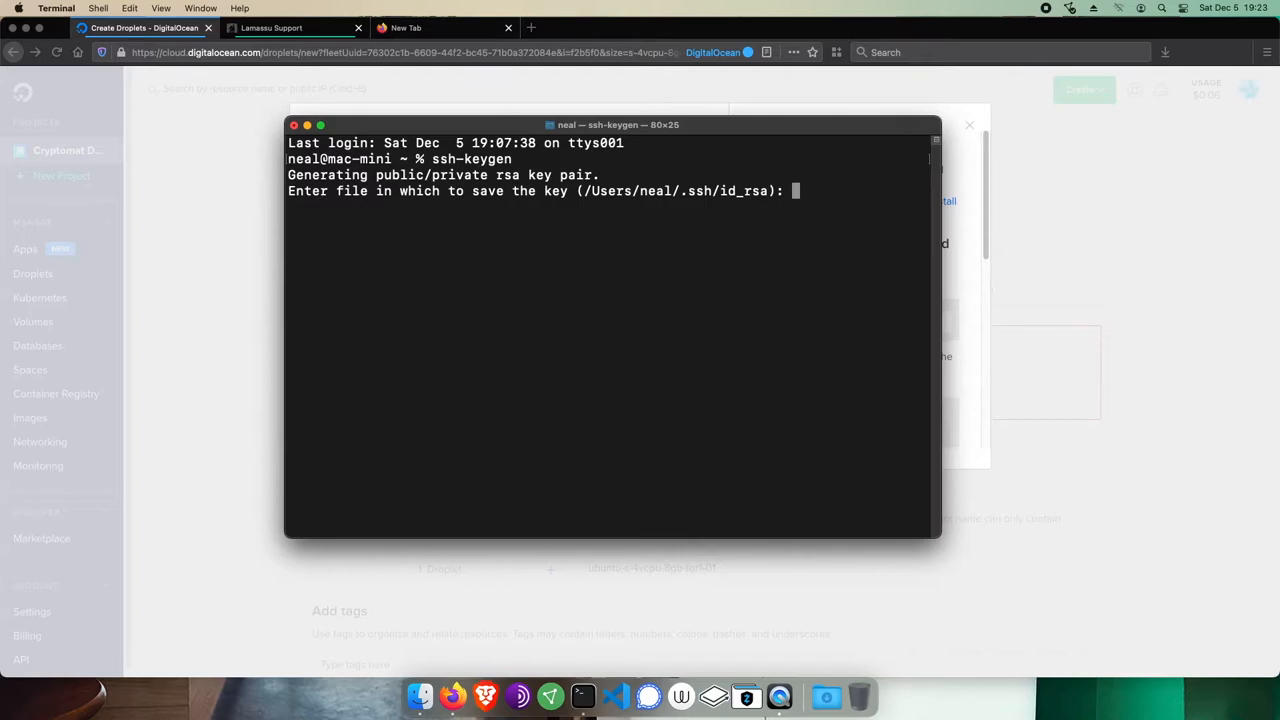
key("Return")
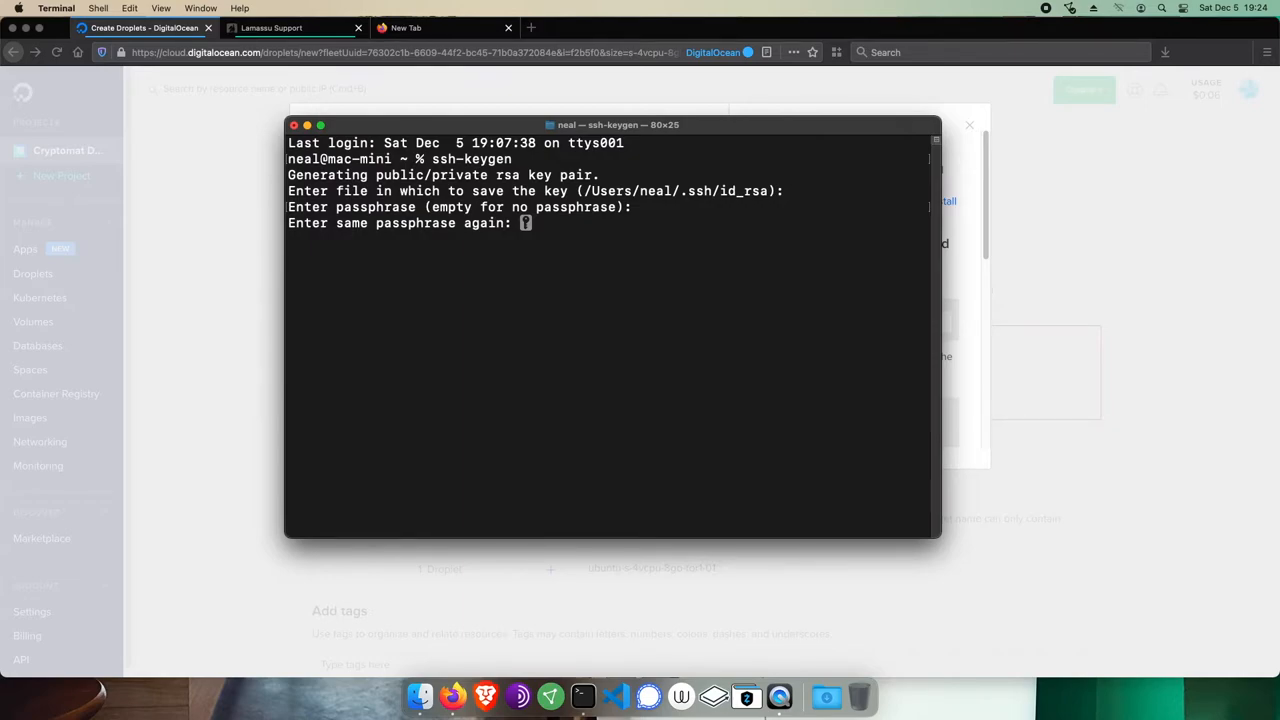
key("Return")
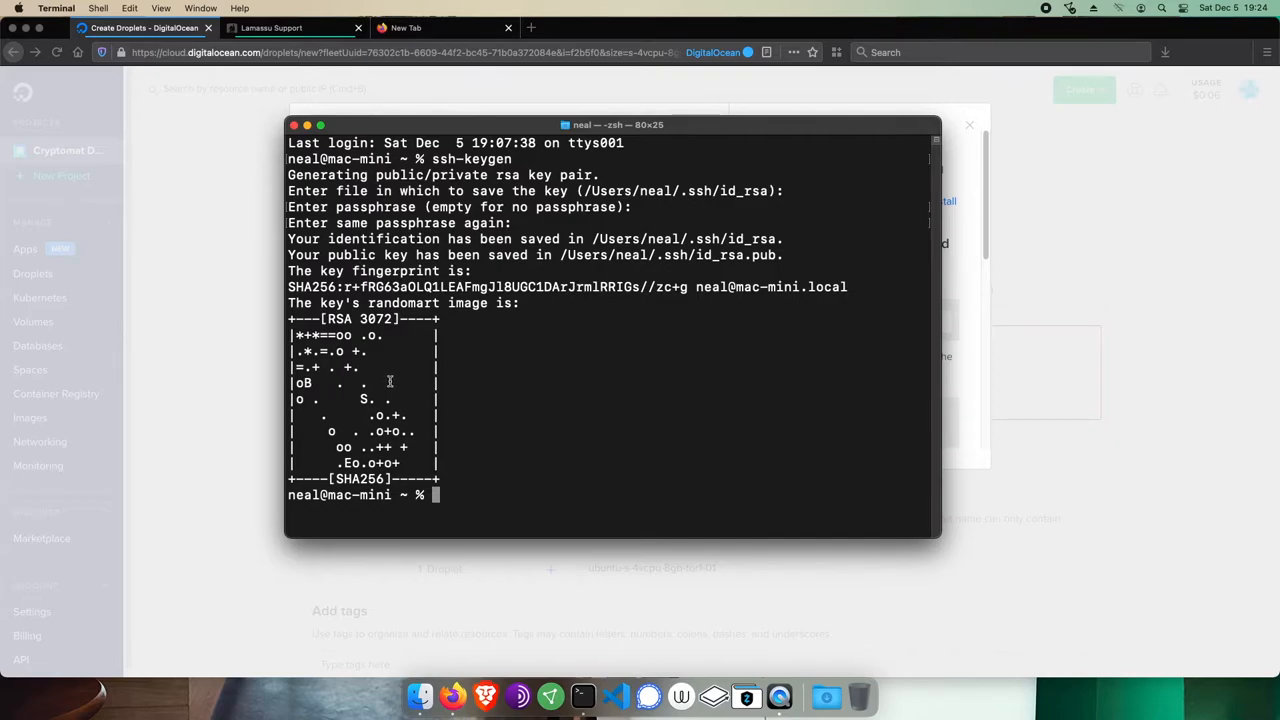
Print ~/.ssh/id_rsa.pub with cat and bring up the copy menu on the key
type("cat")
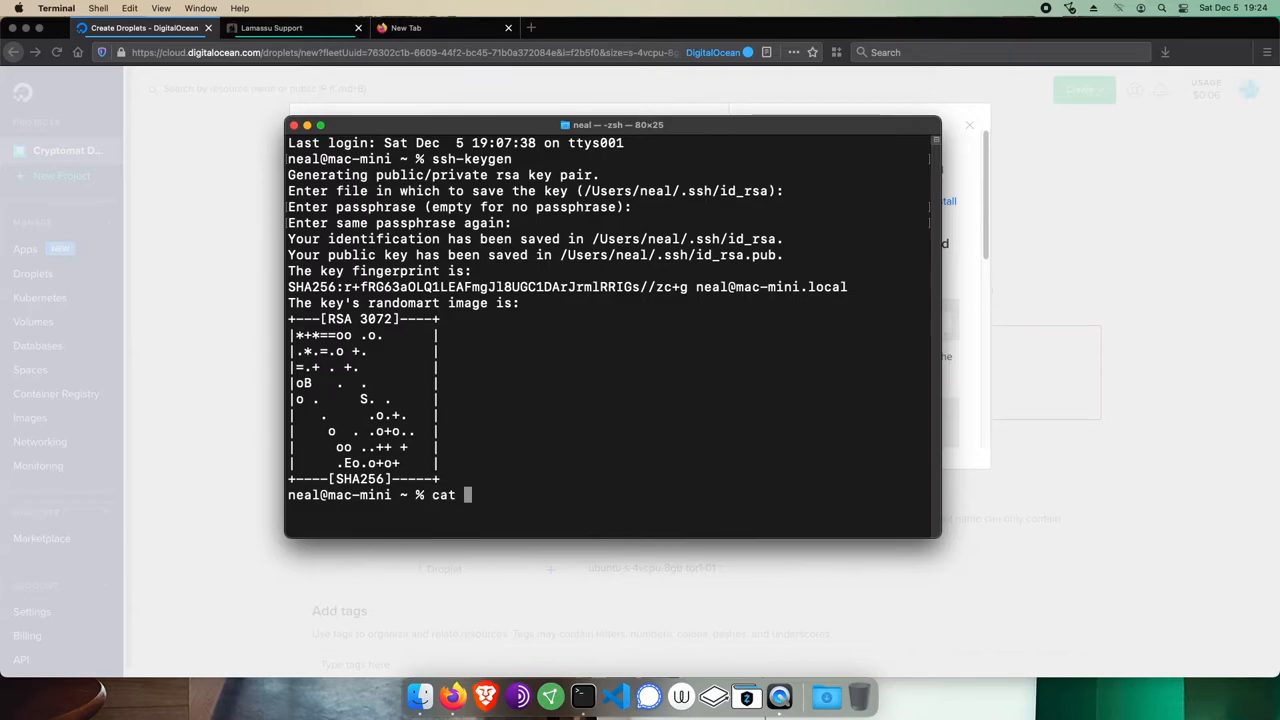
type("~/")
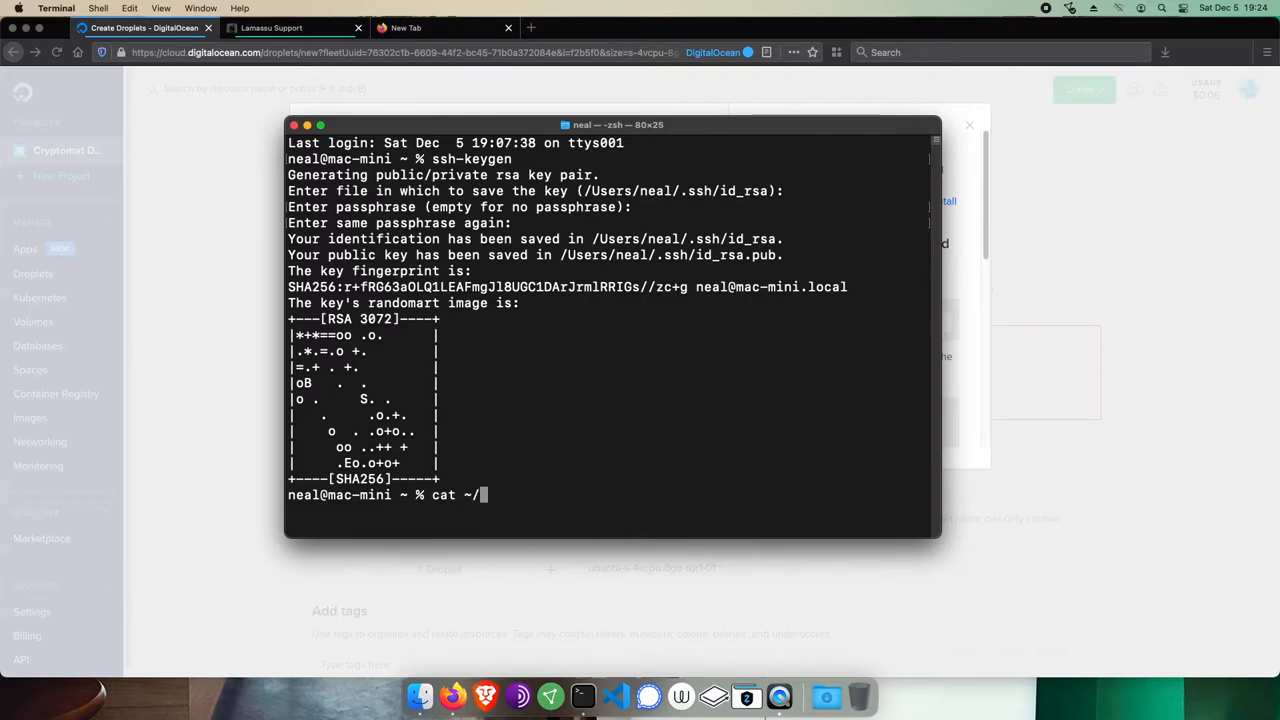
type(".ssh/")
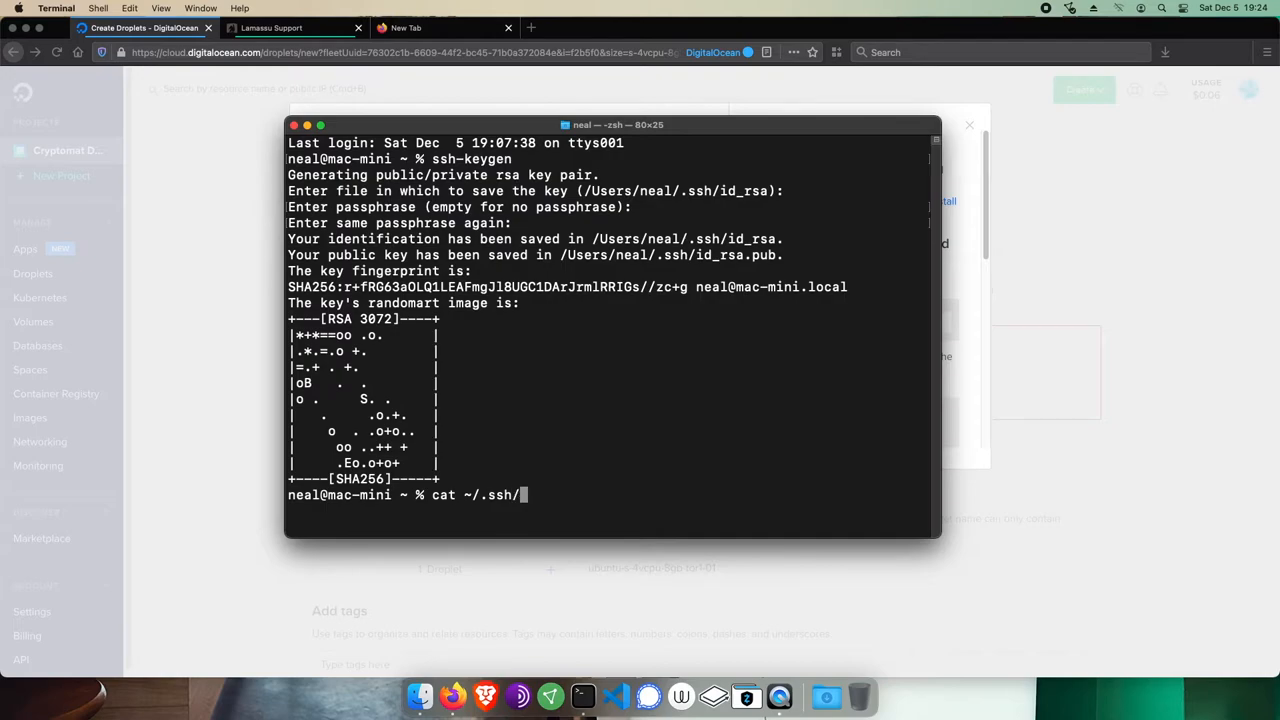
type("id_")
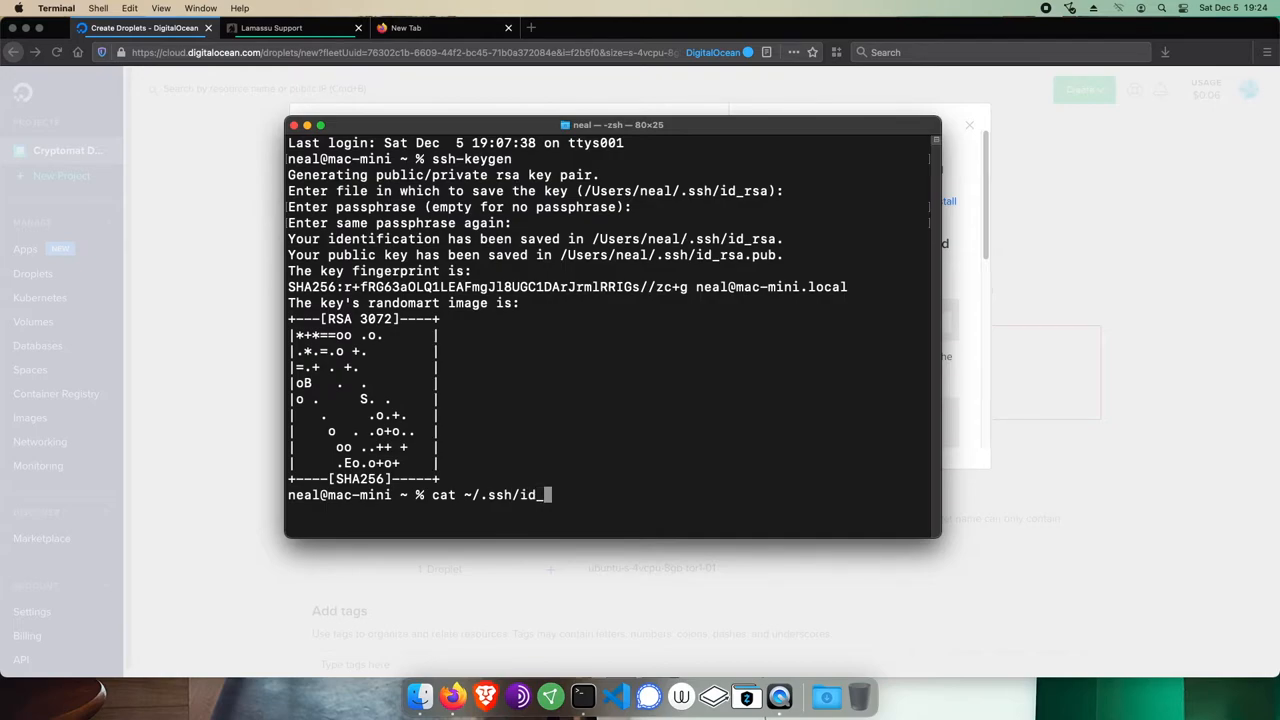
type("rsa.pu")
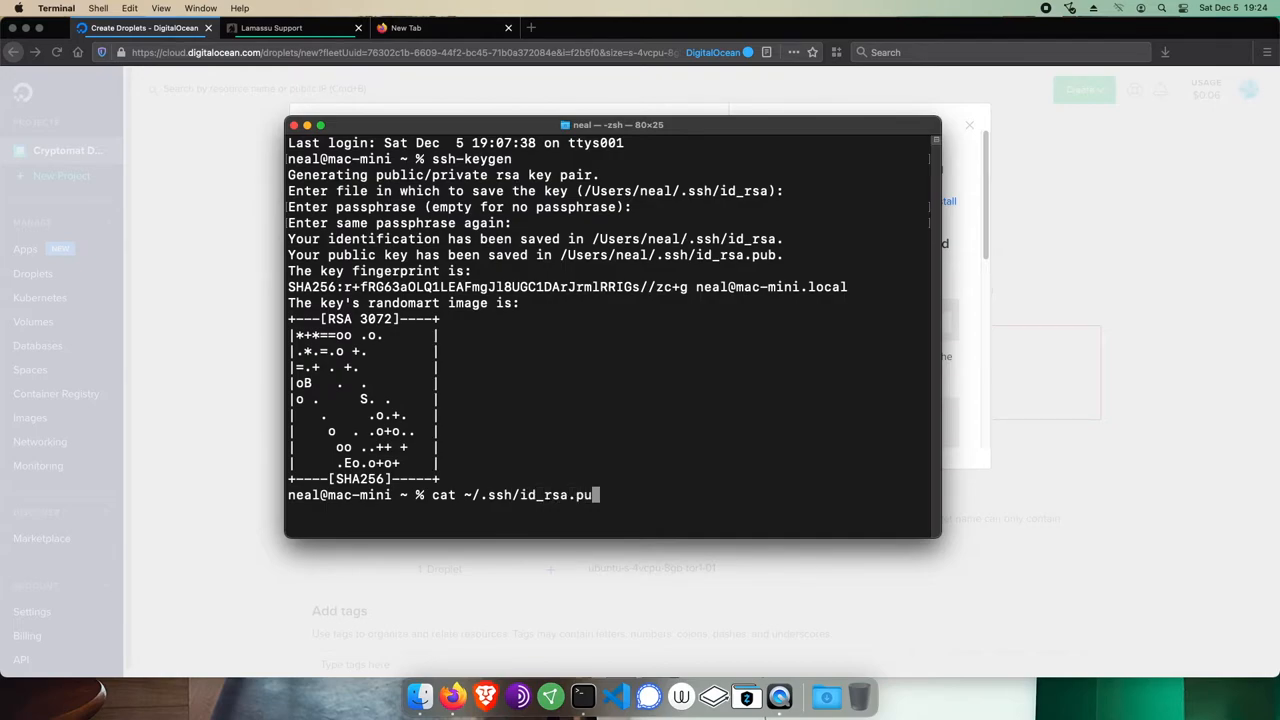
type("b")
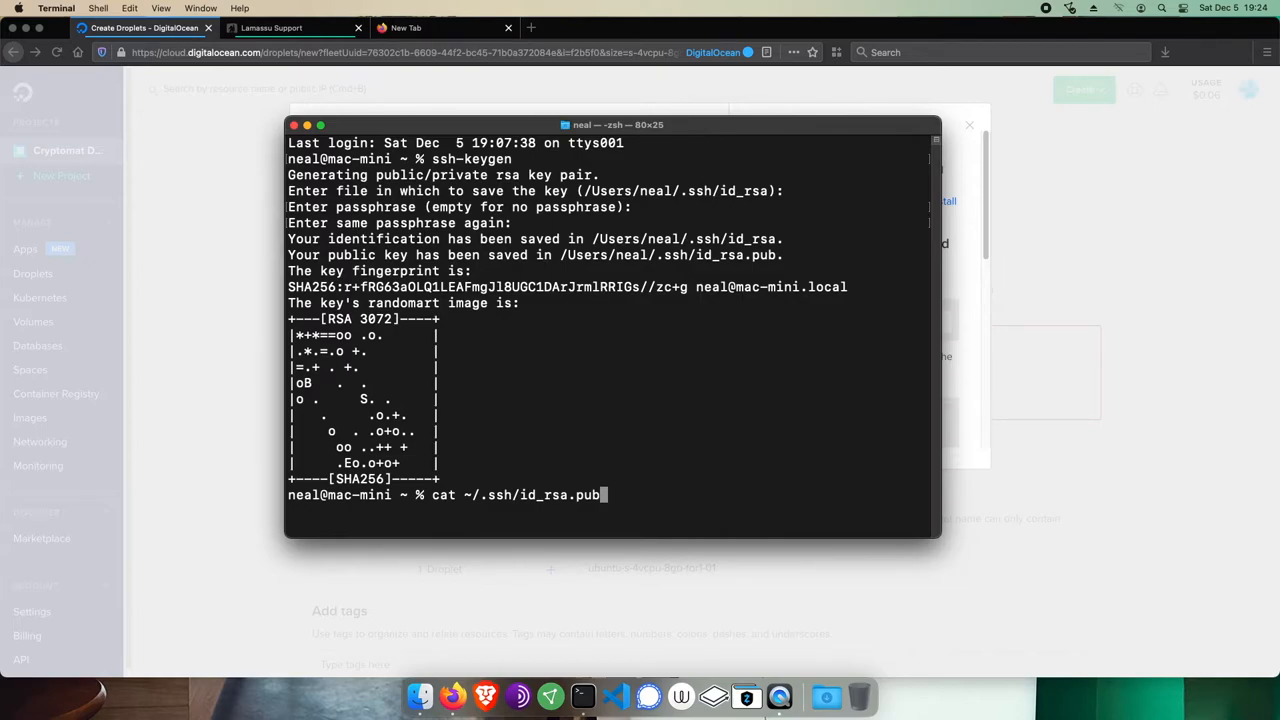
key("Return")
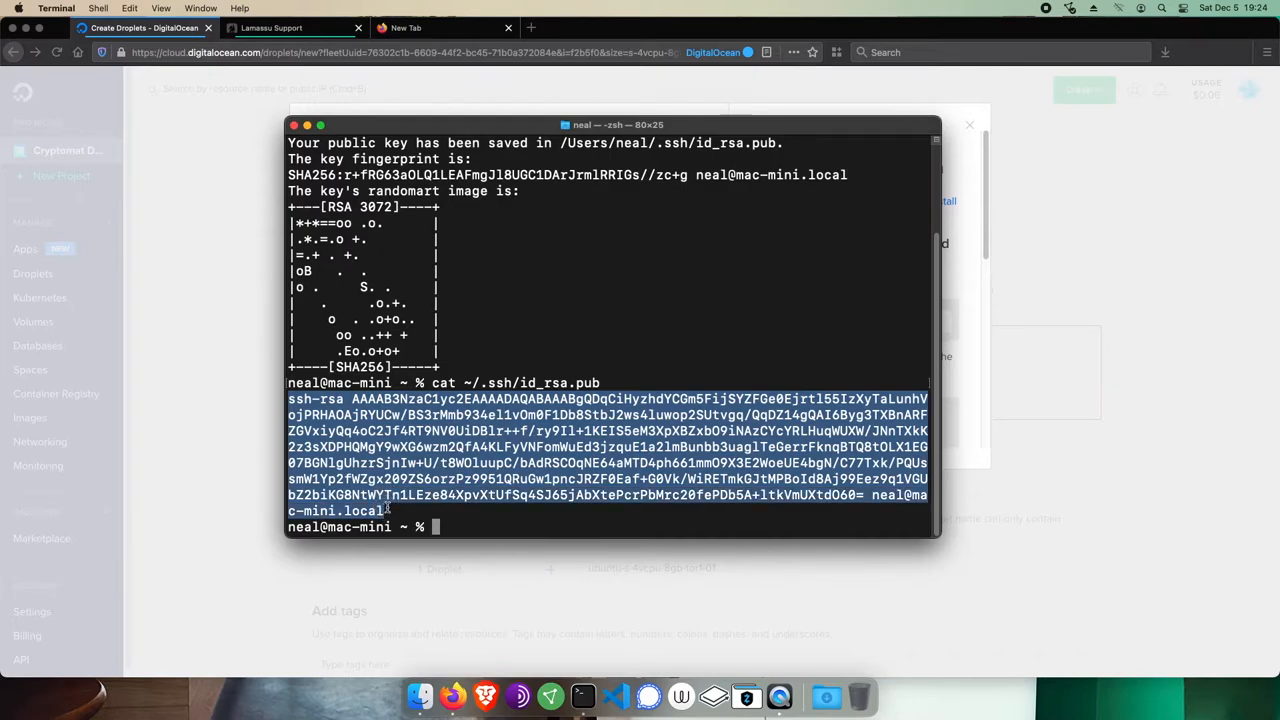
right_click(600, 450)
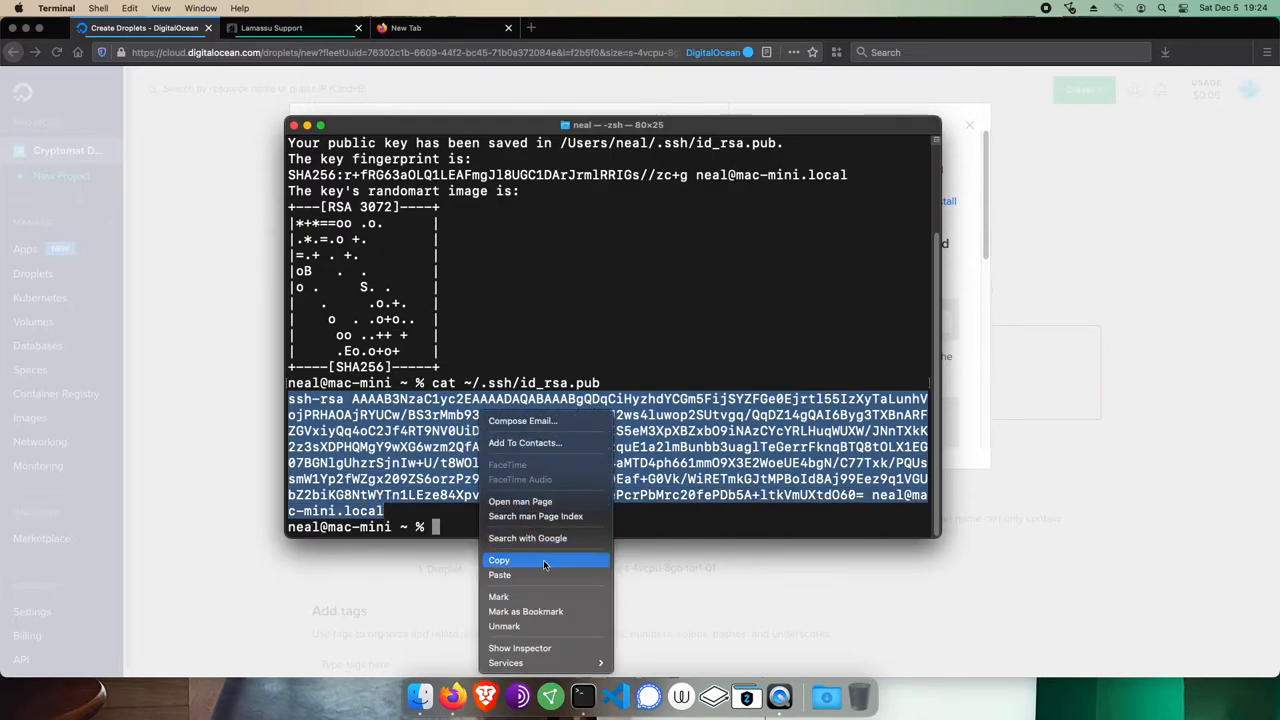
Add the copied public key to the account under the name 'neal-mac-key'
left_click(498, 560)
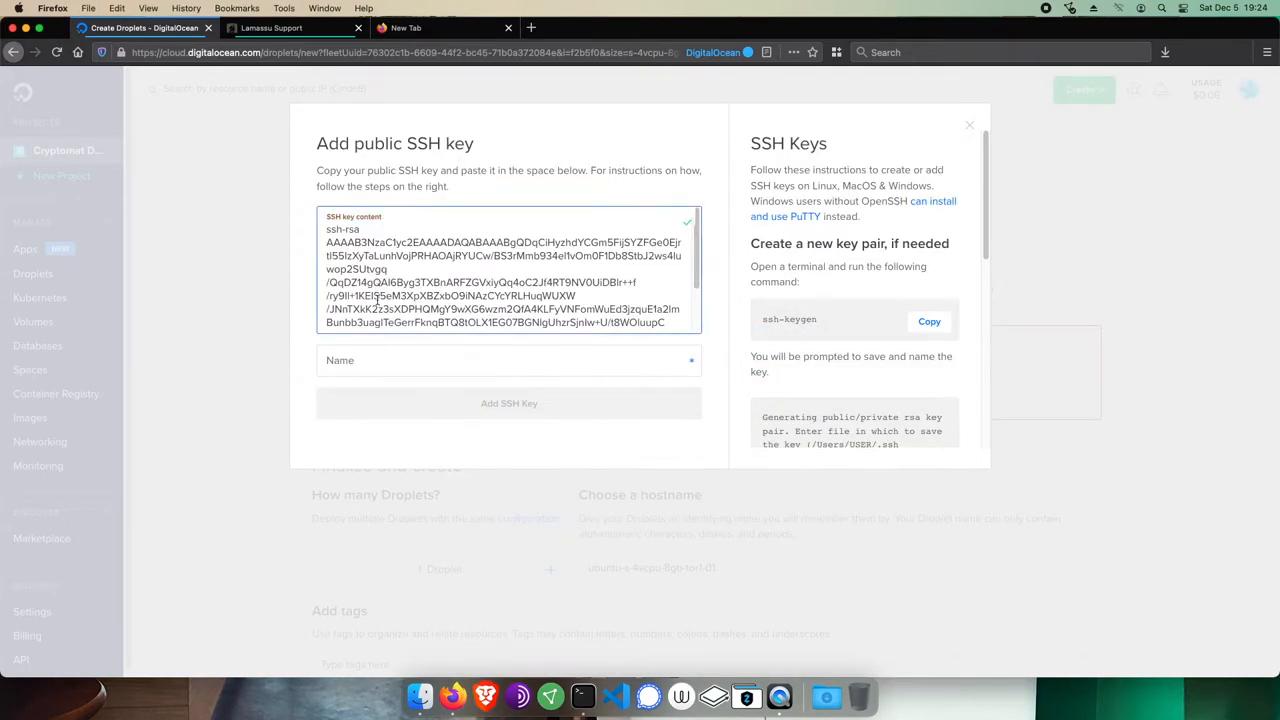
type("n")
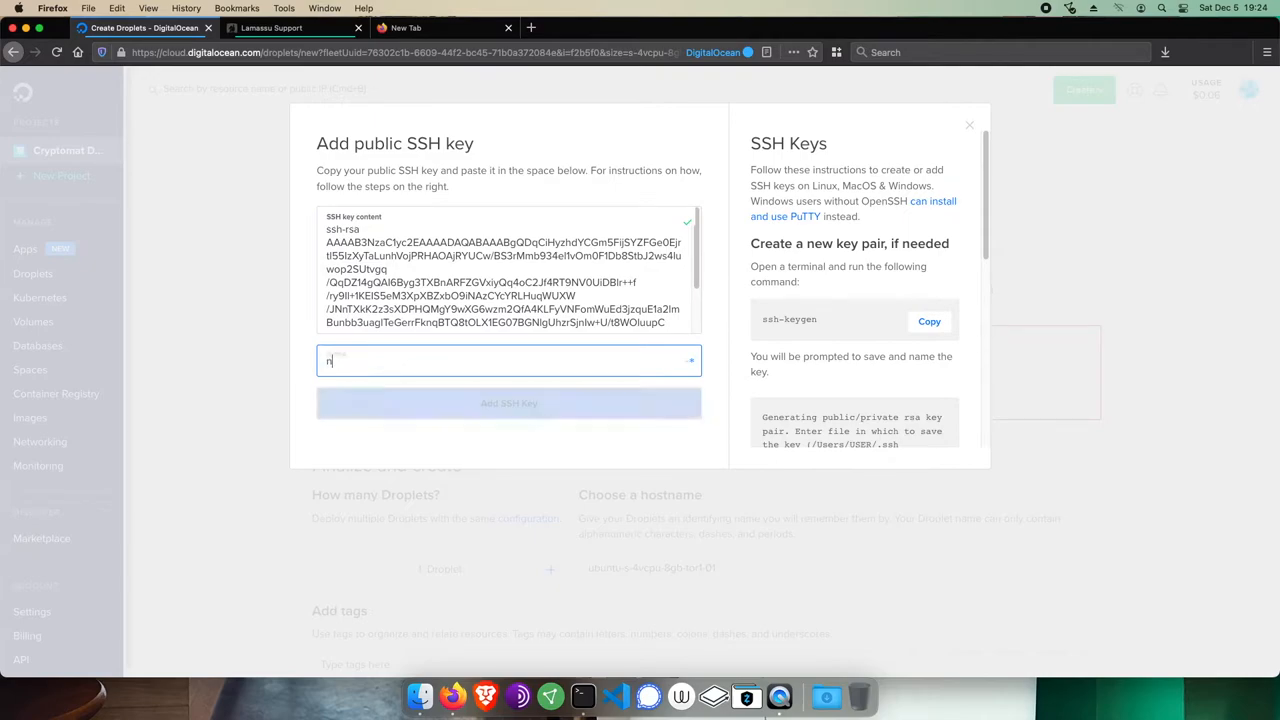
type("eal-mac-key")
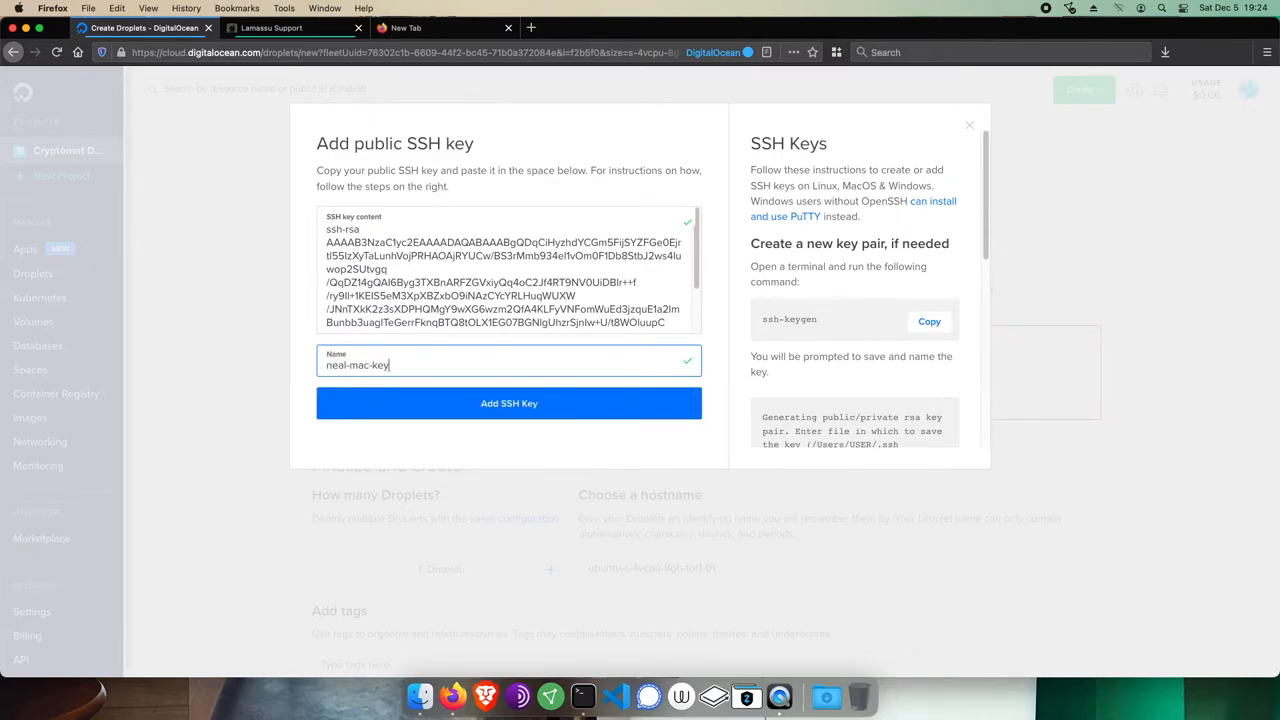
mouse_move(432, 404)
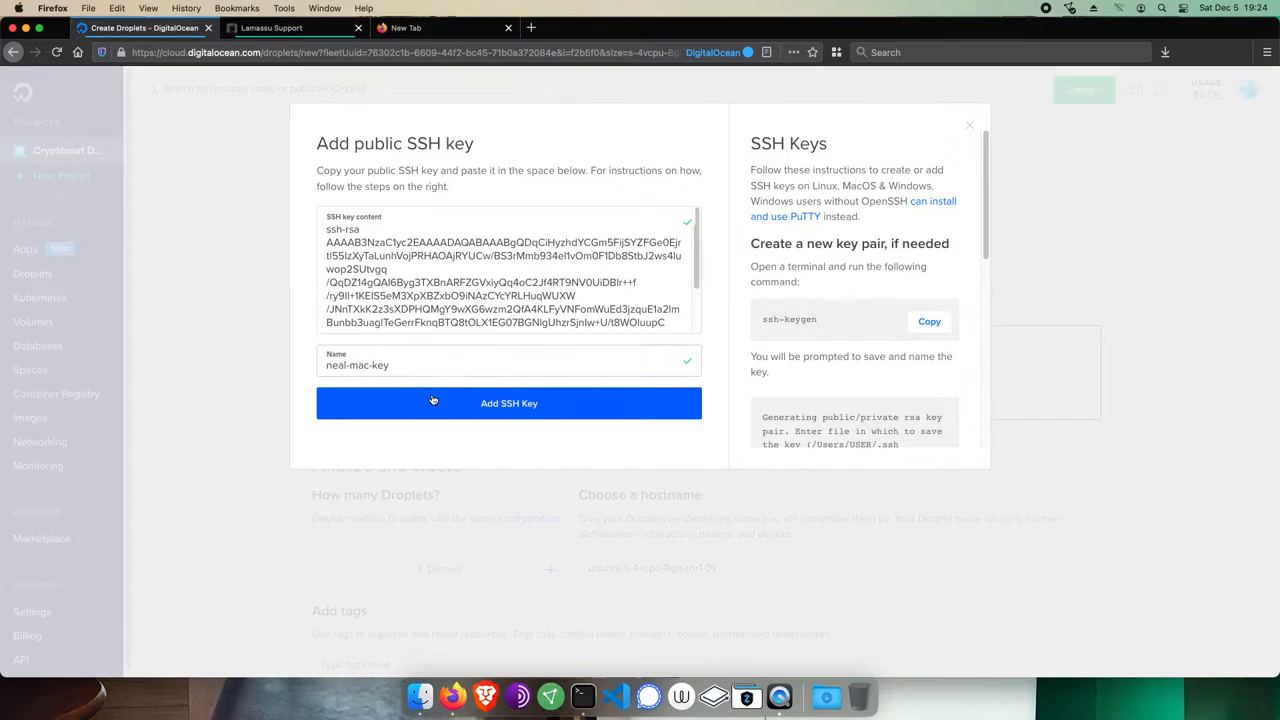
left_click(508, 404)
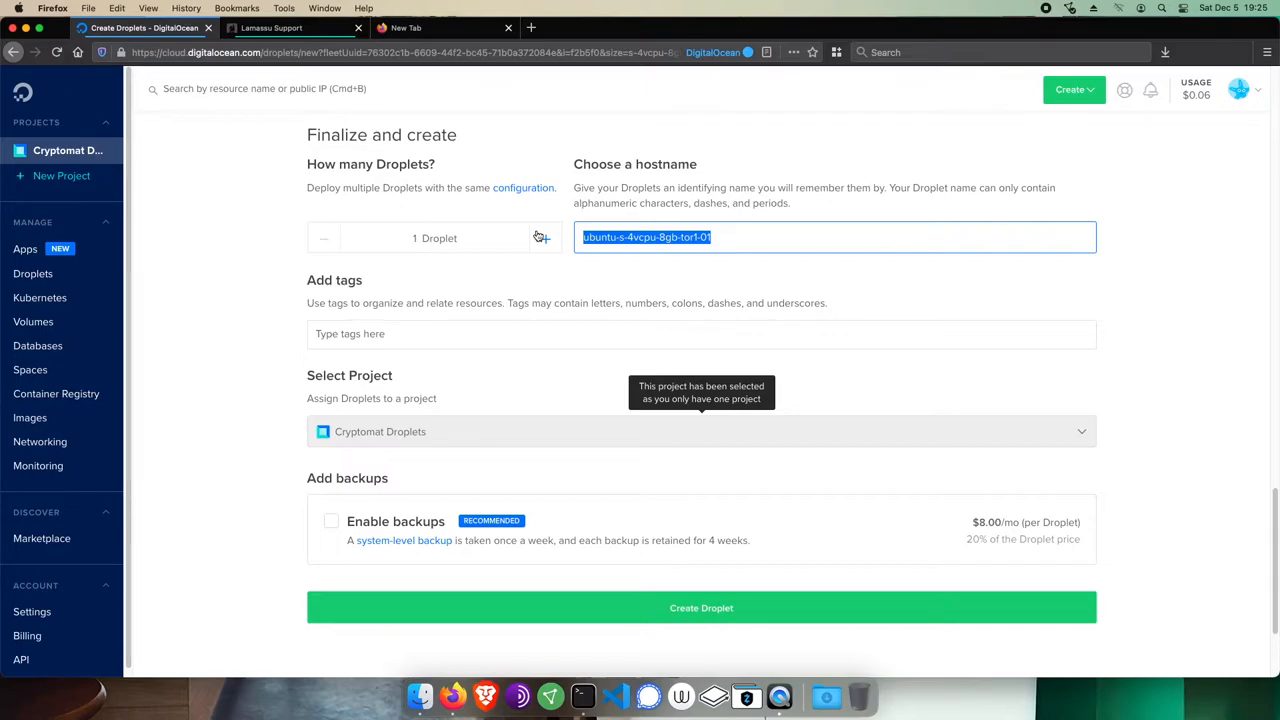
Name the droplet cryptomat-server and create it
type("cryptomat-")
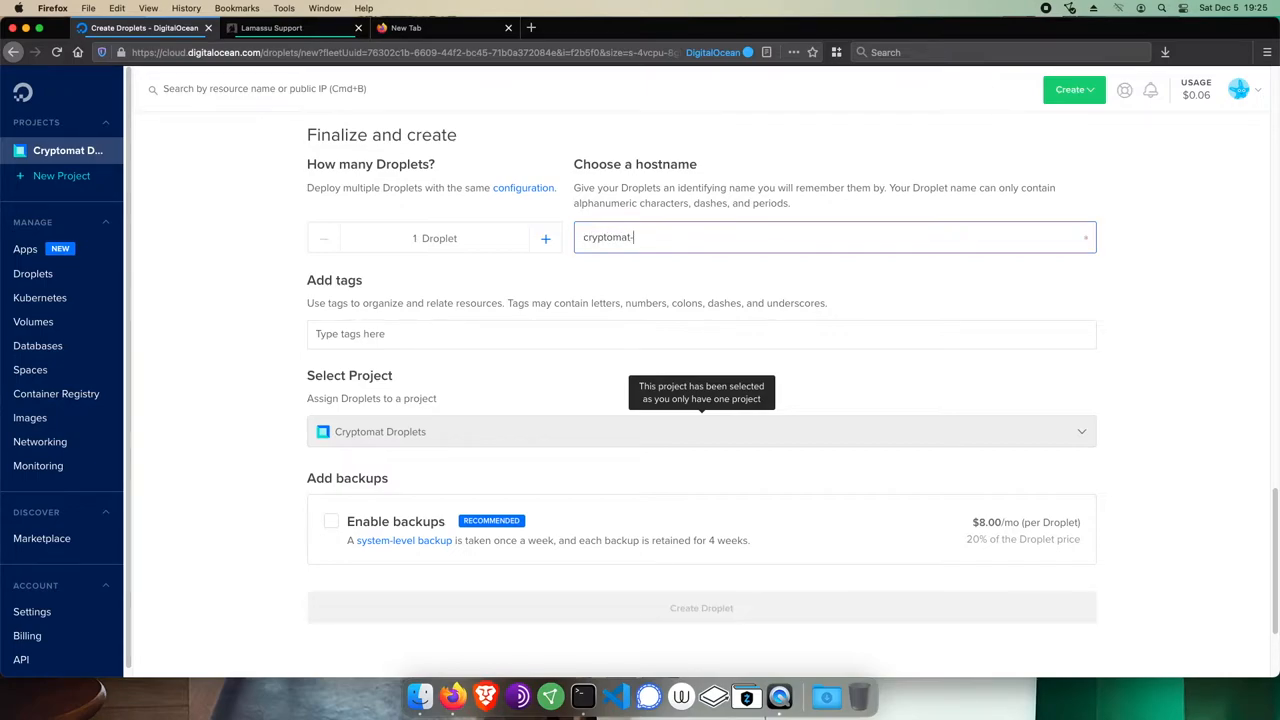
type("server")
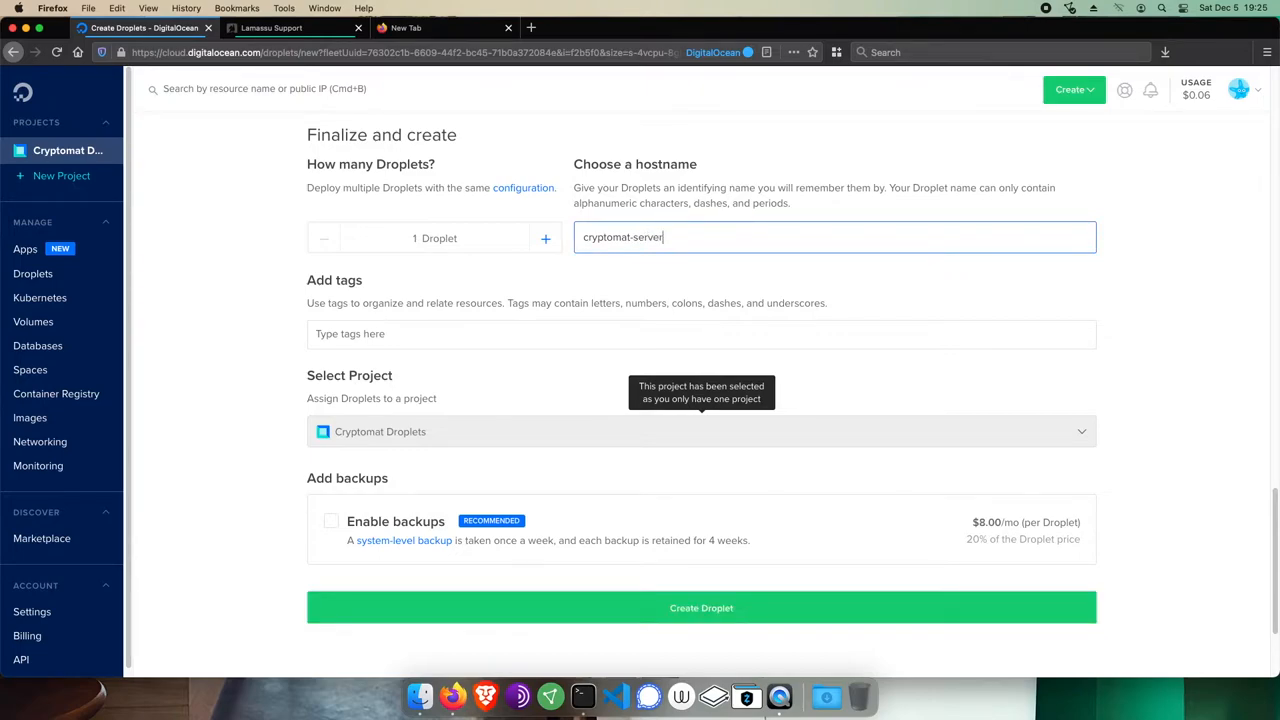
mouse_move(694, 596)
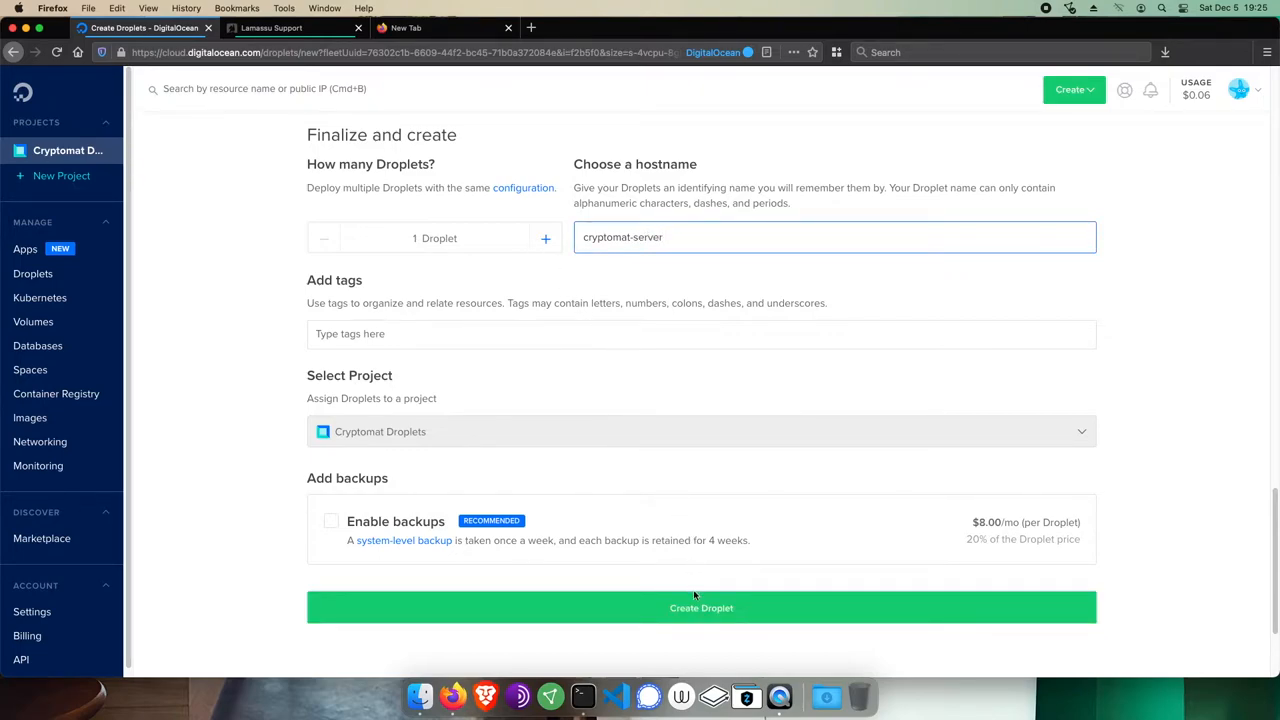
left_click(700, 608)
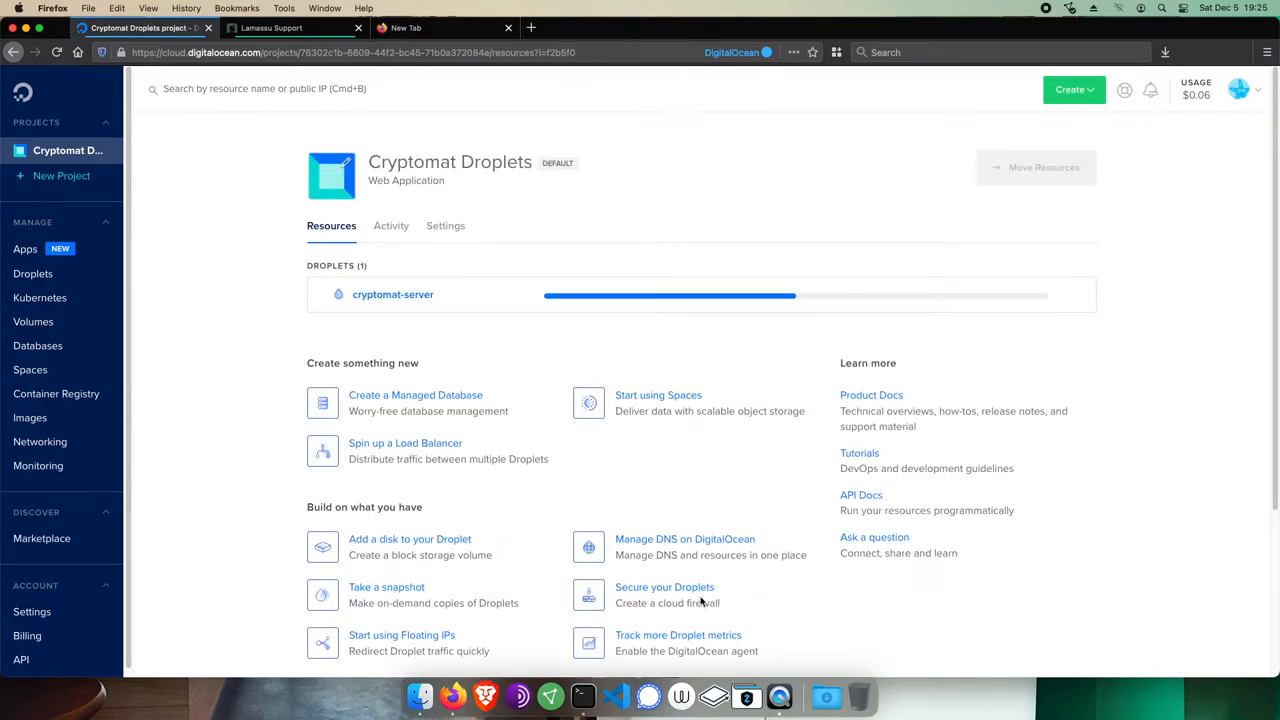
mouse_move(570, 338)
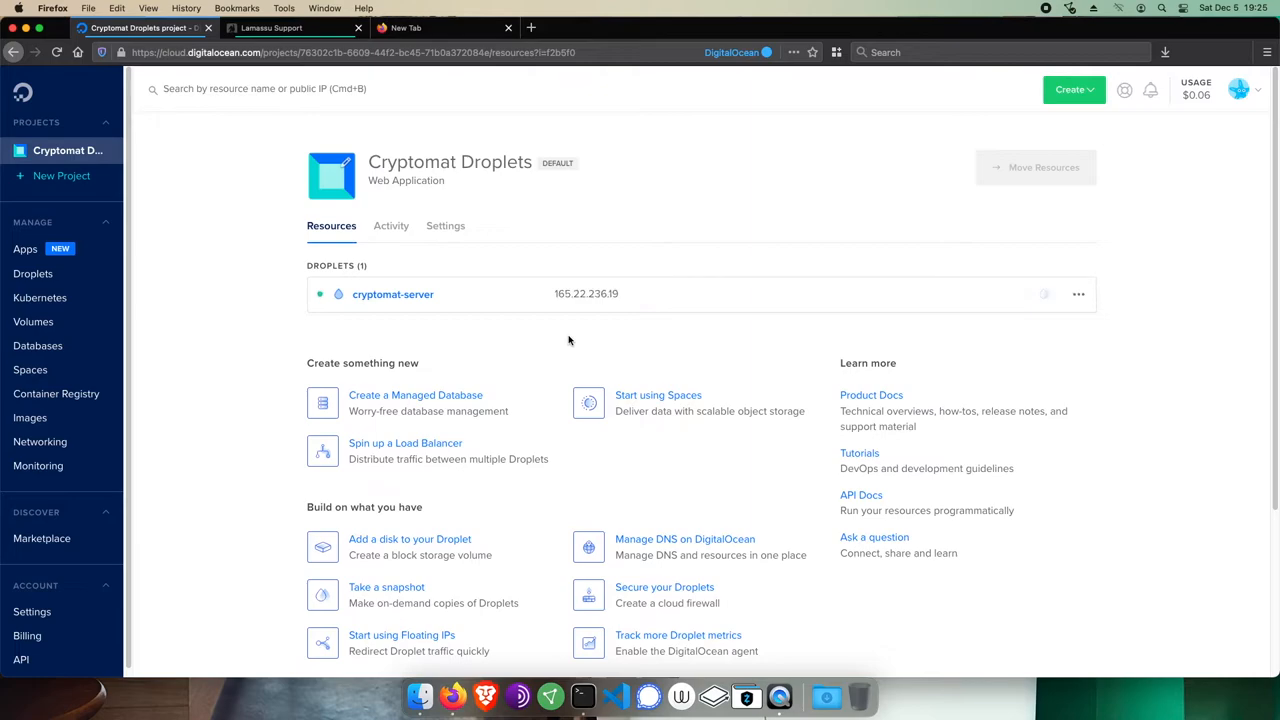
mouse_move(582, 336)
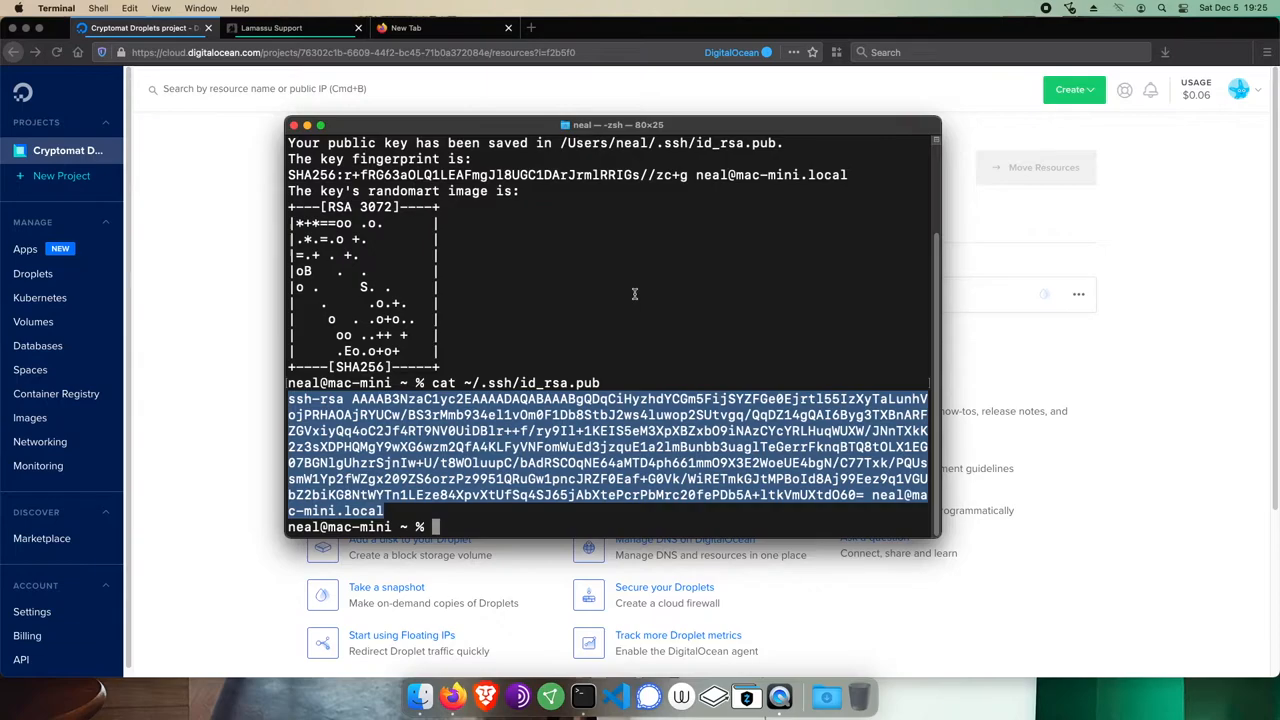
SSH into the droplet as root with the pasted IP and accept the host fingerprint with 'yes'
type("ssh")
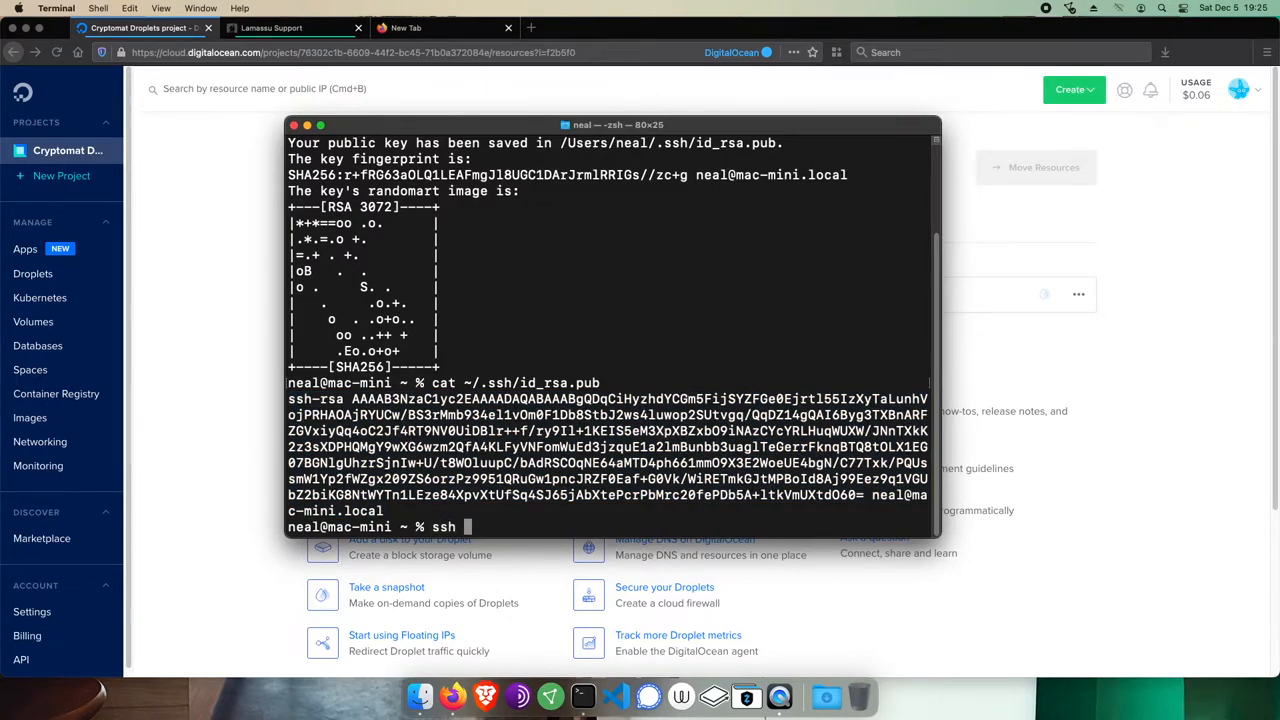
type("root@")
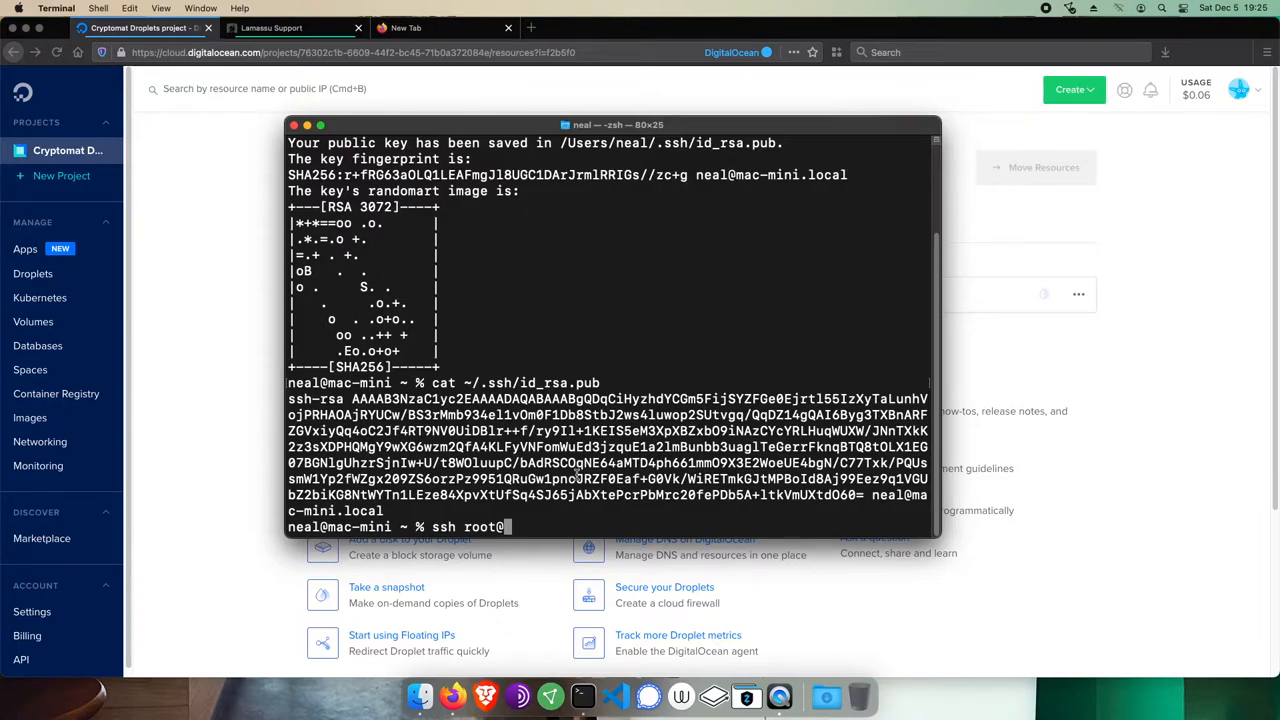
right_click(500, 528)
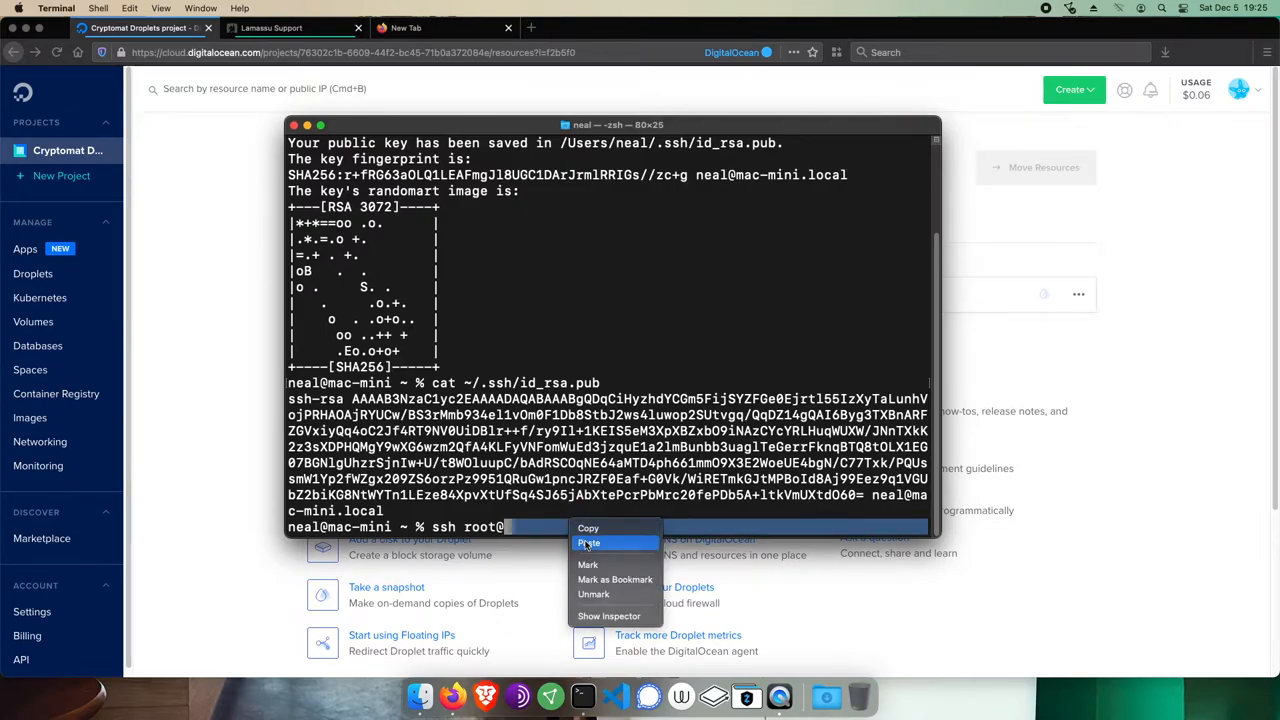
left_click(588, 542)
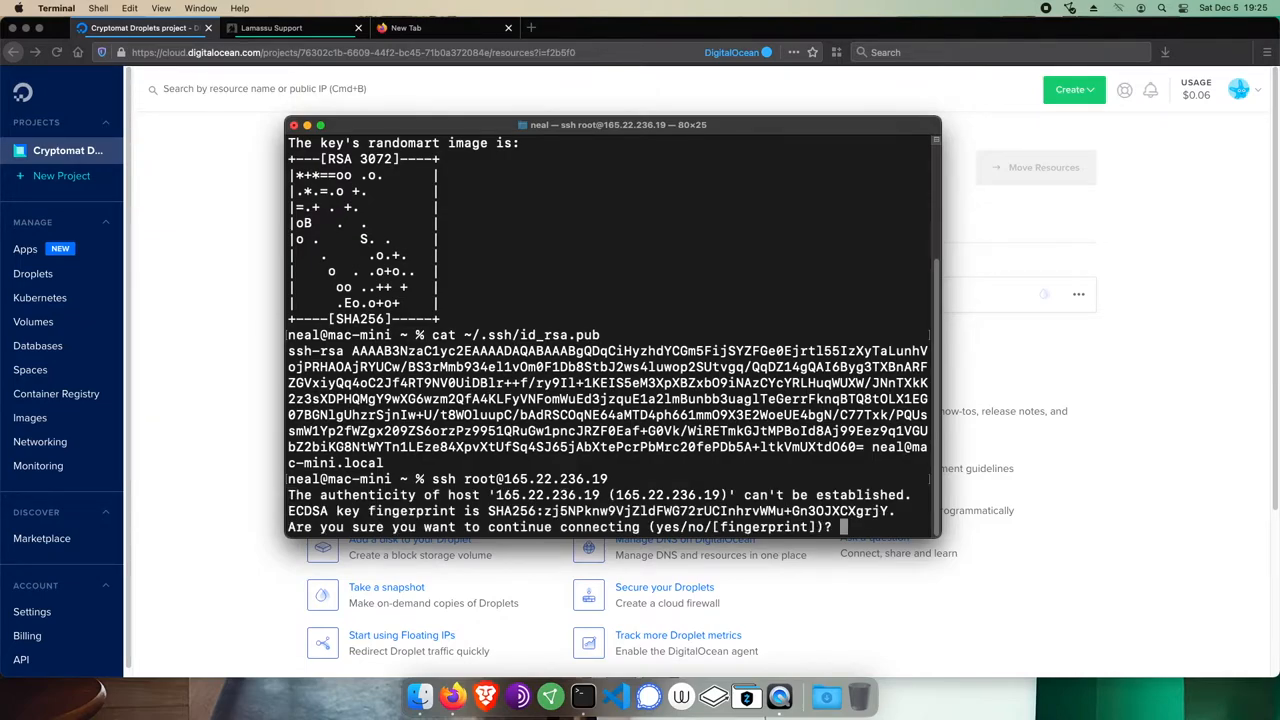
type("yes")
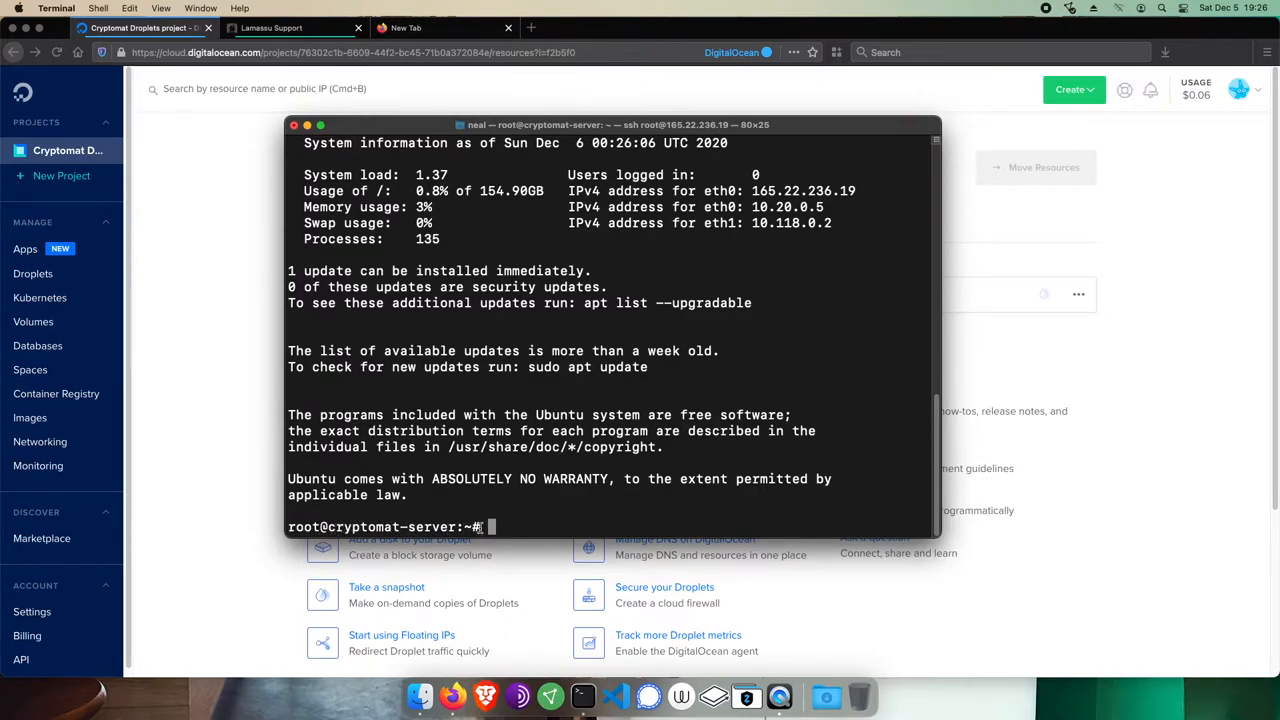
mouse_move(544, 512)
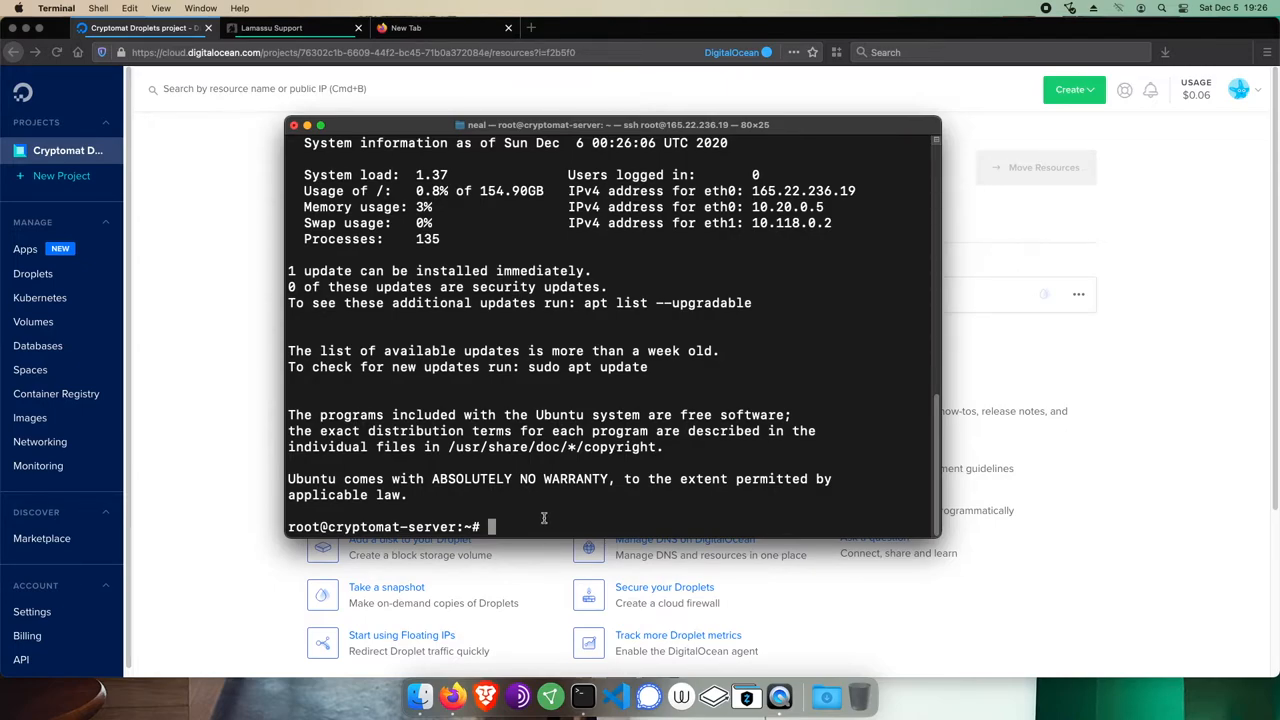
mouse_move(452, 380)
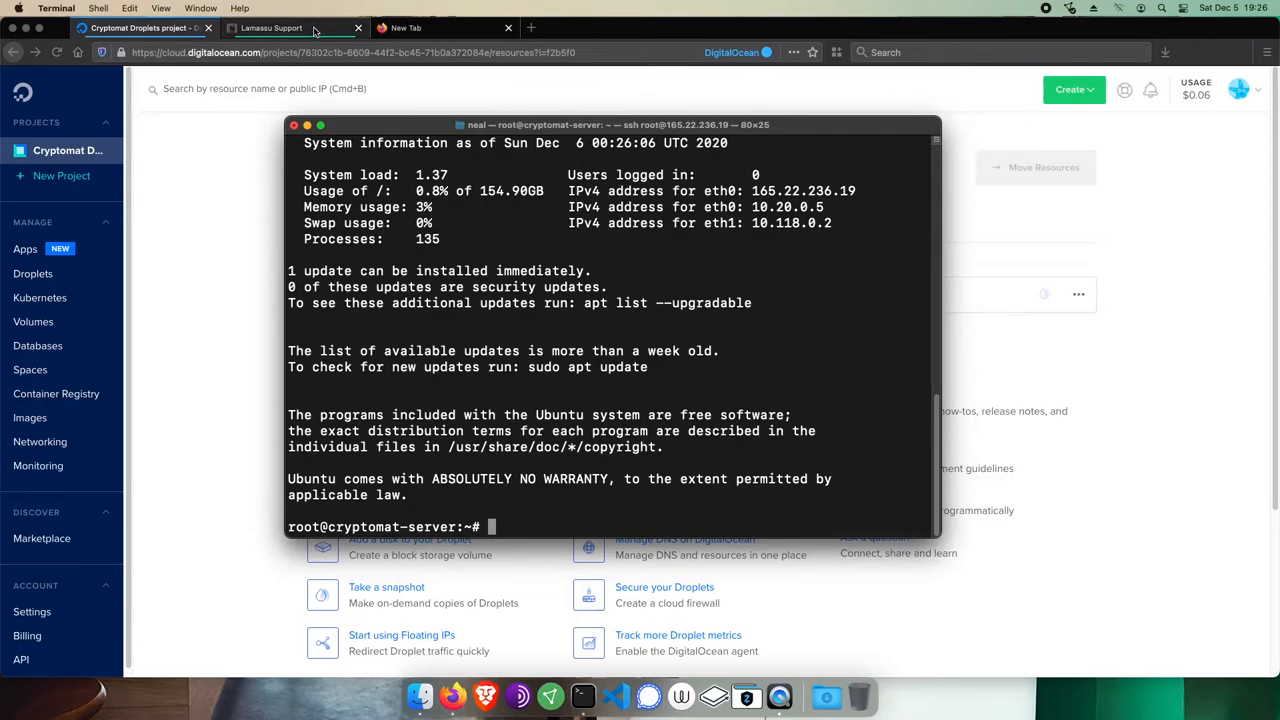
Navigate Lamassu Support through New Operator Setup and Admin Setup to the Step 7 install article
left_click(272, 28)
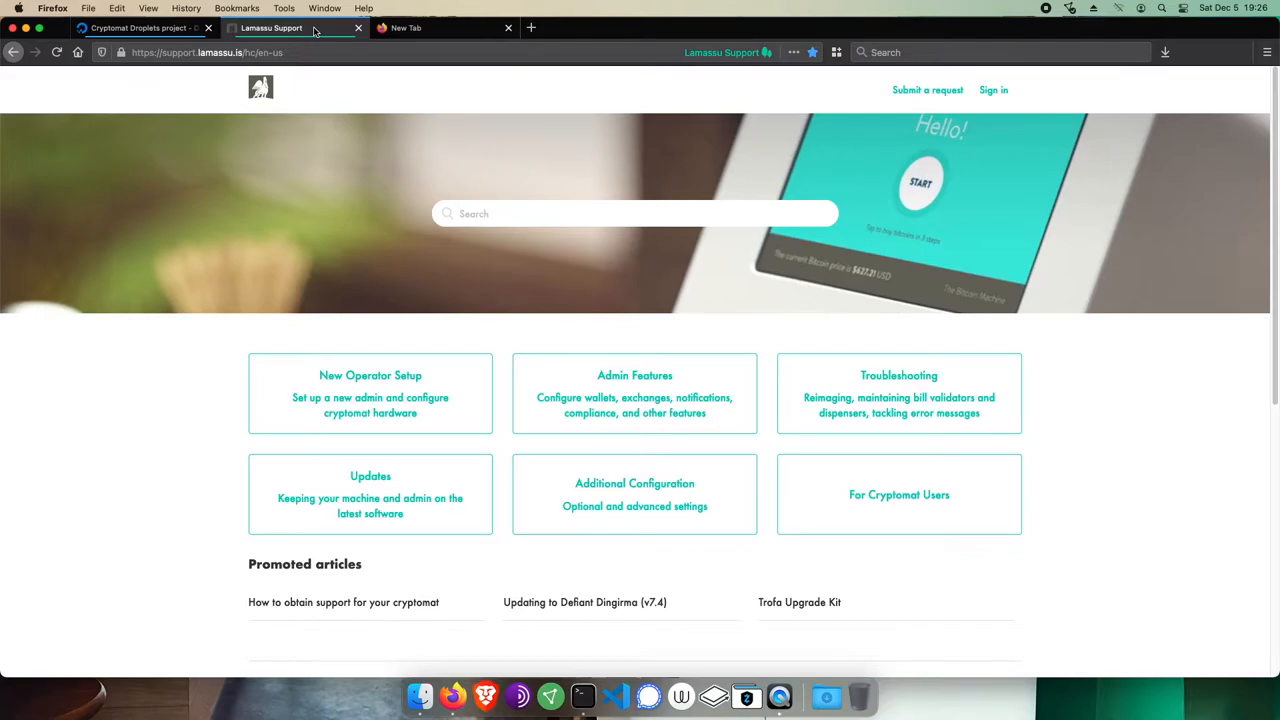
mouse_move(370, 392)
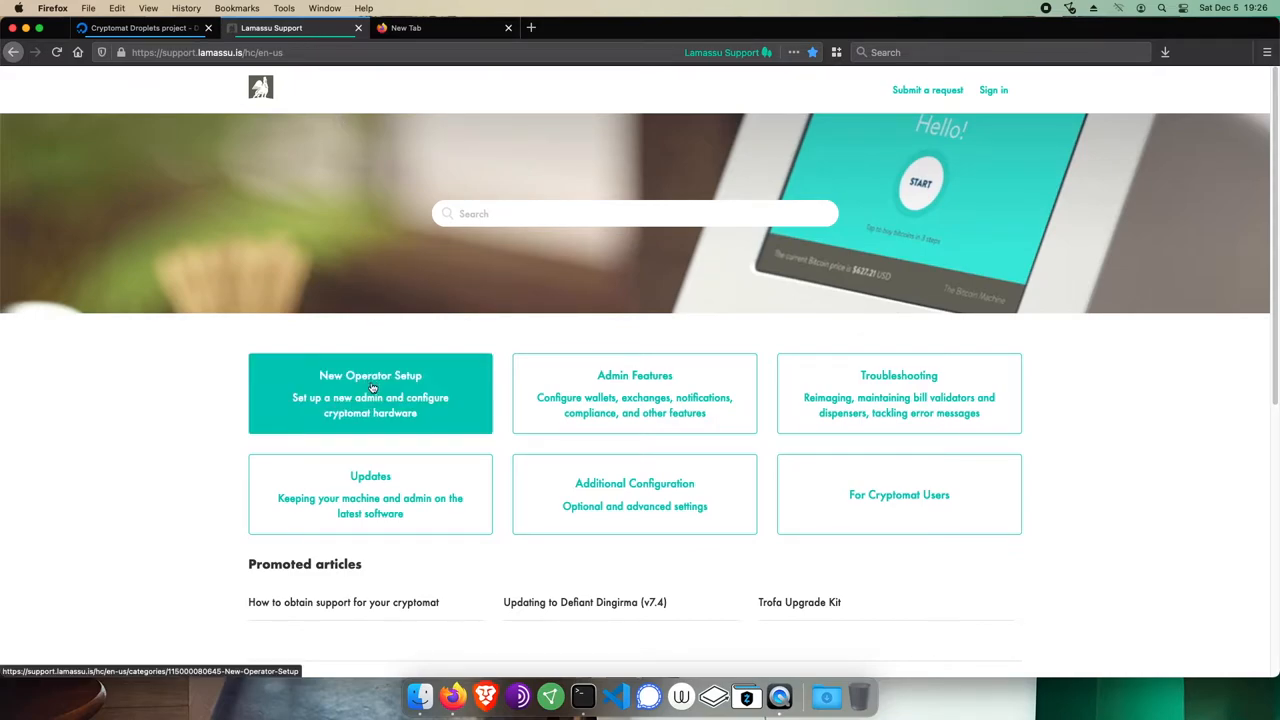
left_click(370, 392)
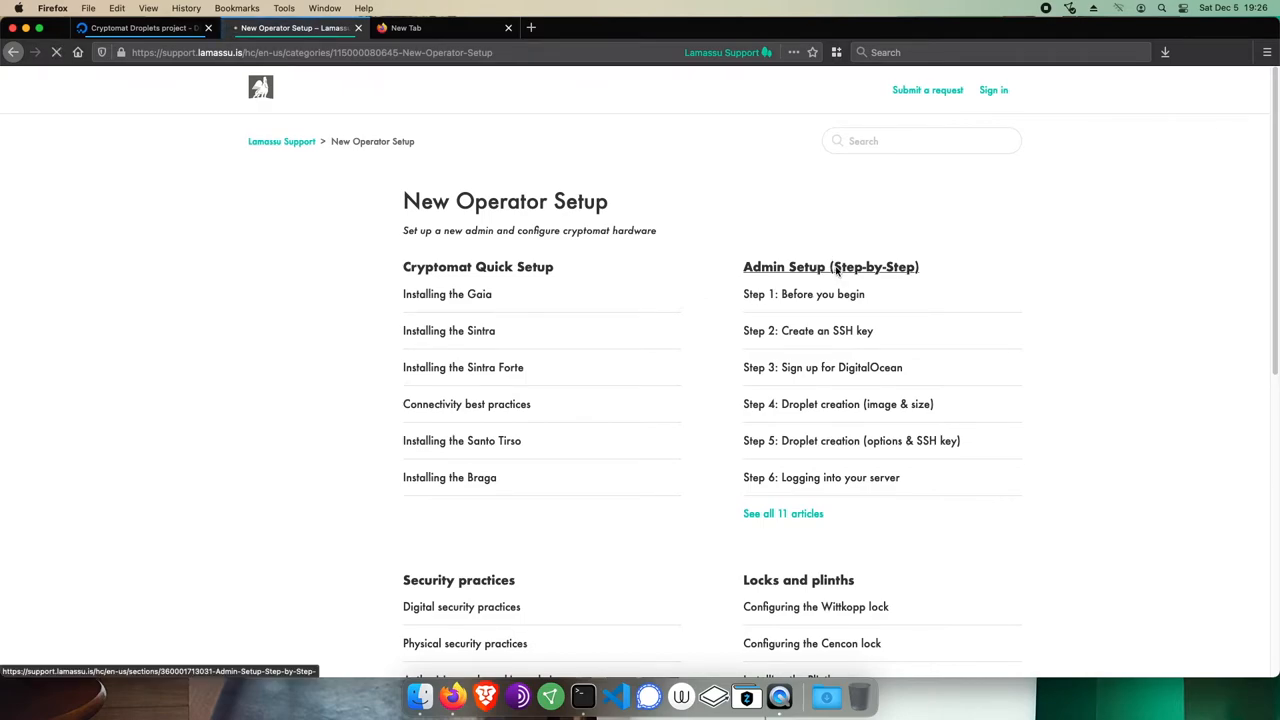
left_click(830, 266)
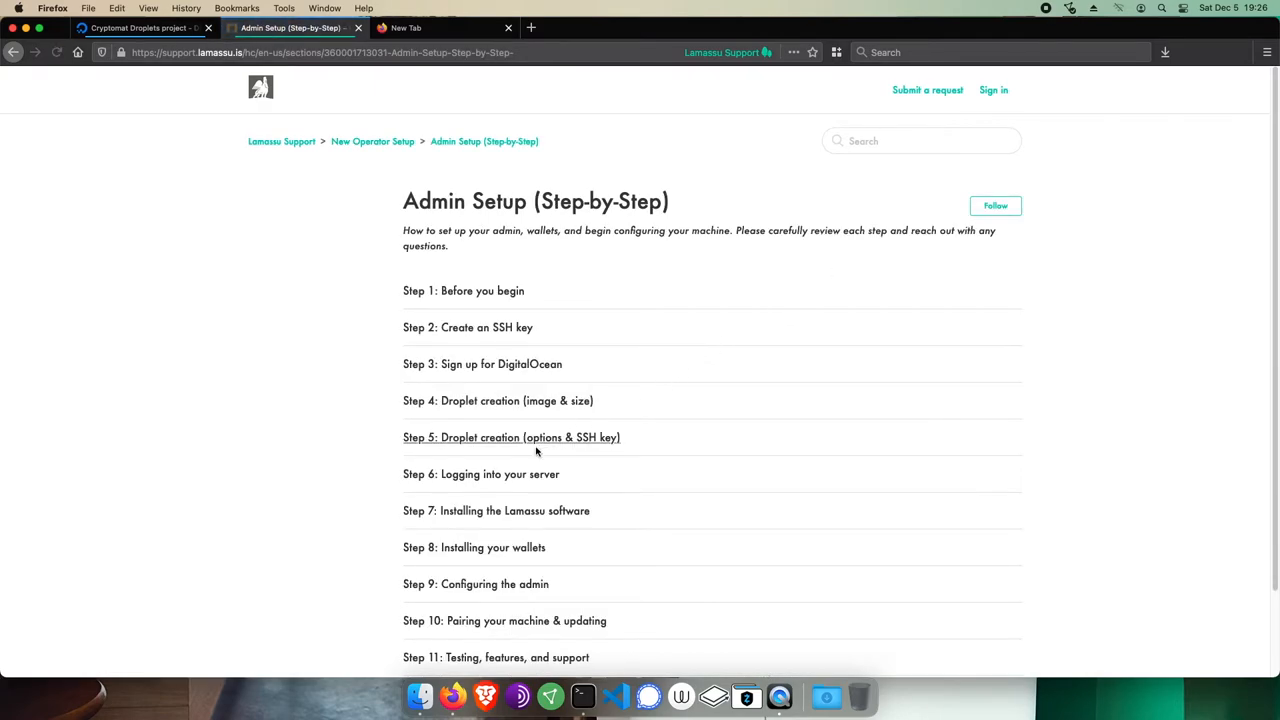
left_click(496, 510)
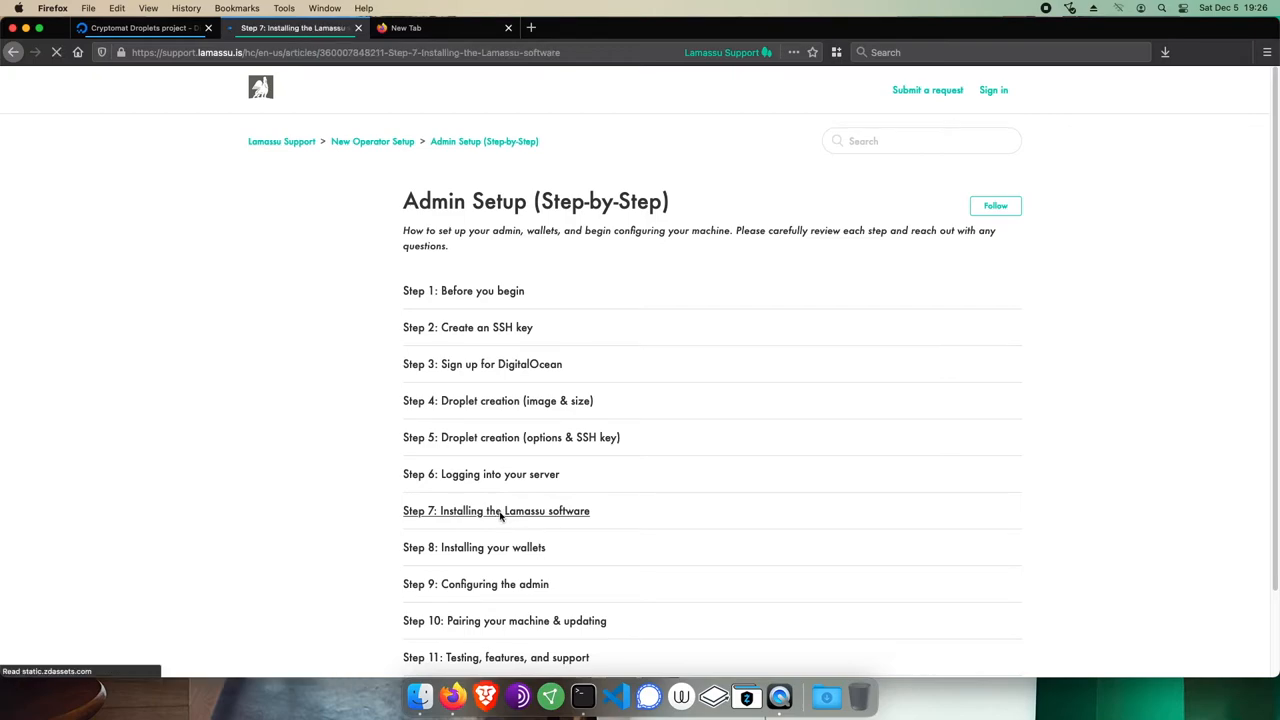
left_click(496, 510)
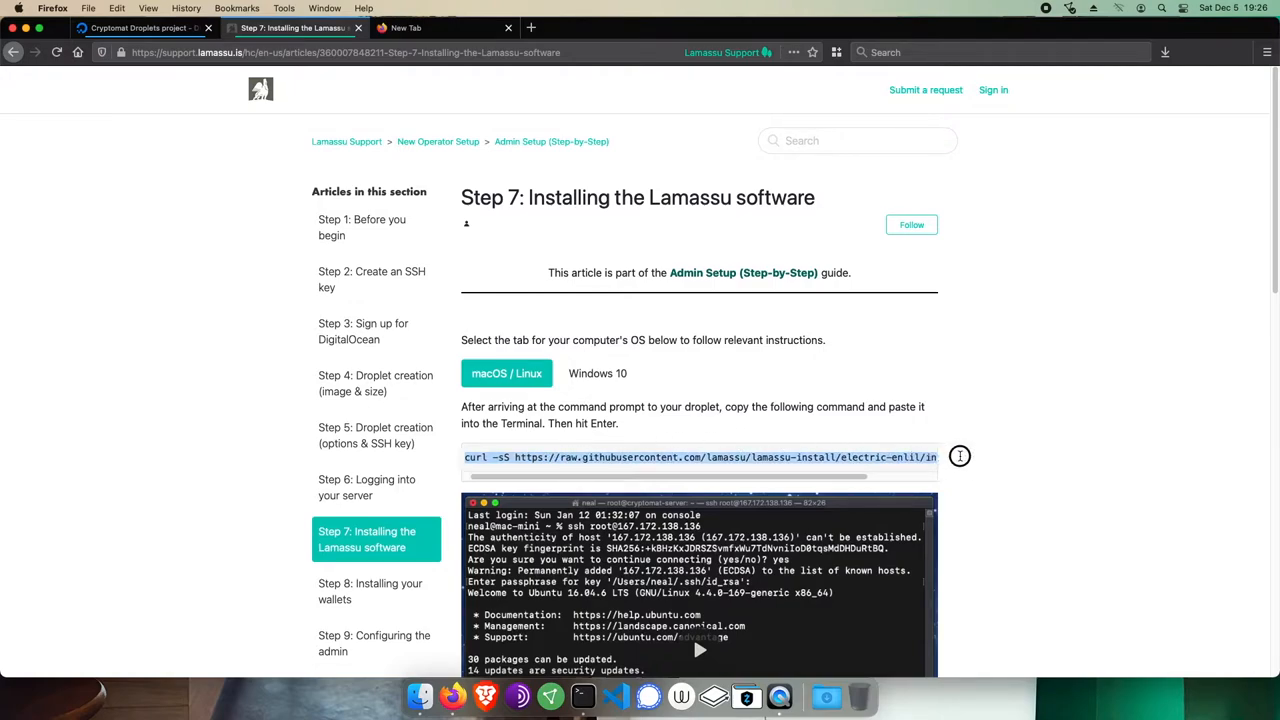
scroll("right", 3)
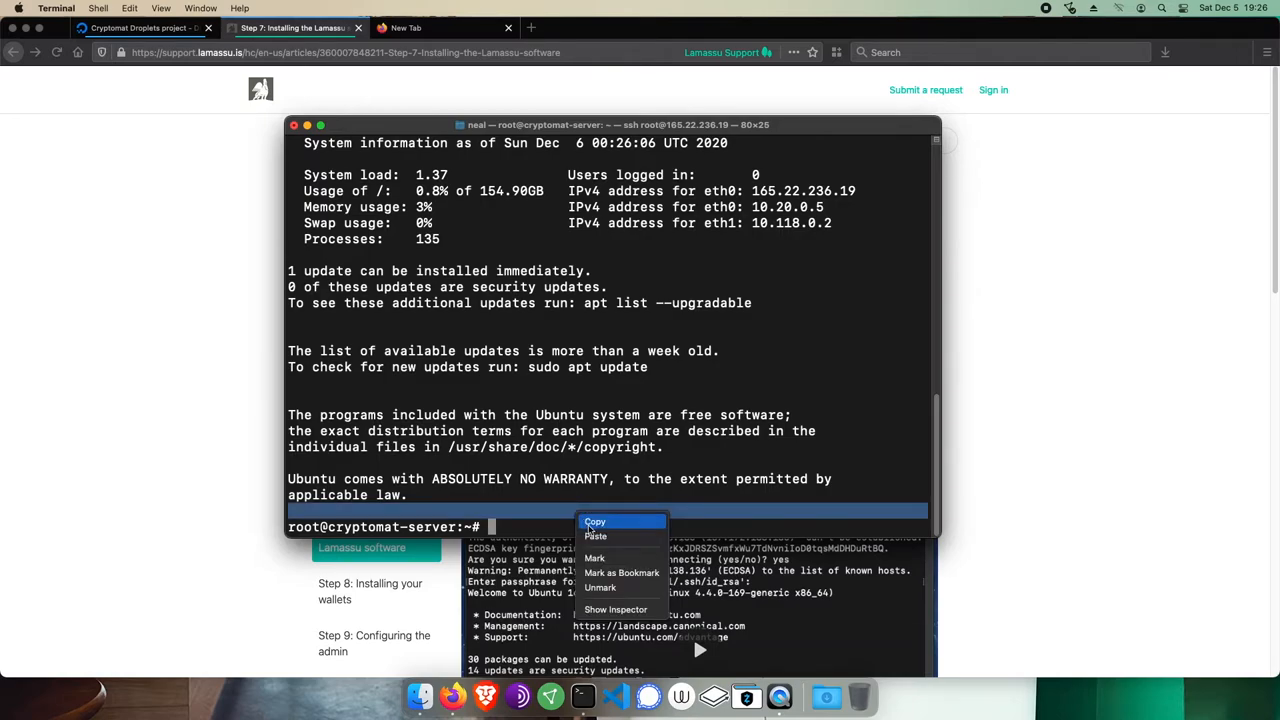
Paste and run the curl install command for lamassu-server in the droplet shell
left_click(596, 536)
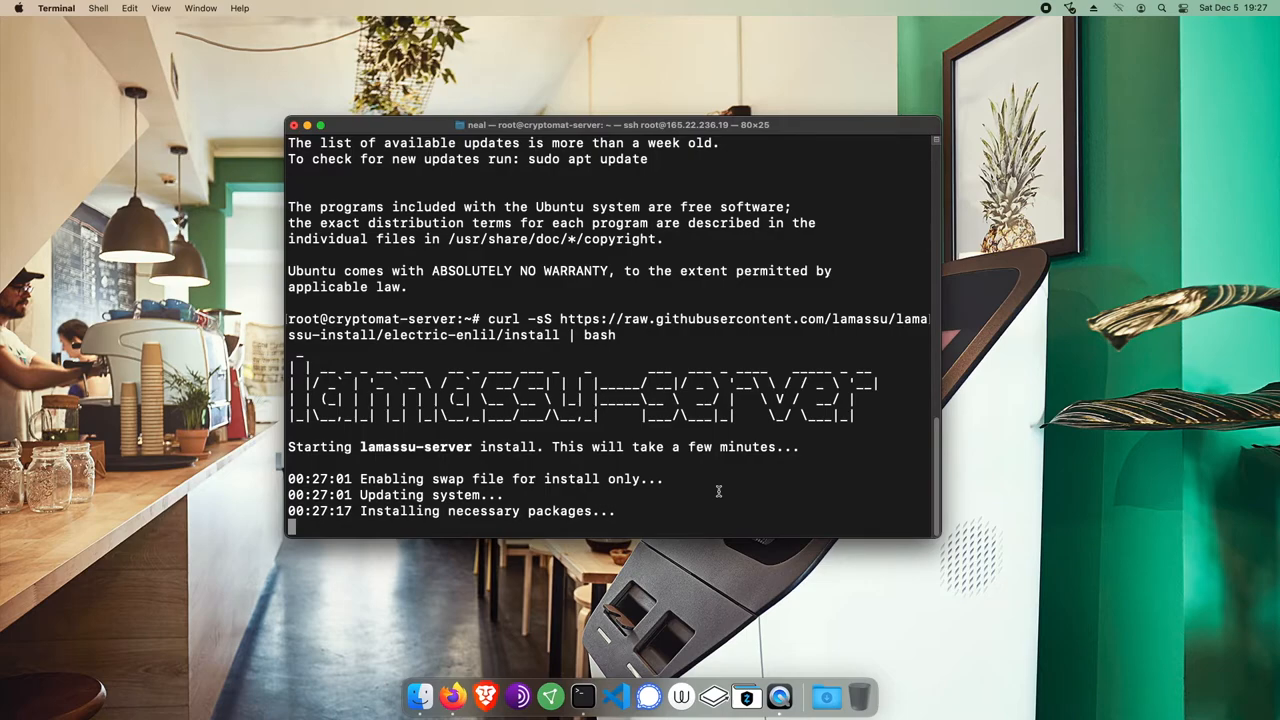
mouse_move(724, 496)
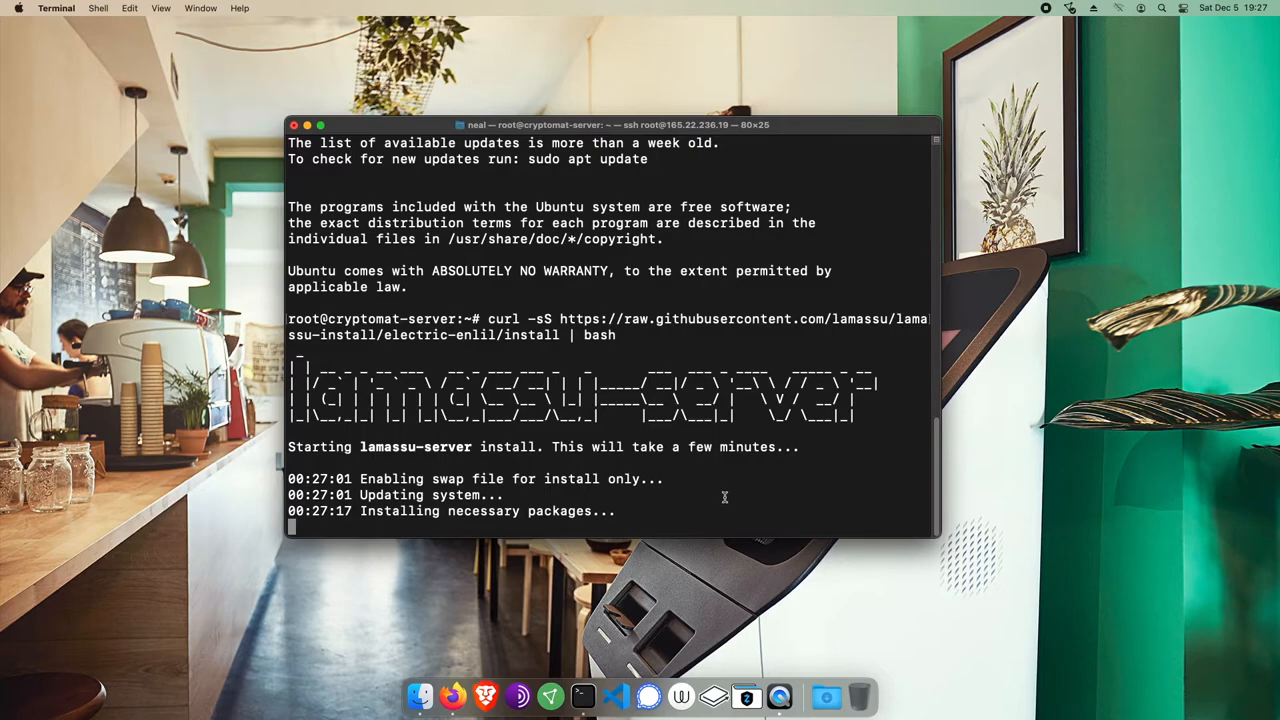
mouse_move(676, 144)
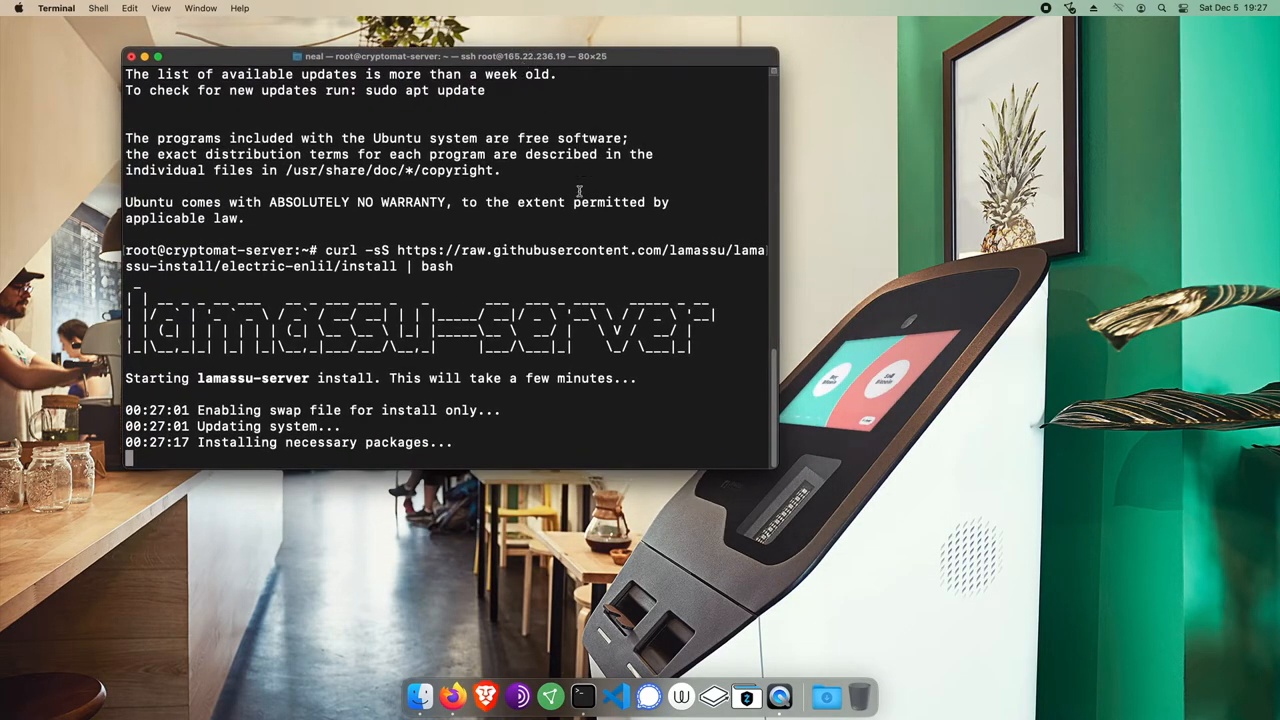
mouse_move(636, 650)
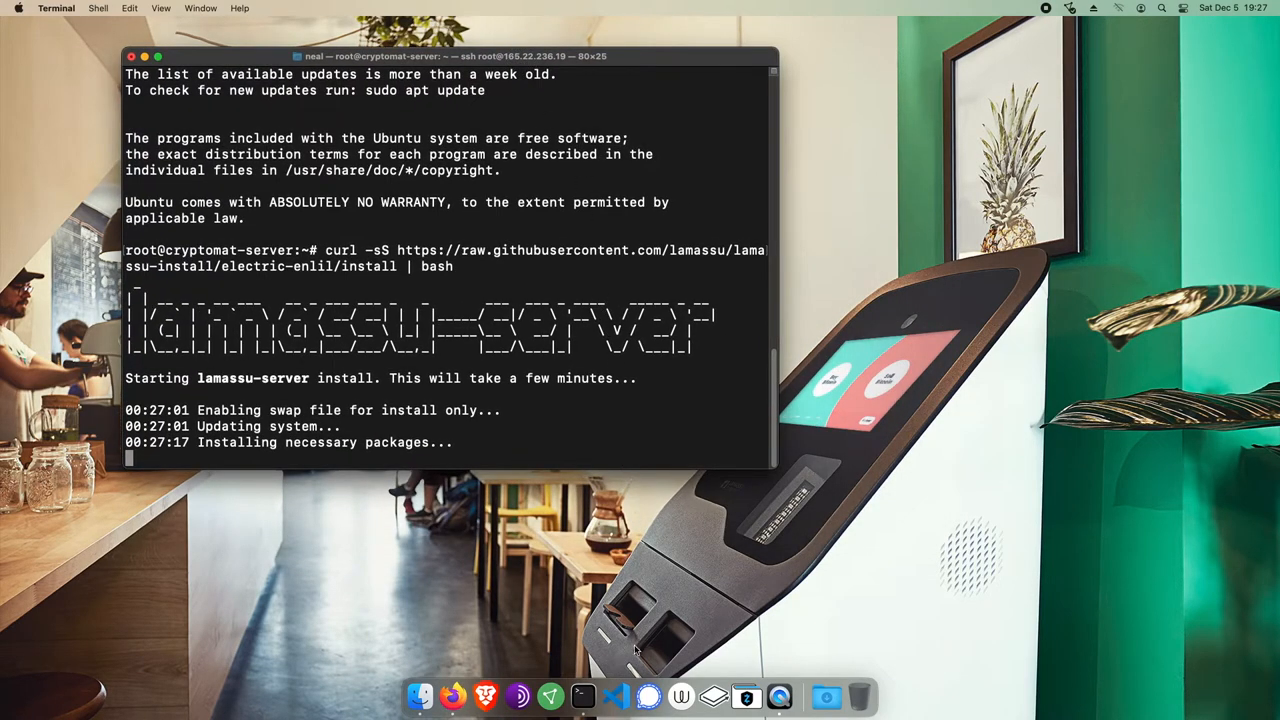
Open a second local Terminal window from the Dock icon's New Window option
right_click(582, 696)
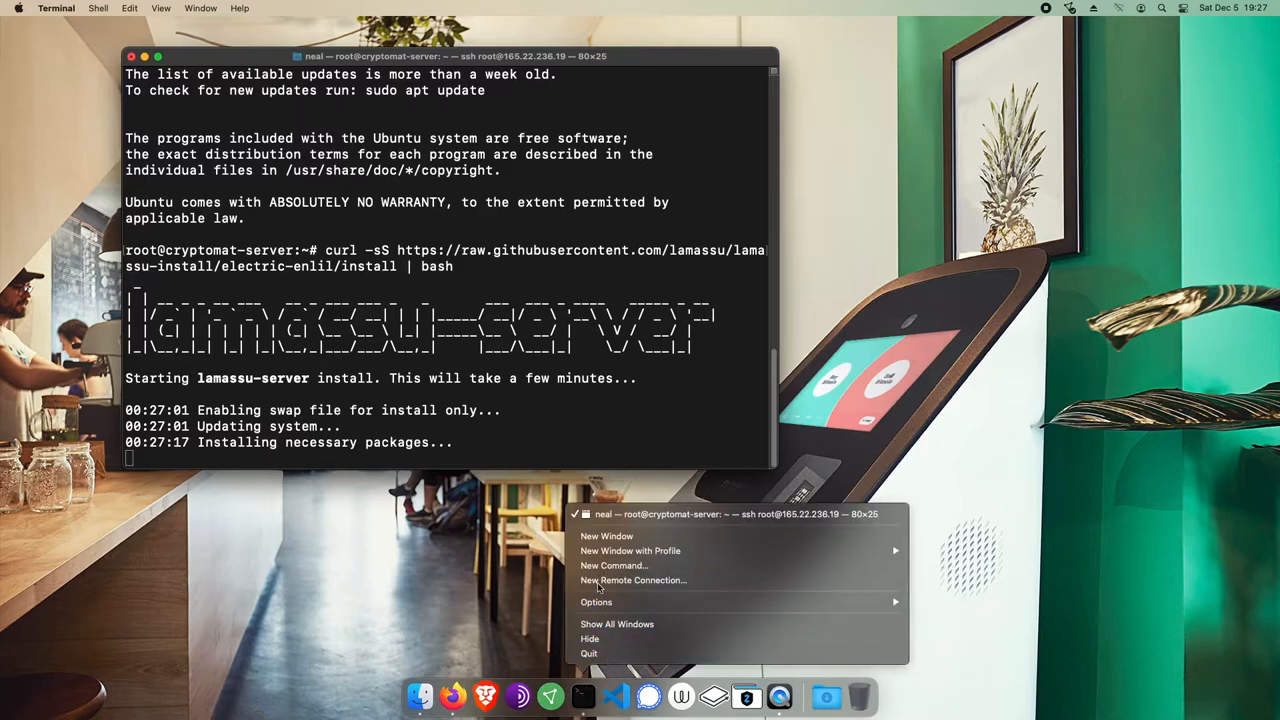
left_click(608, 536)
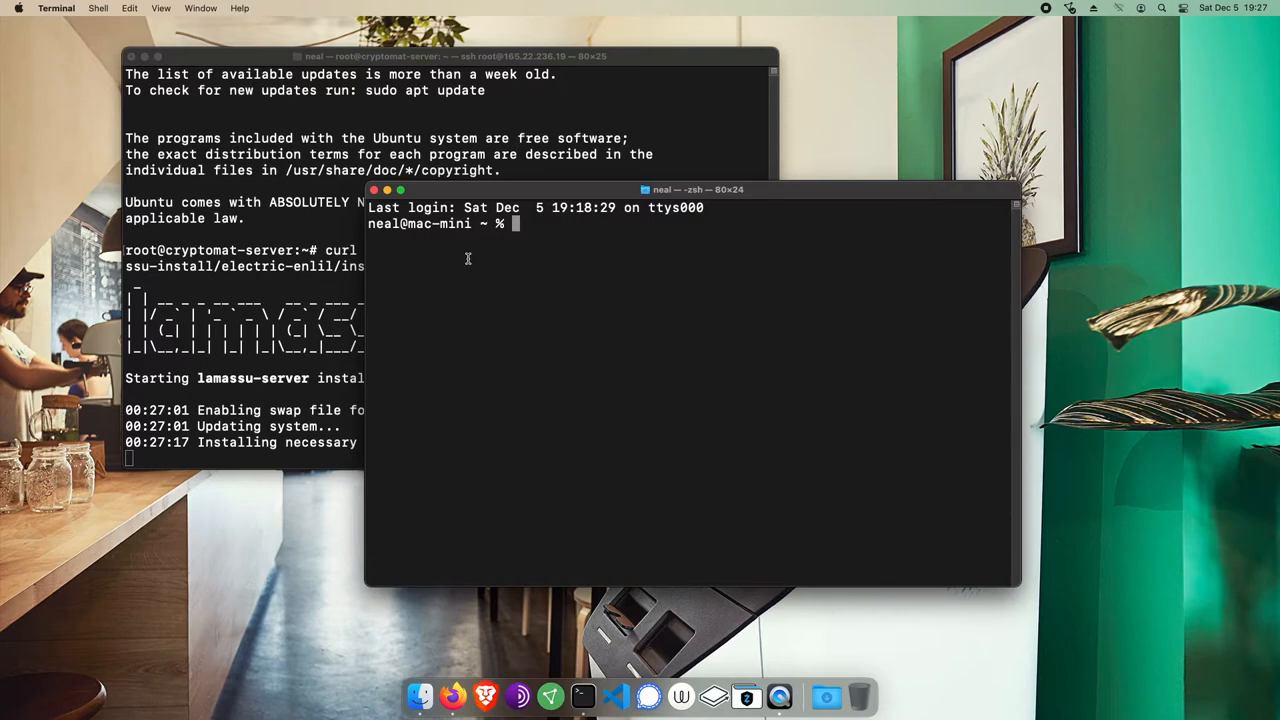
type("ssh root@")
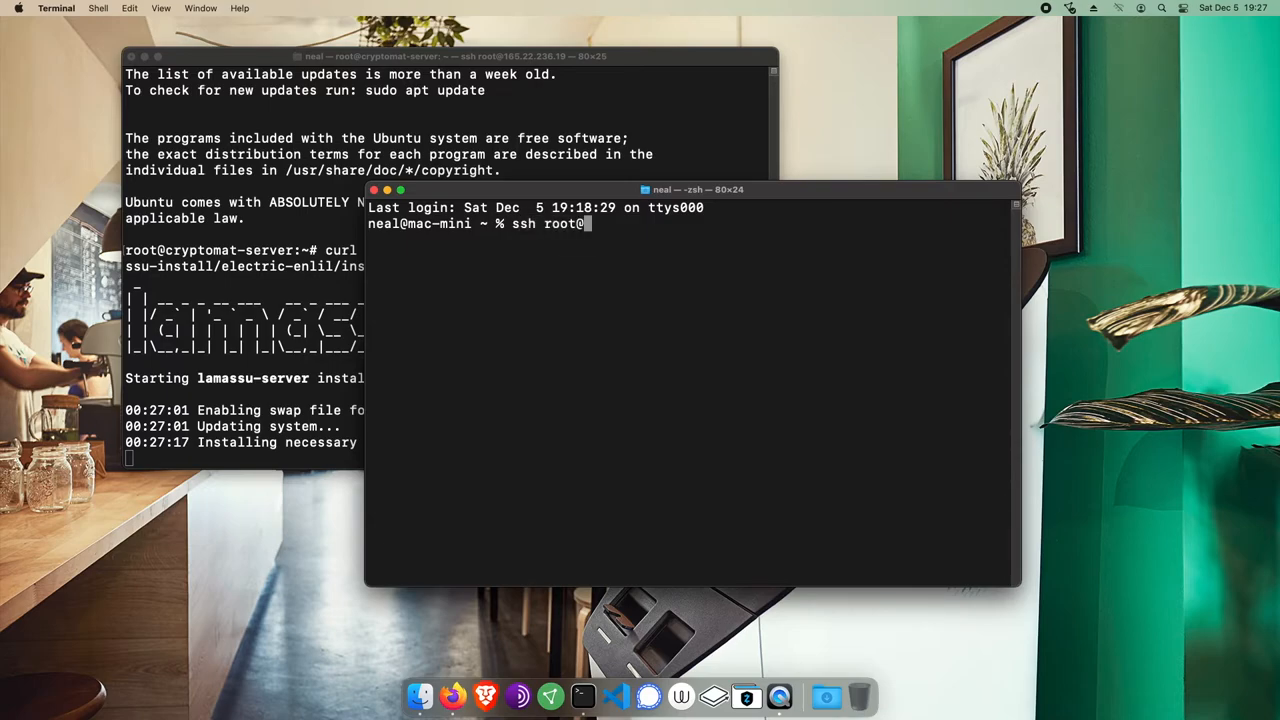
type("165.")
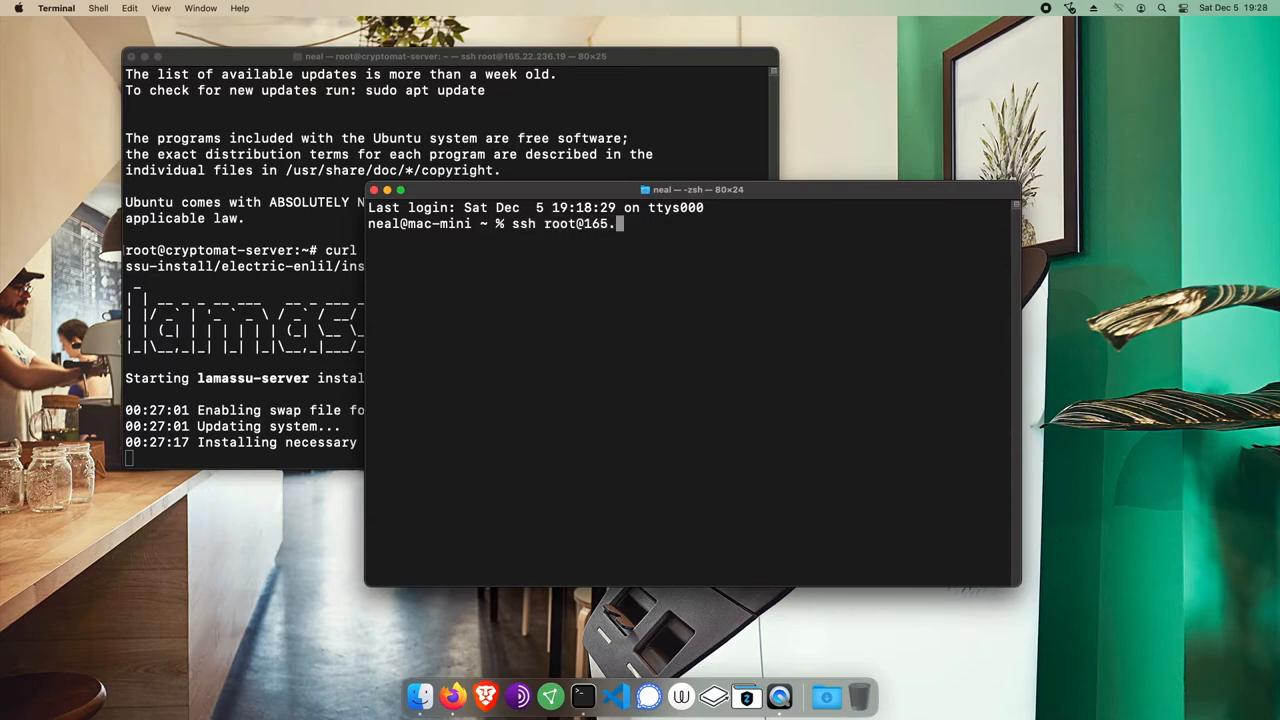
type("22.23")
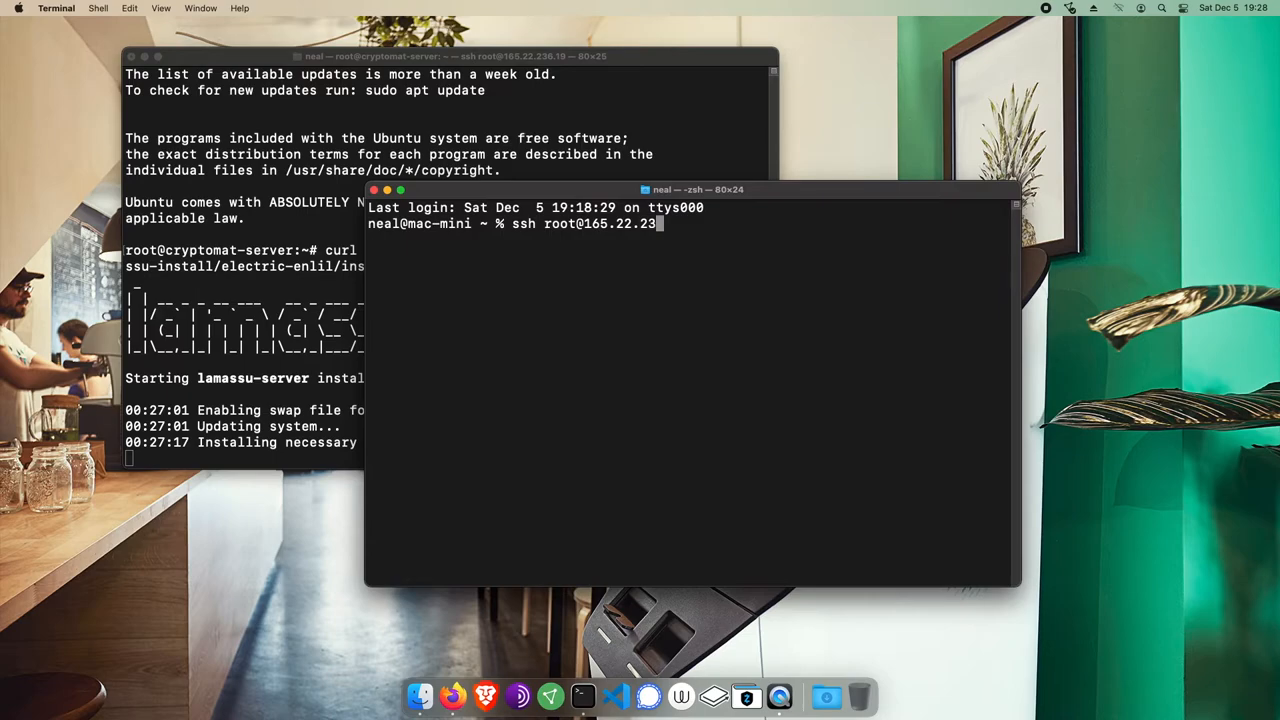
type("6.19")
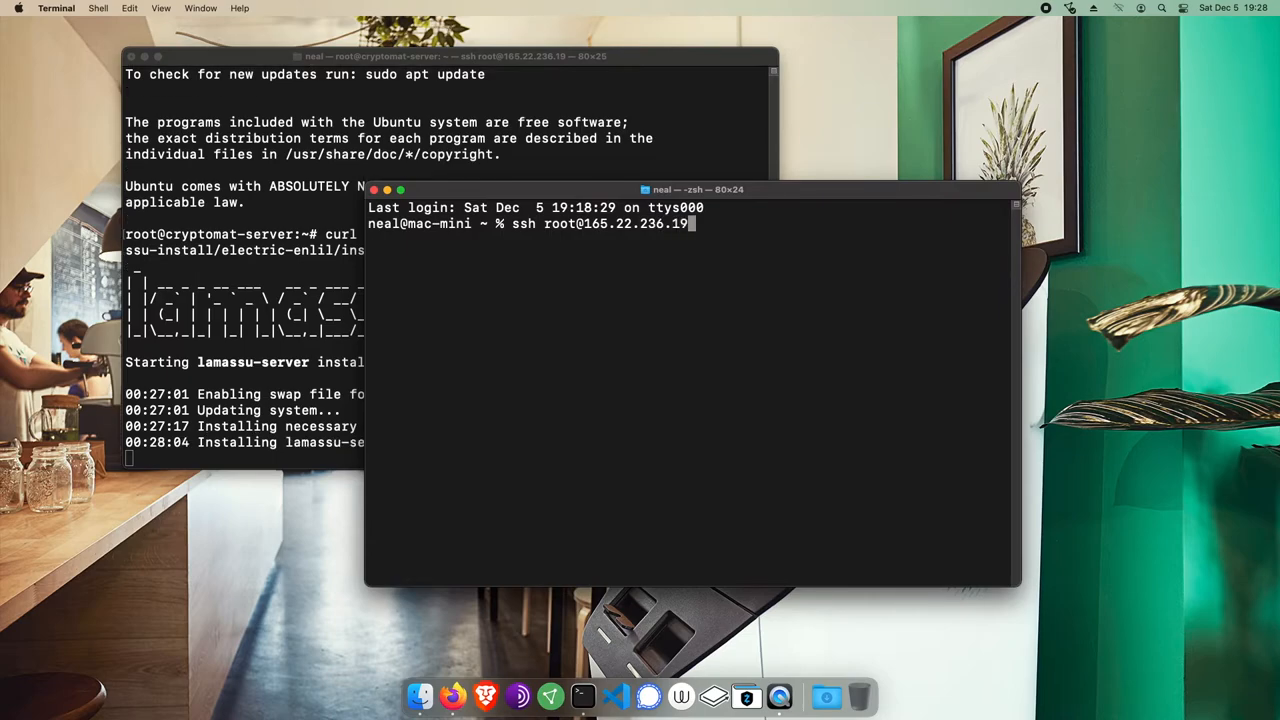
key("Return")
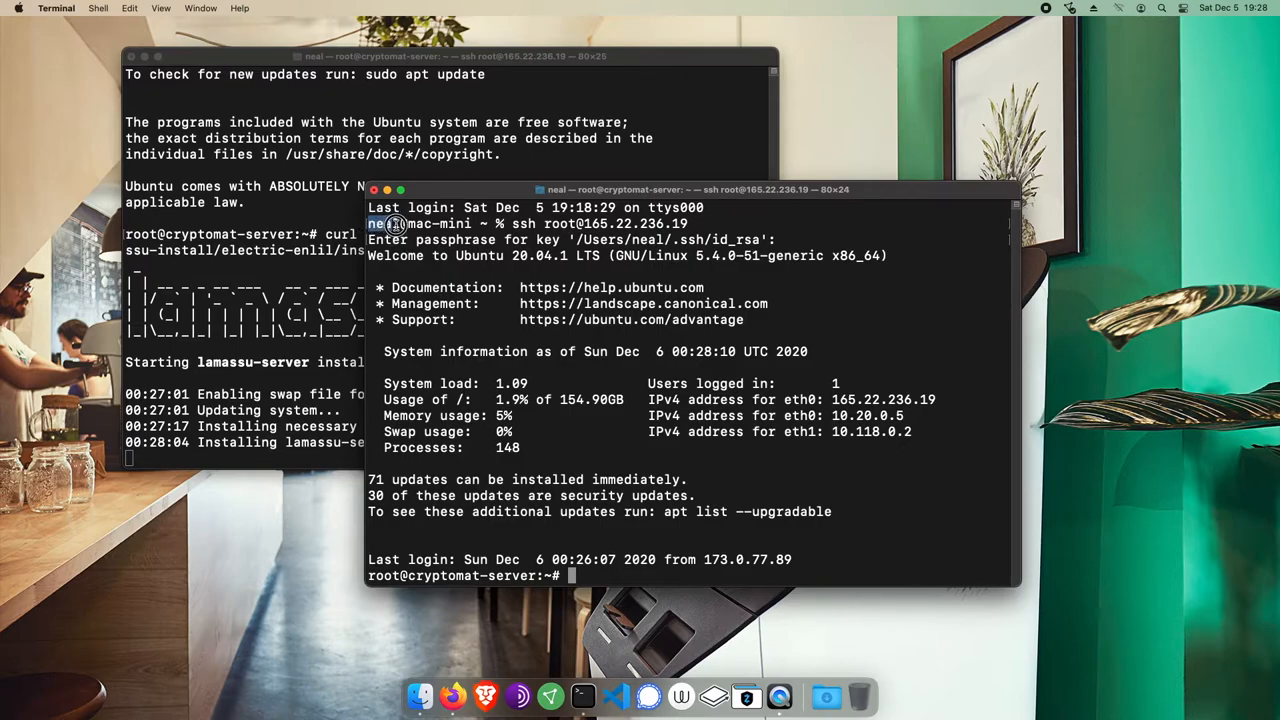
double_click(420, 224)
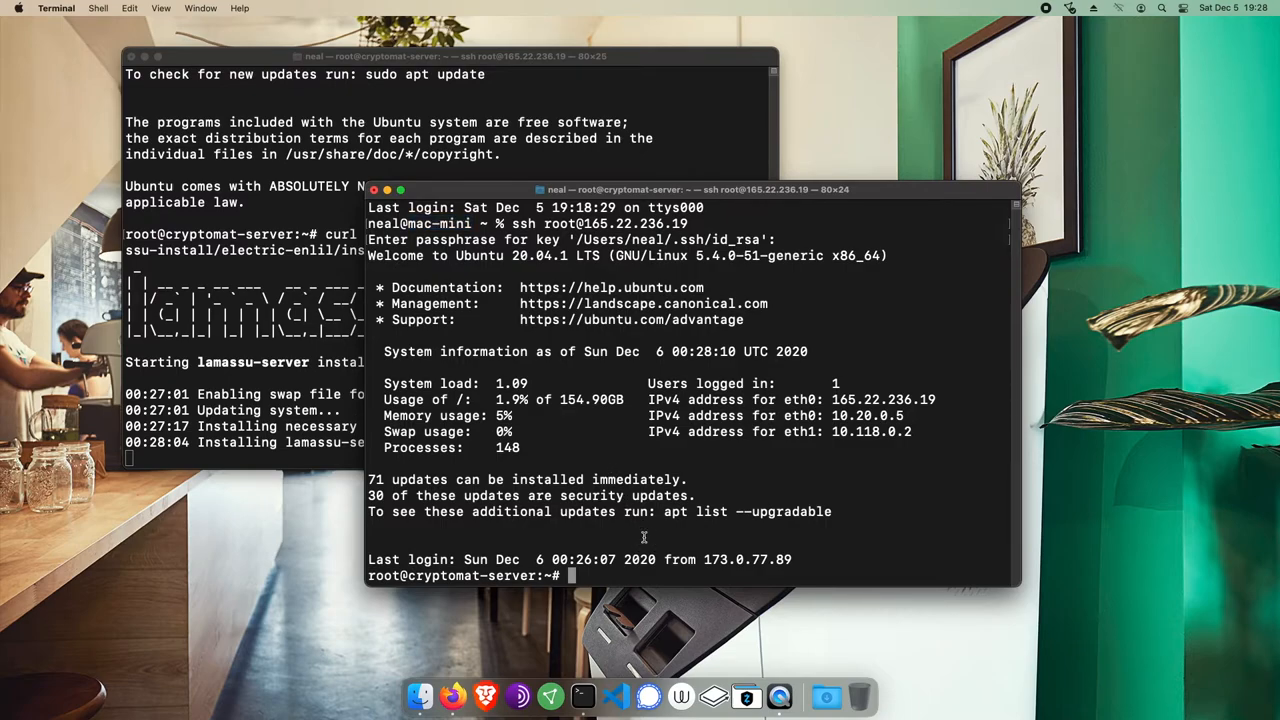
mouse_move(644, 538)
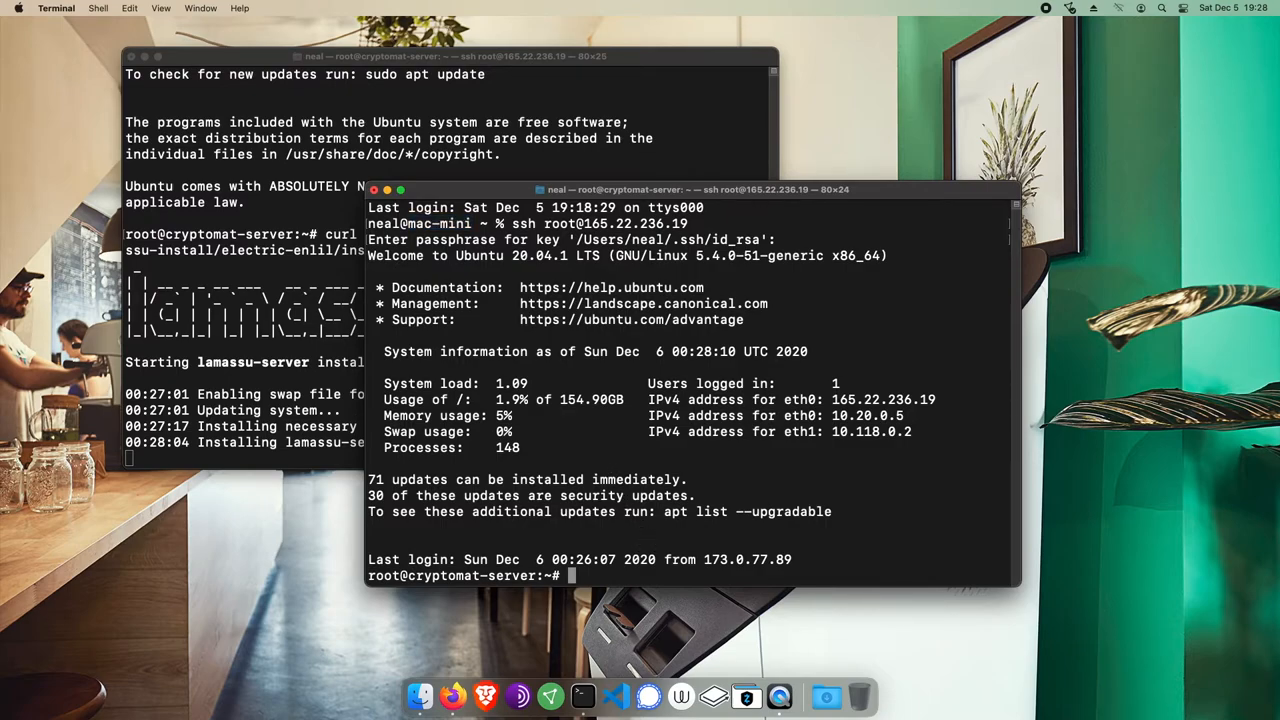
type("exit")
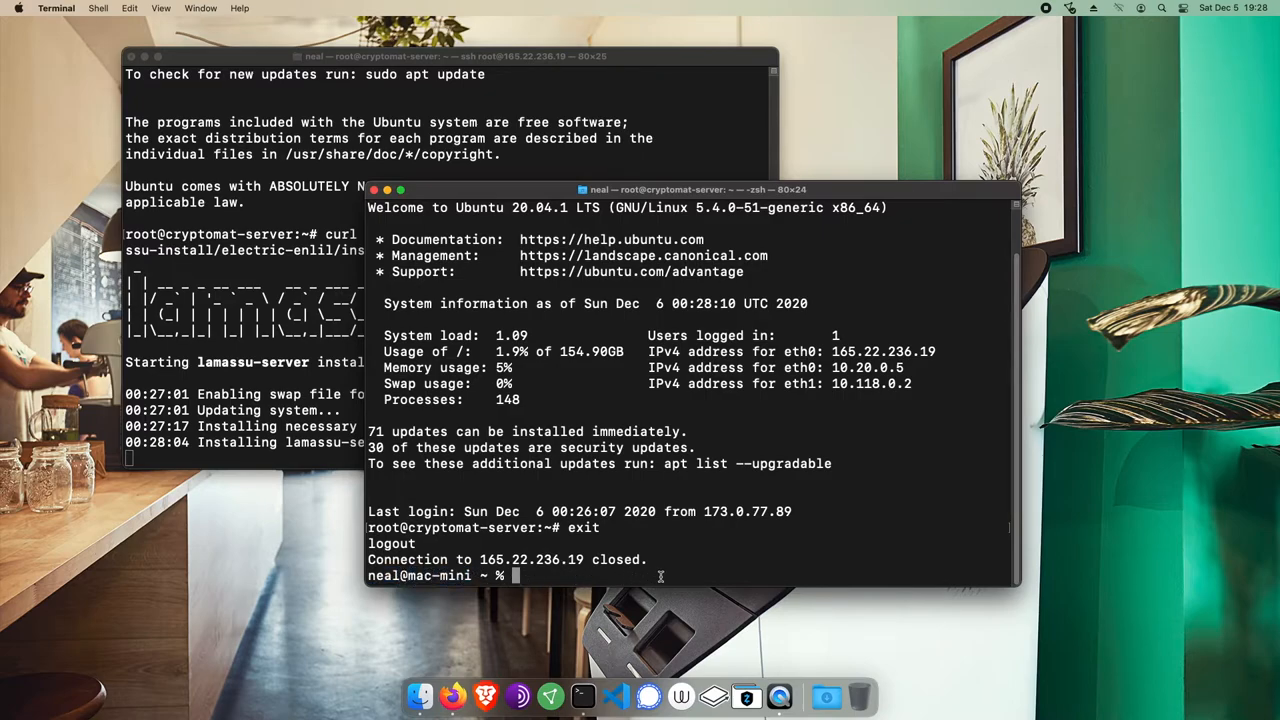
mouse_move(690, 570)
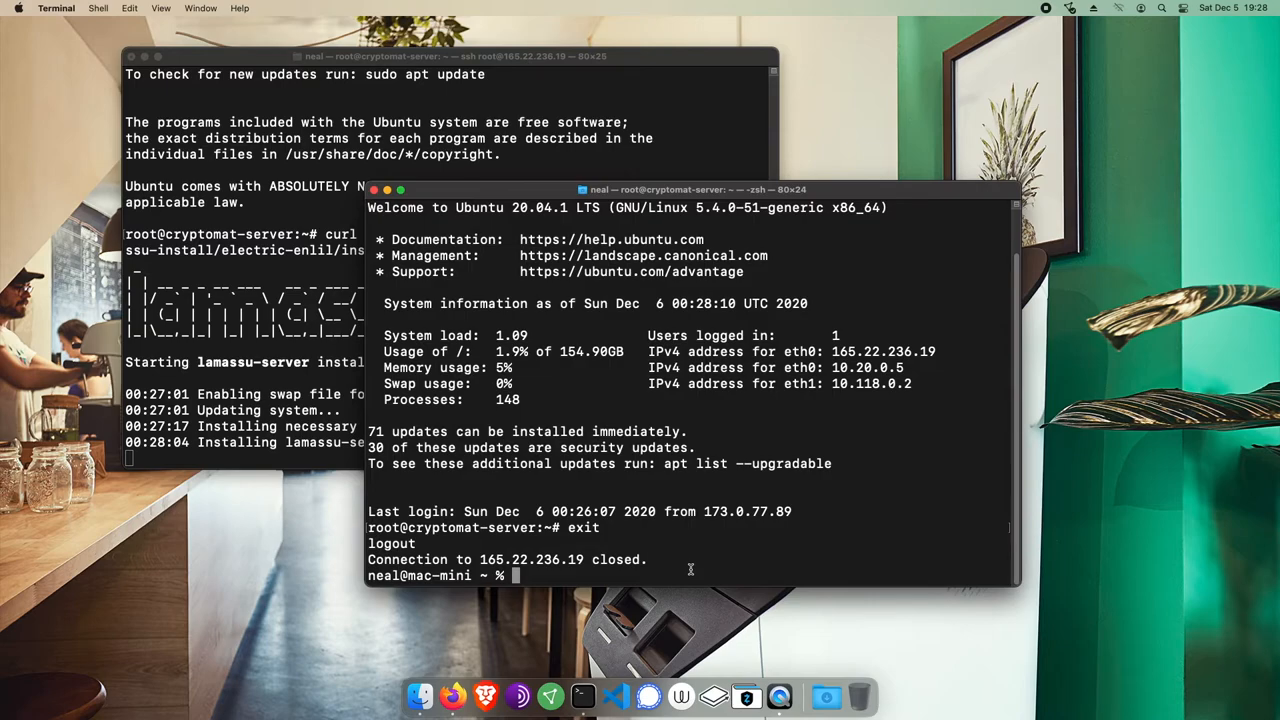
type("ssh root@165.22.236.19")
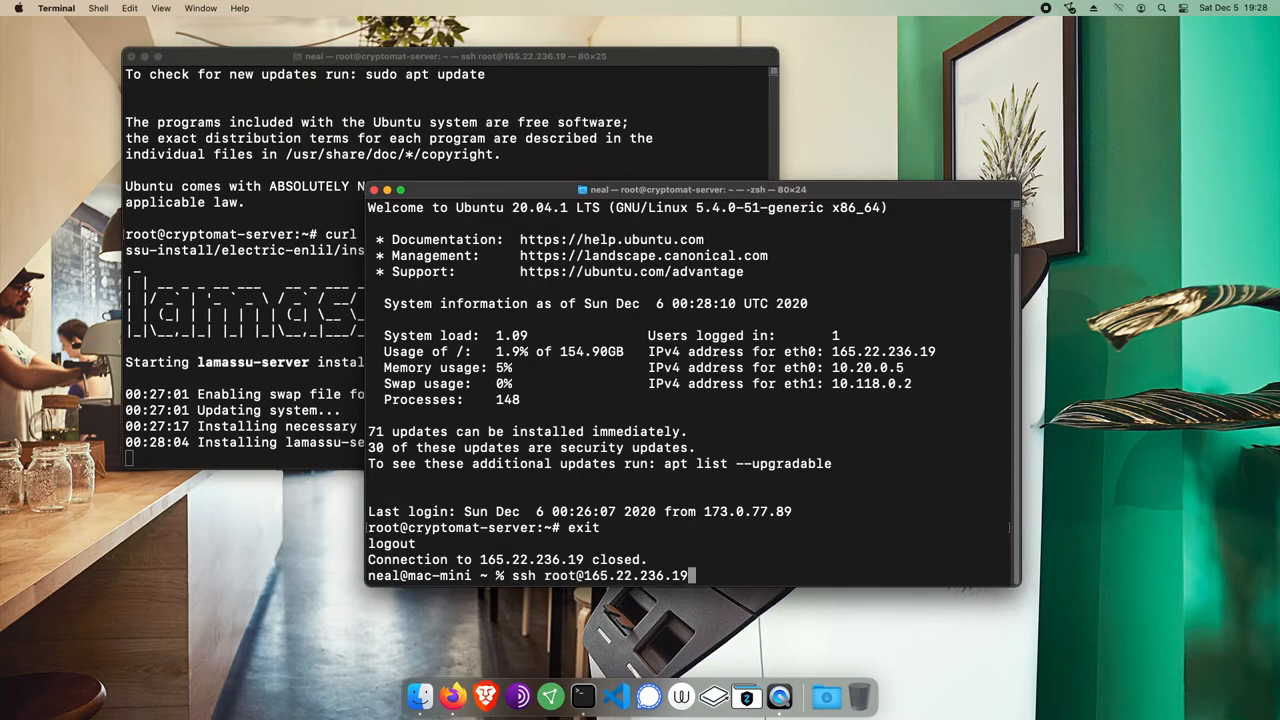
key("return")
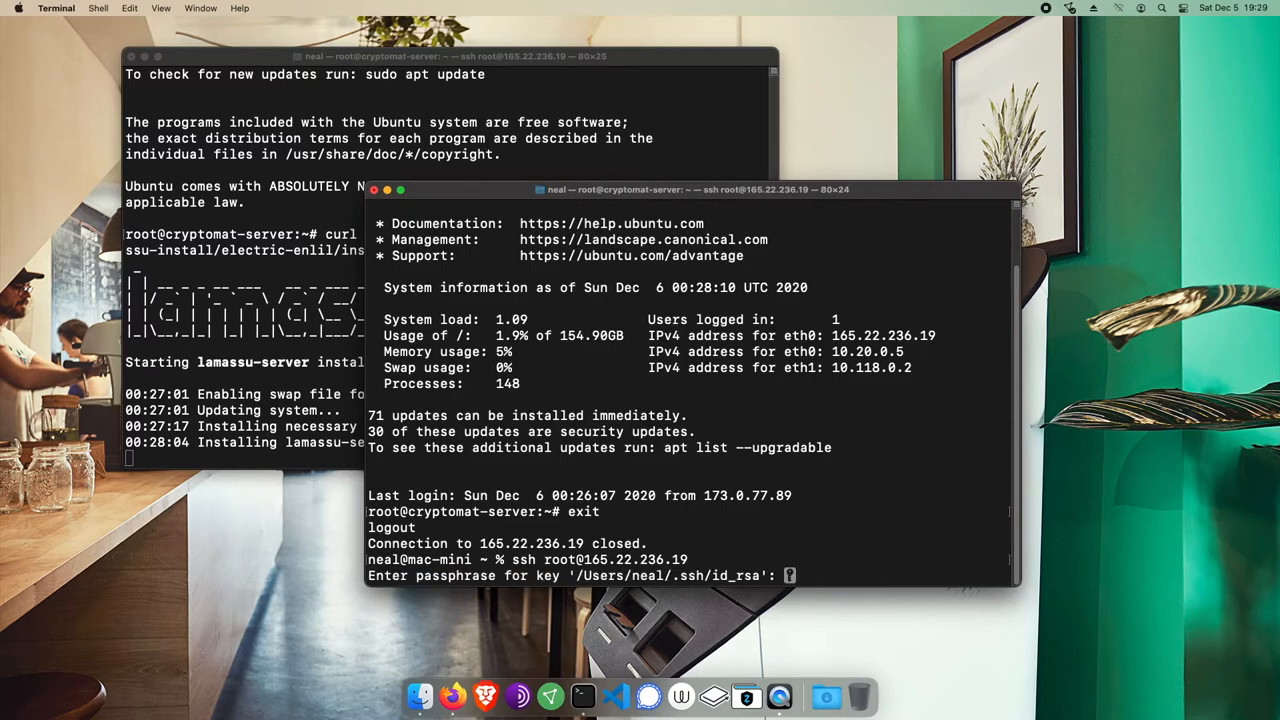
key("Return")
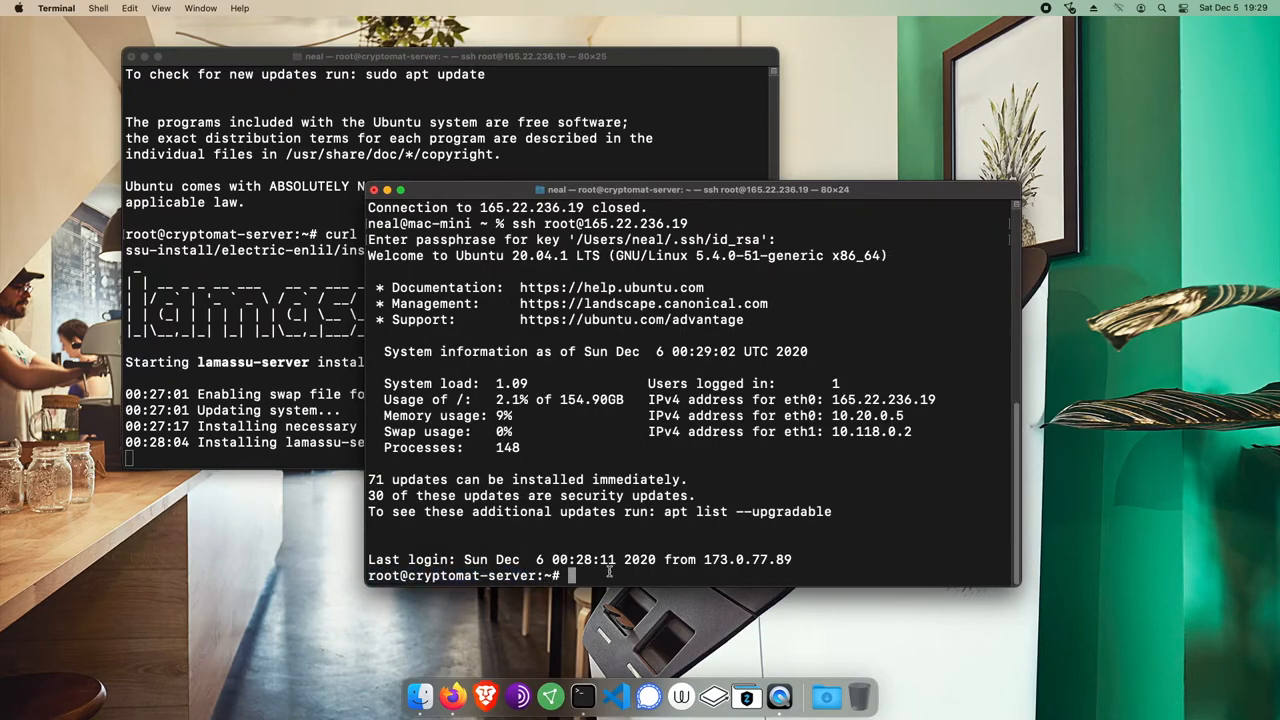
type("exit")
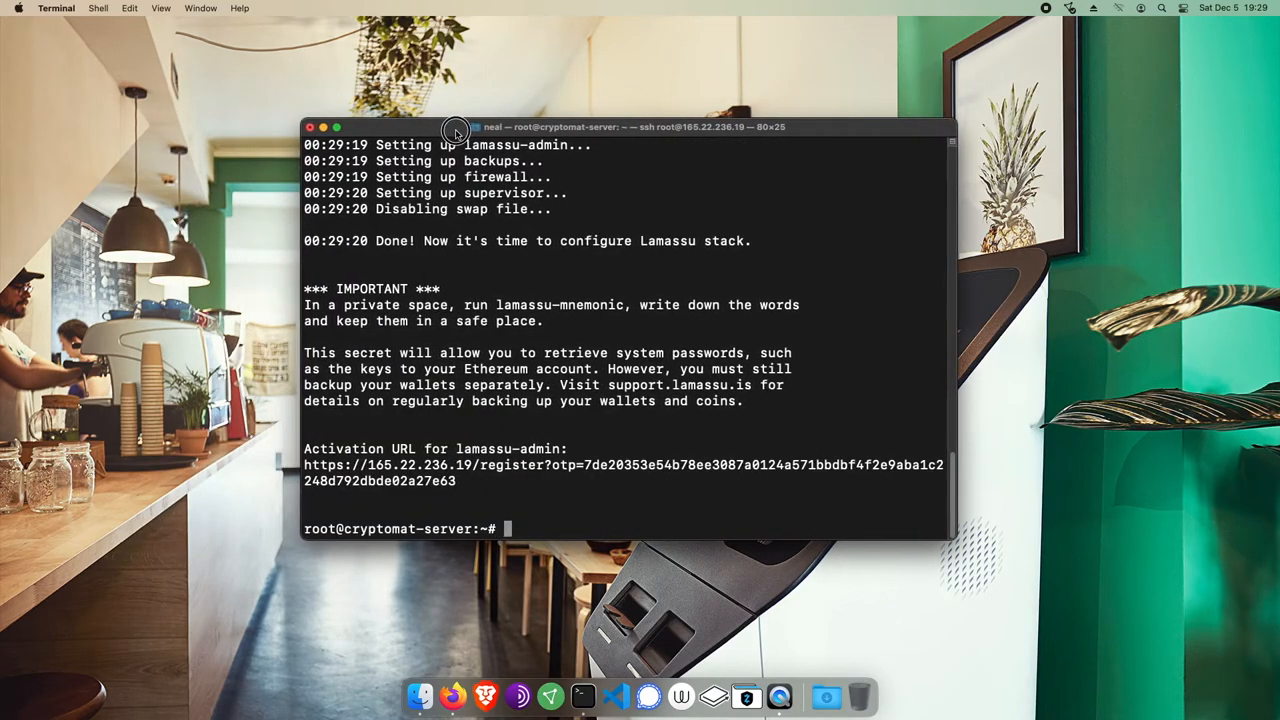
mouse_move(872, 332)
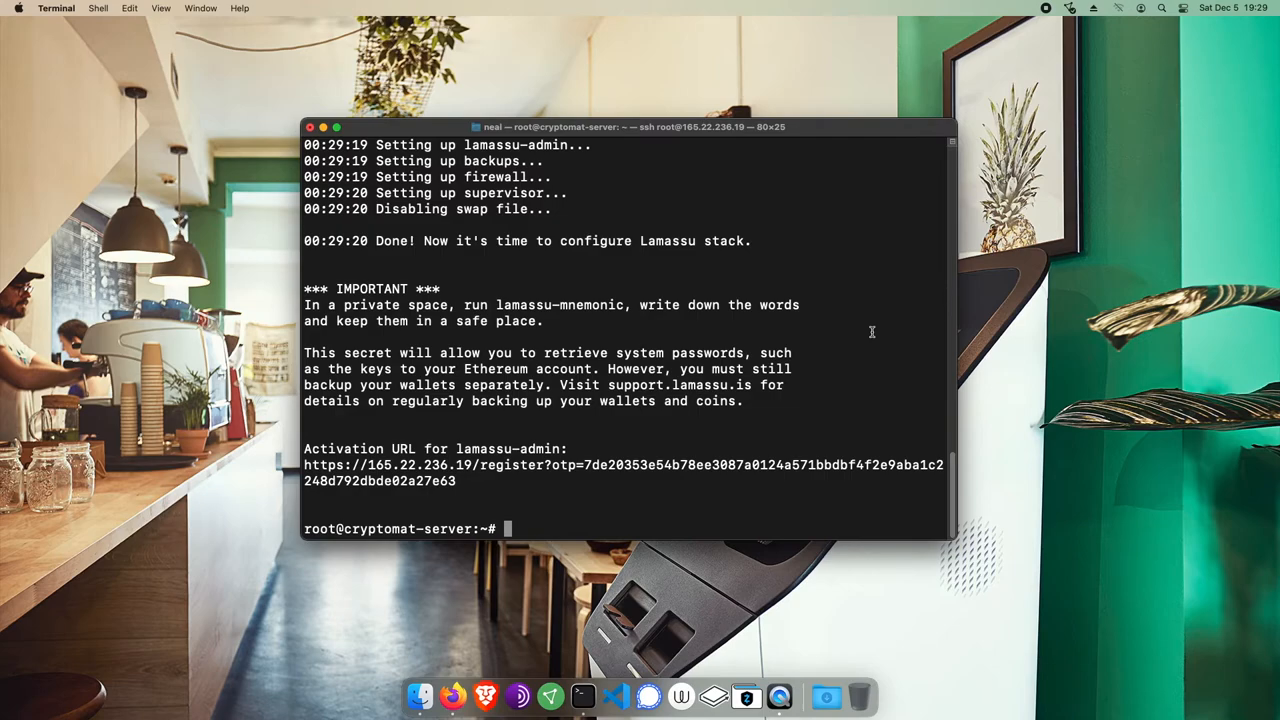
mouse_move(528, 442)
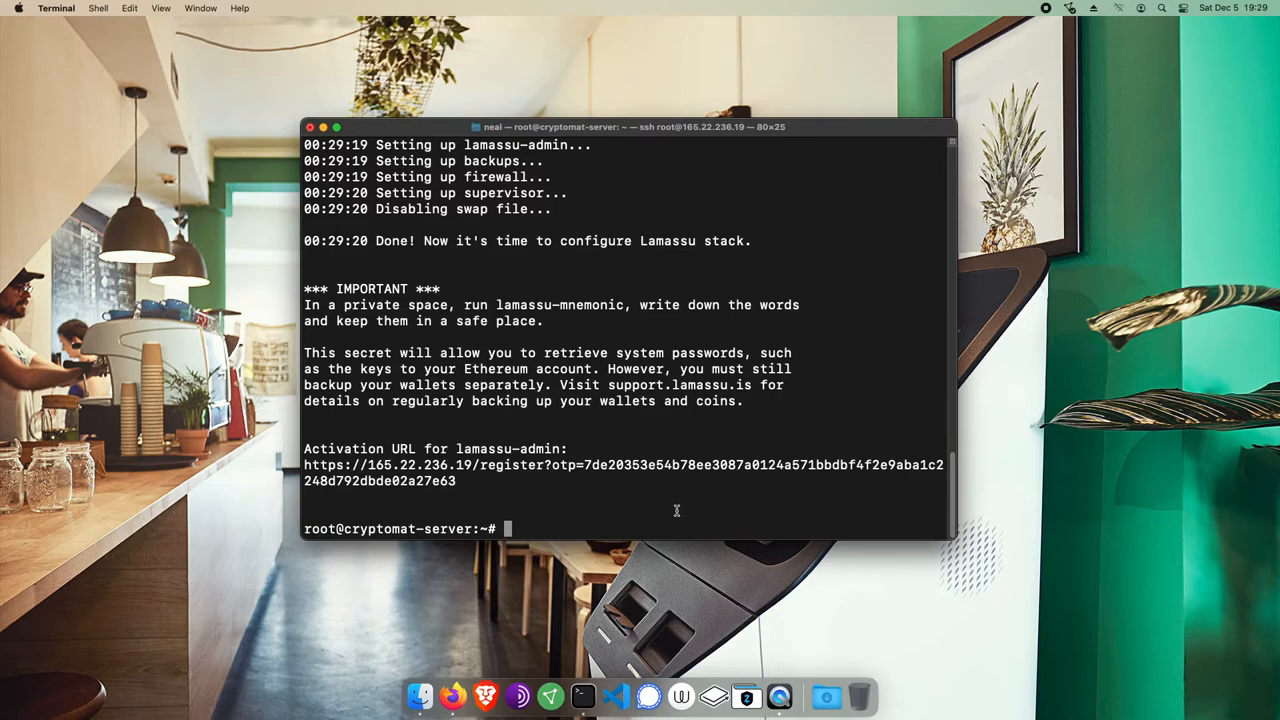
Run lamassu-mnemonic to print the server's twenty-four-word recovery phrase
type("lama")
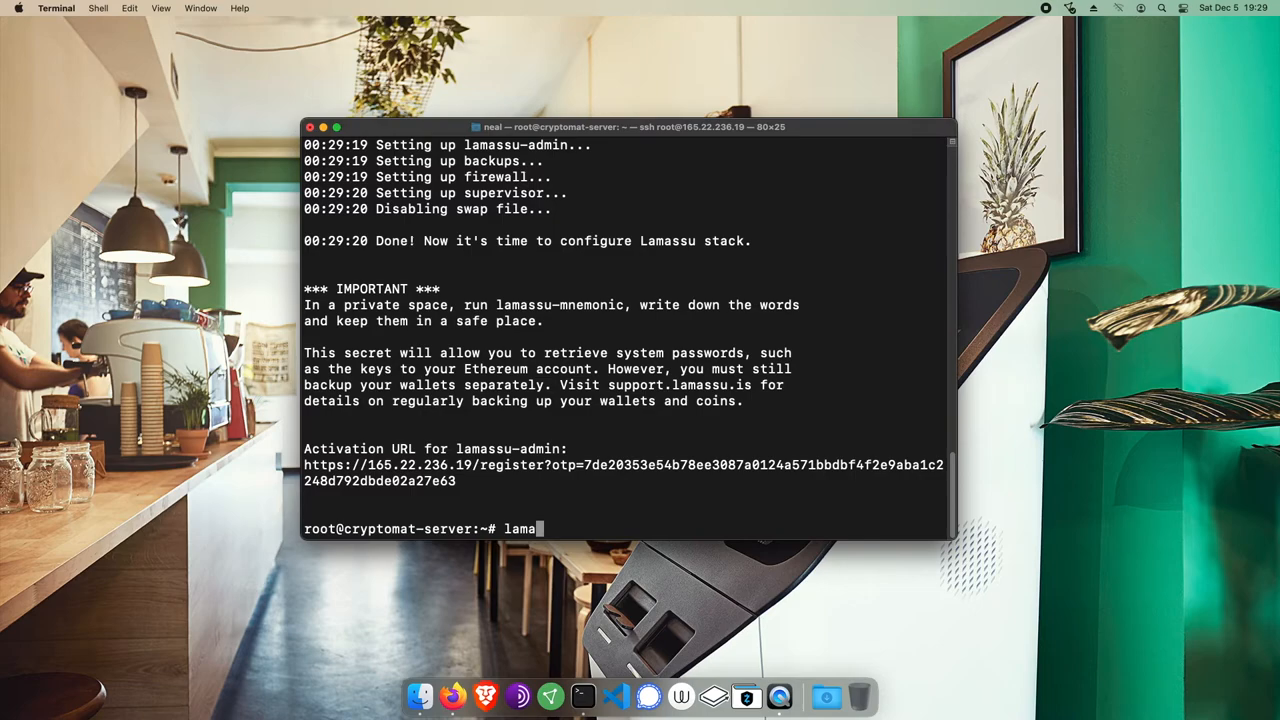
type("ssu-mnemo")
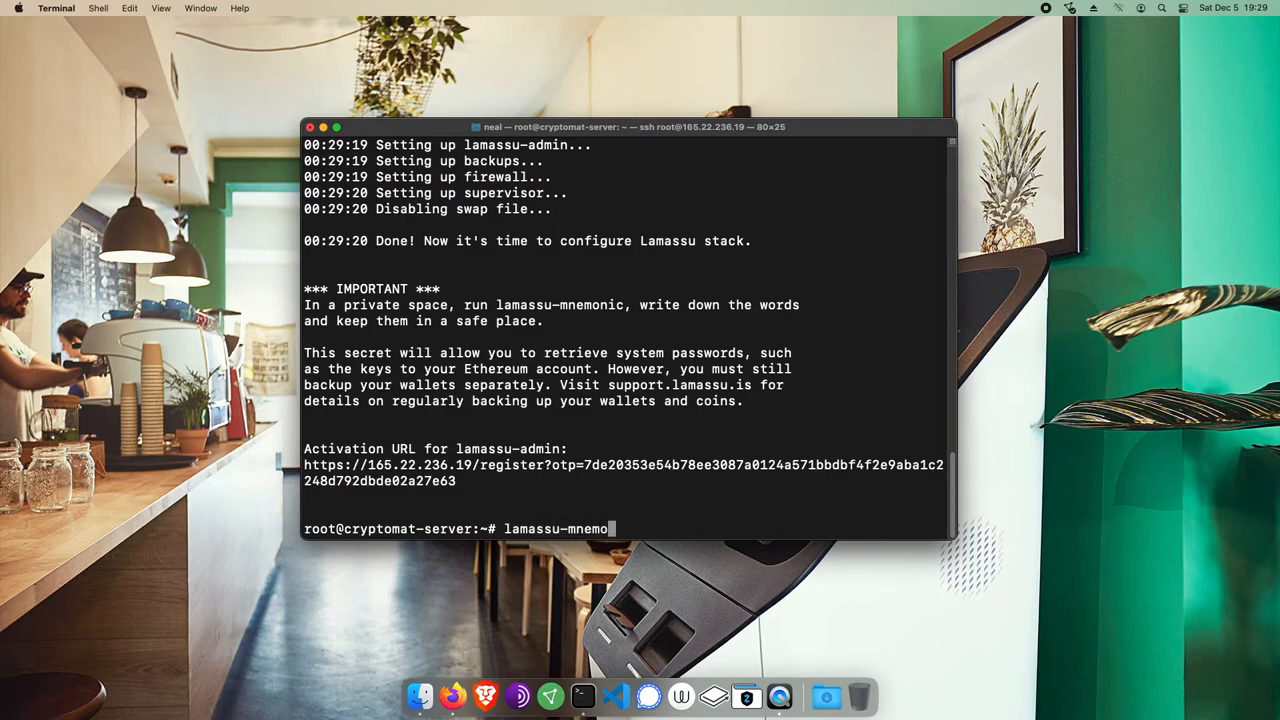
key("Return")
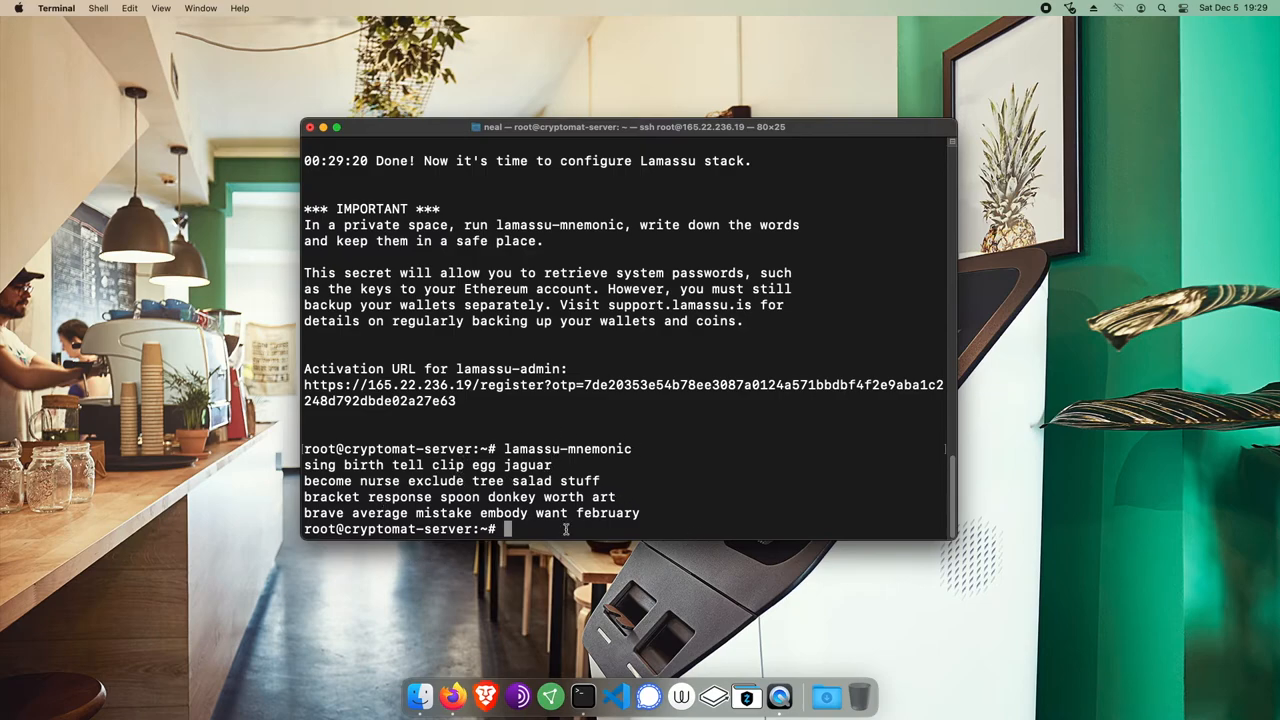
mouse_move(772, 486)
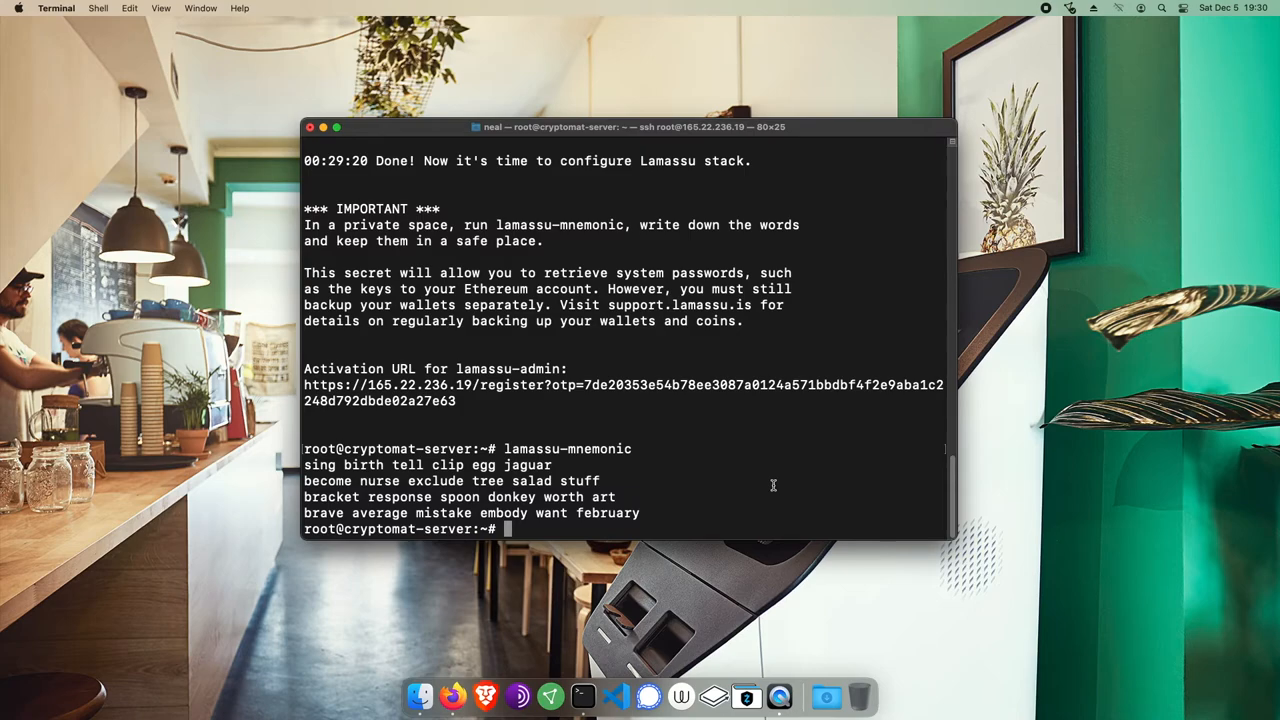
Run lamassu-coins and mark Bitcoin and Zcash for wallet installation
type("lamas")
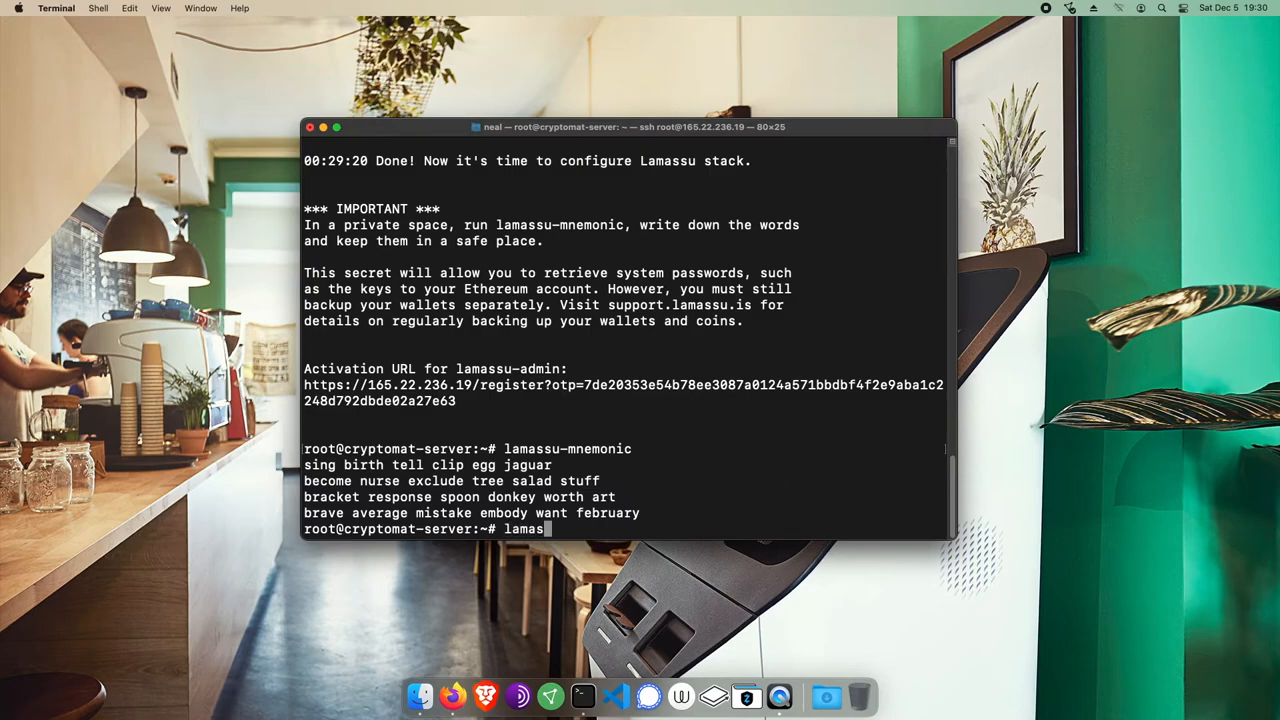
type("su-coins")
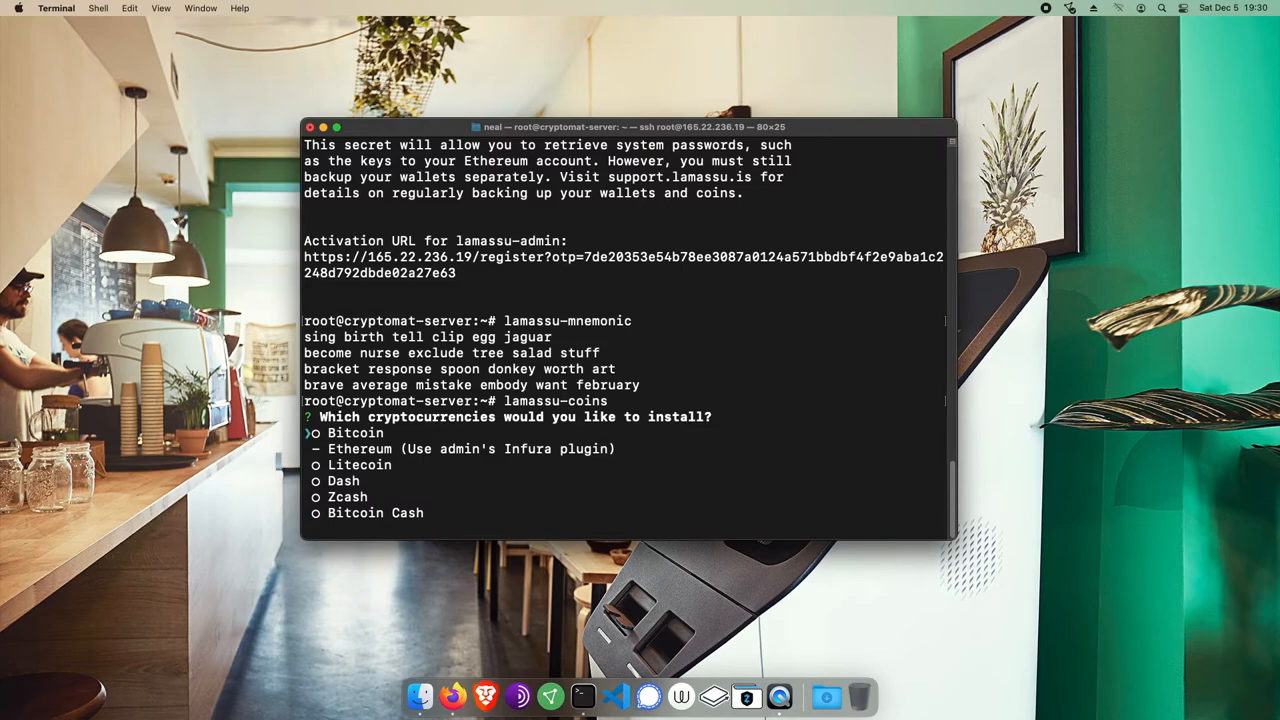
key("space")
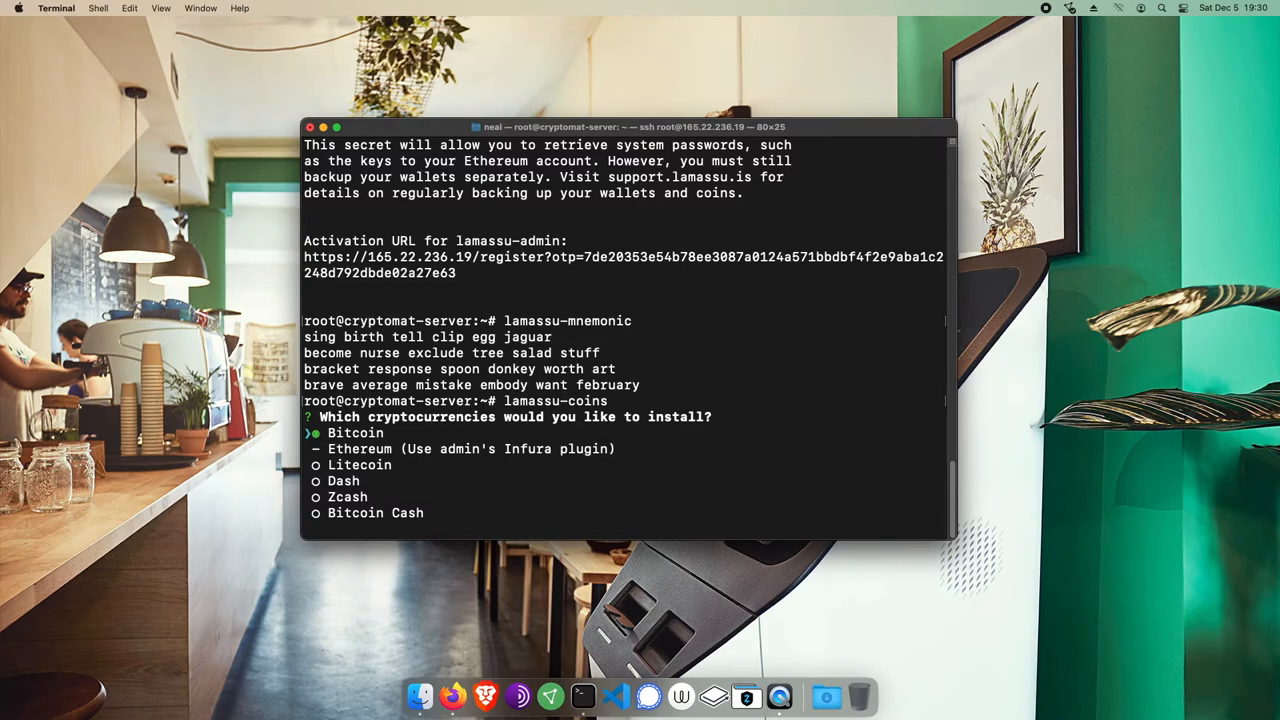
key("Down")
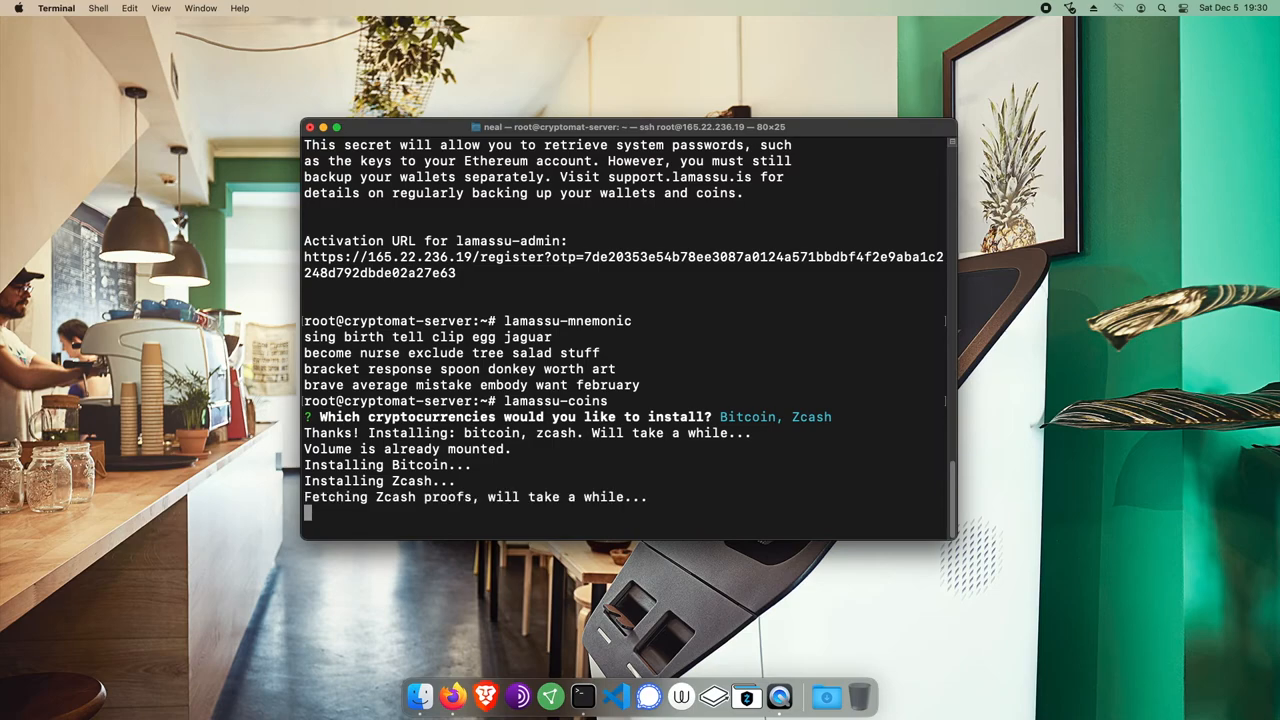
mouse_move(776, 482)
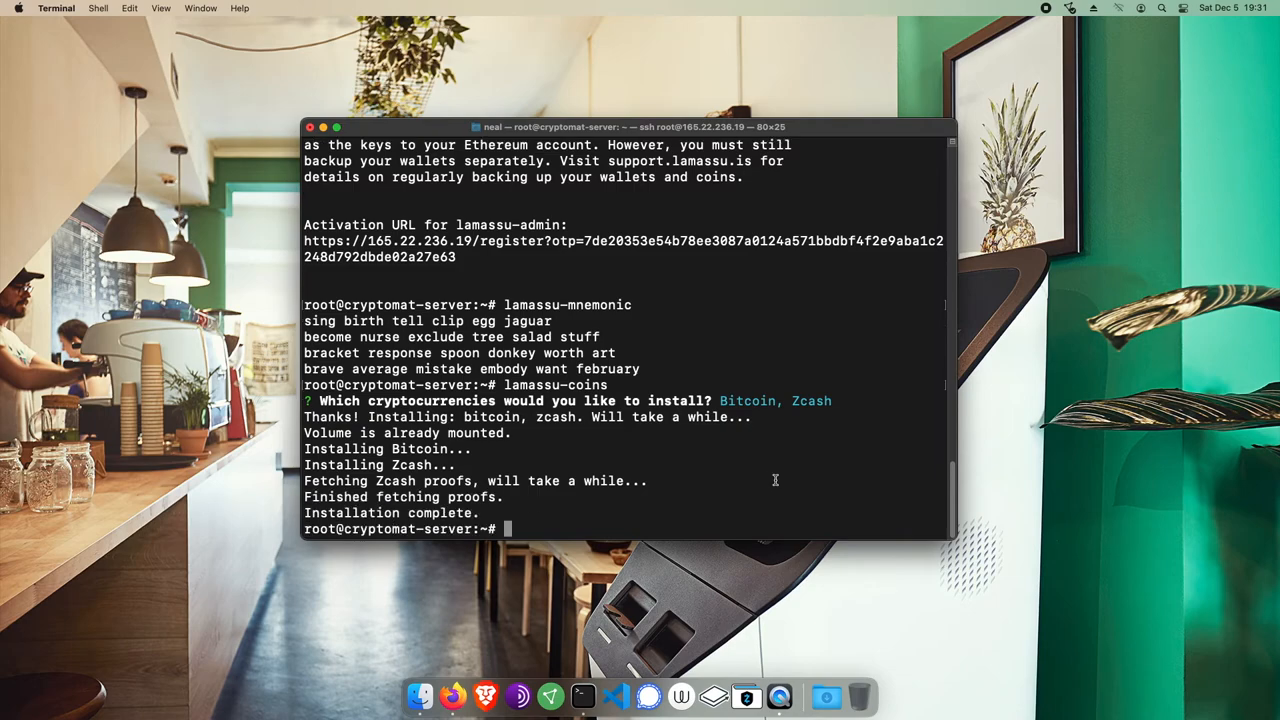
mouse_move(464, 256)
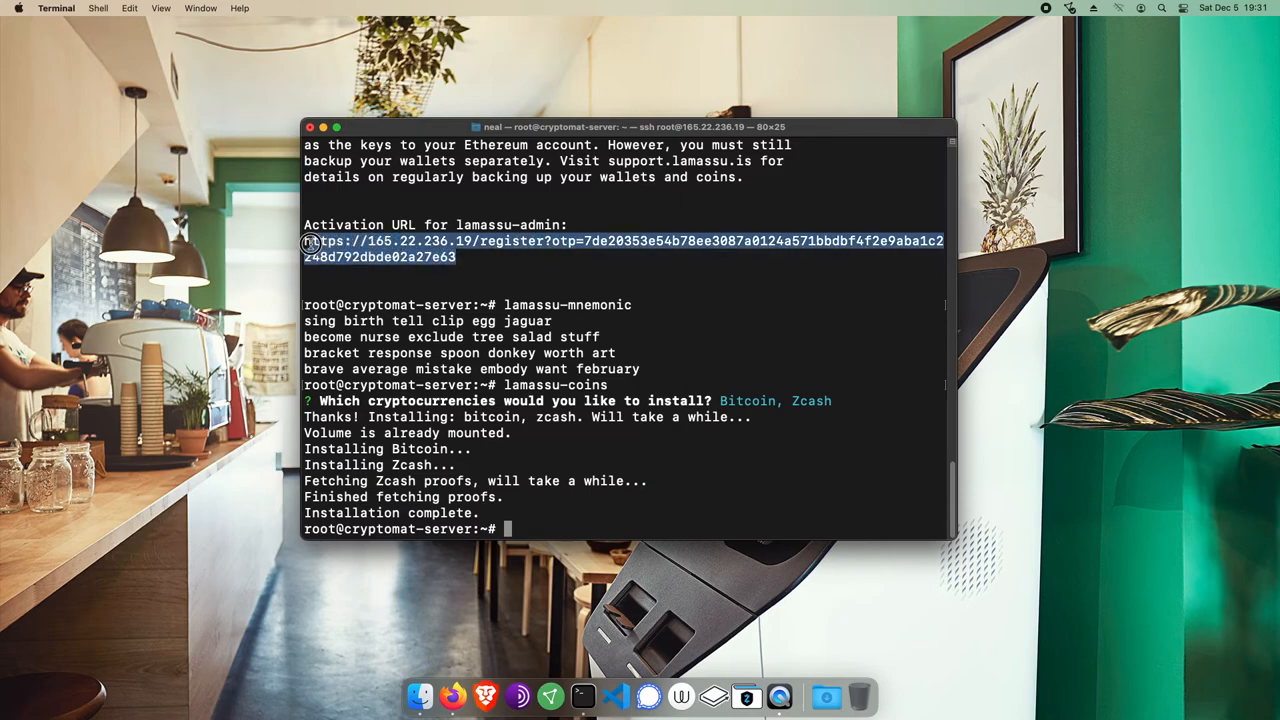
Copy the admin activation URL and run lamassu-register to print a new registration URL
right_click(360, 248)
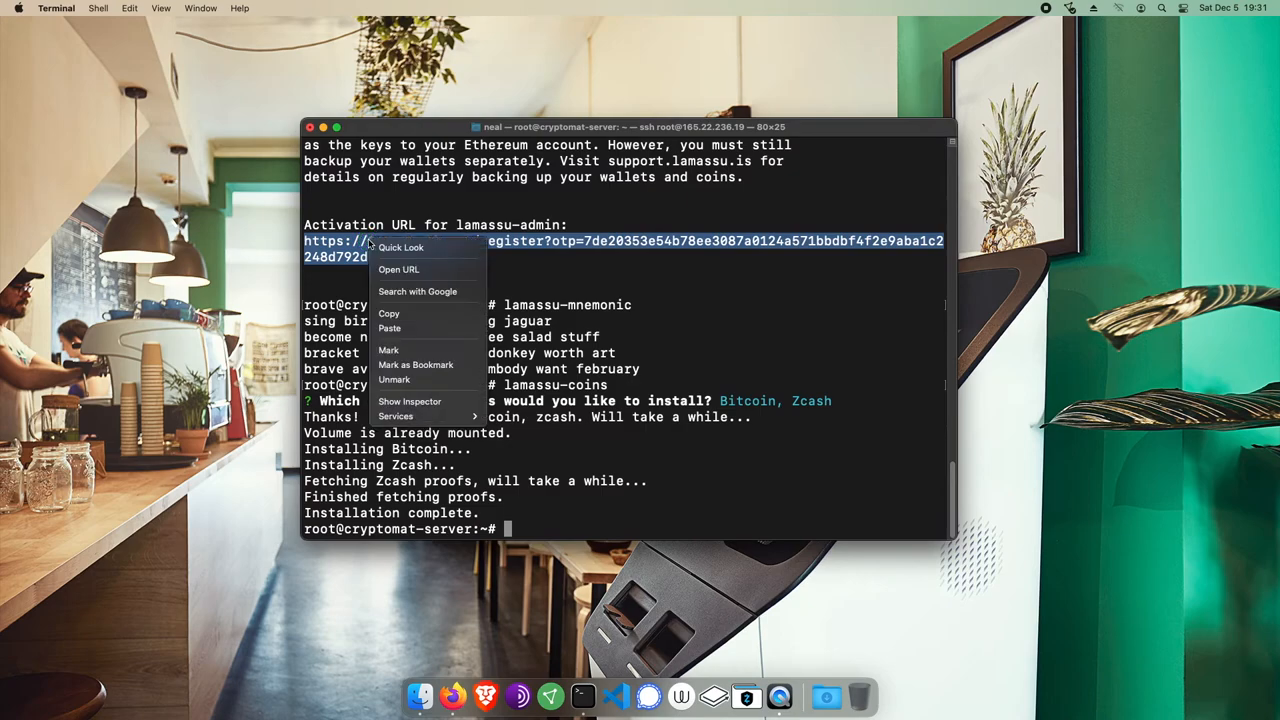
mouse_move(388, 312)
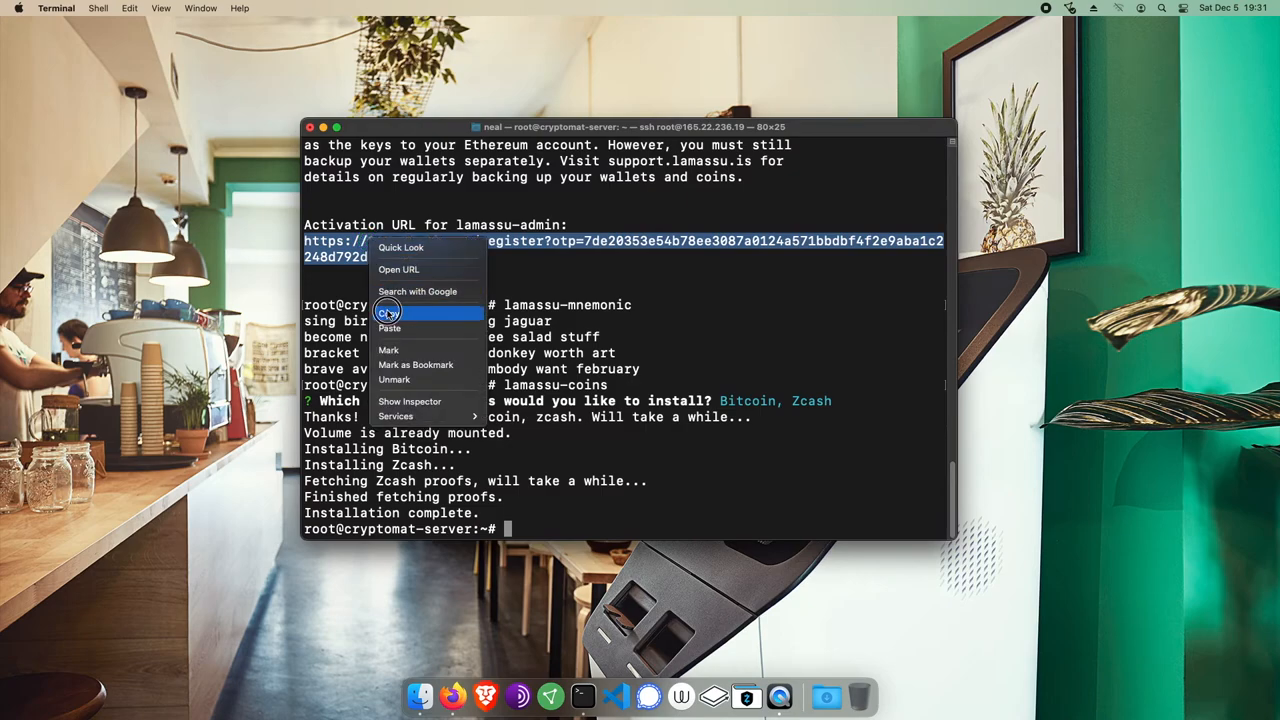
left_click(388, 310)
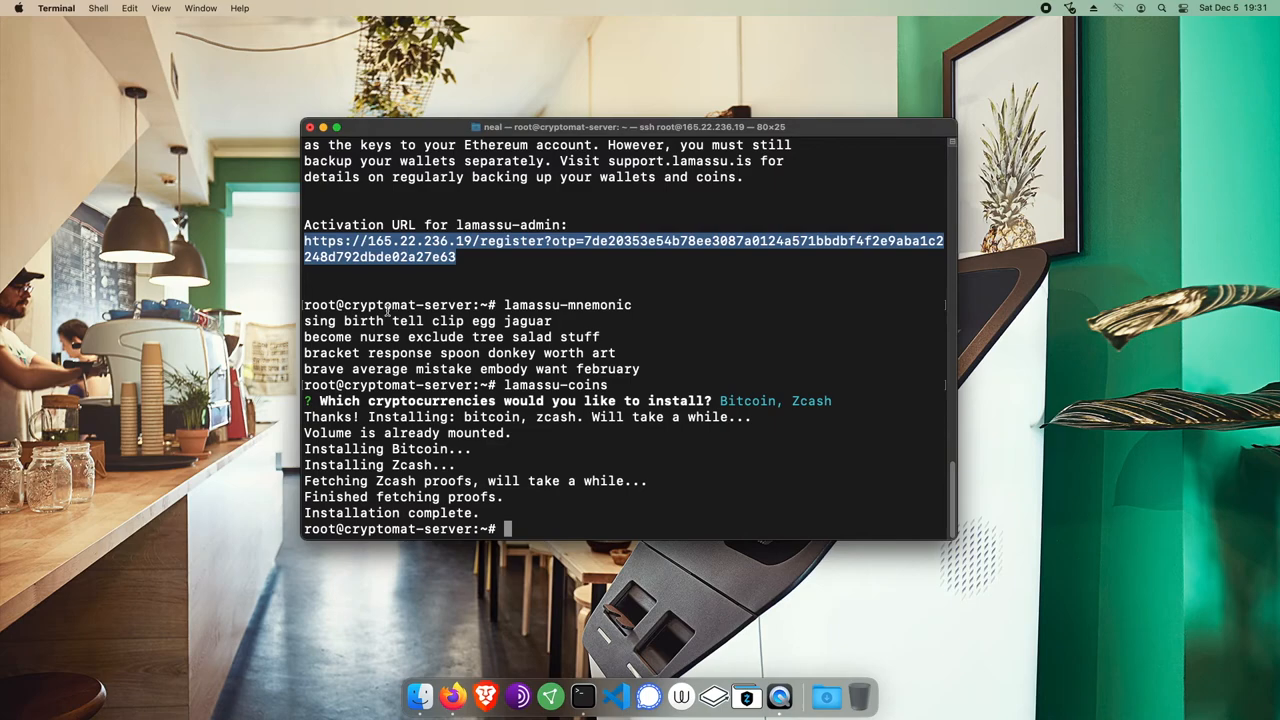
mouse_move(704, 472)
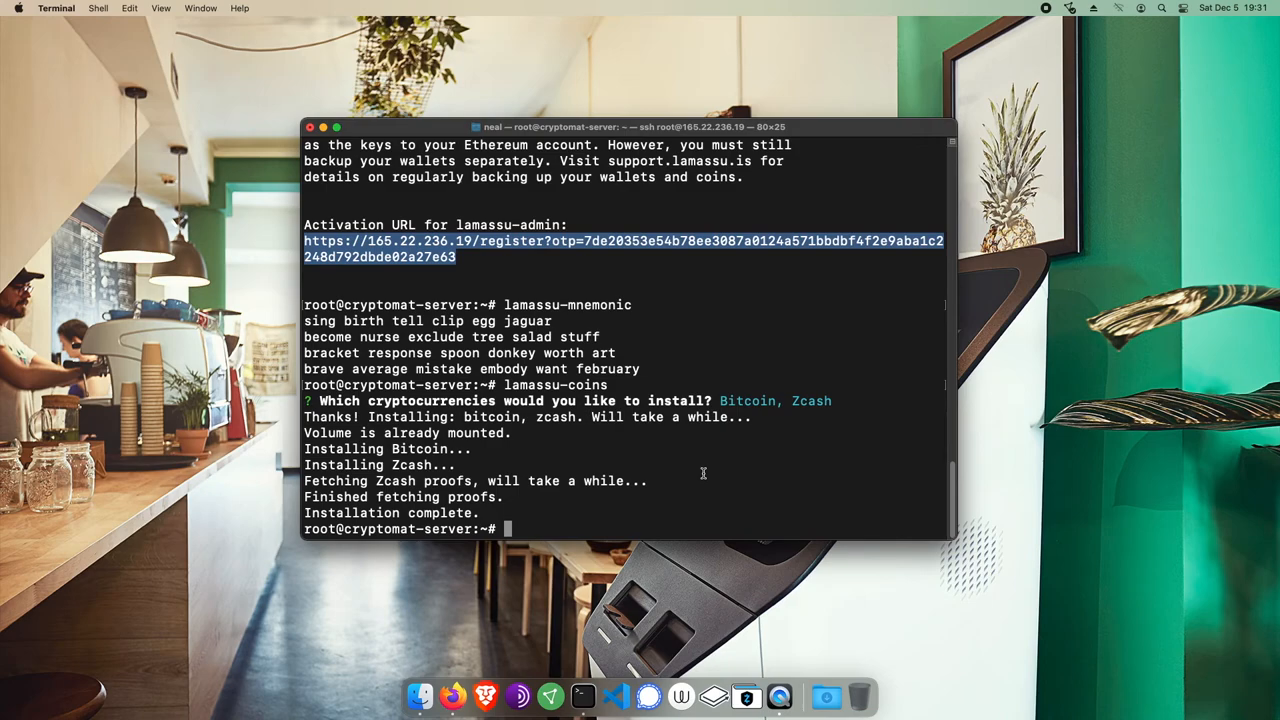
type("lamassu")
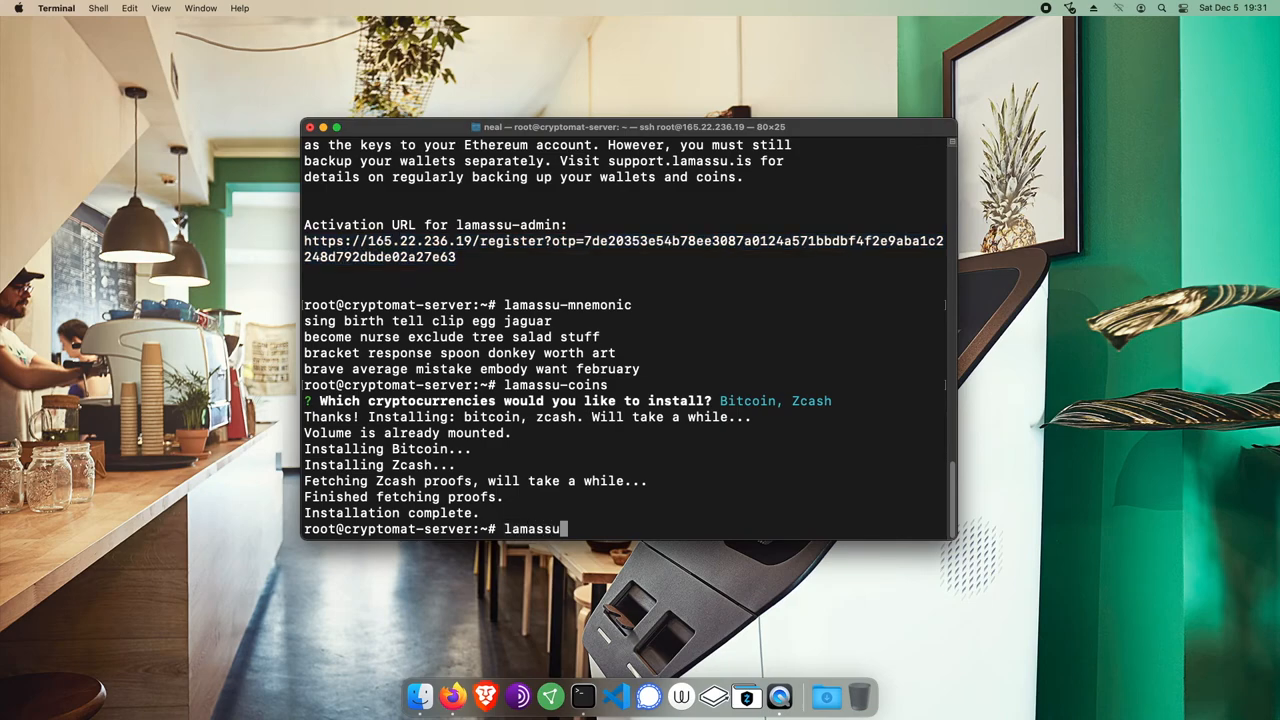
type("-register neal")
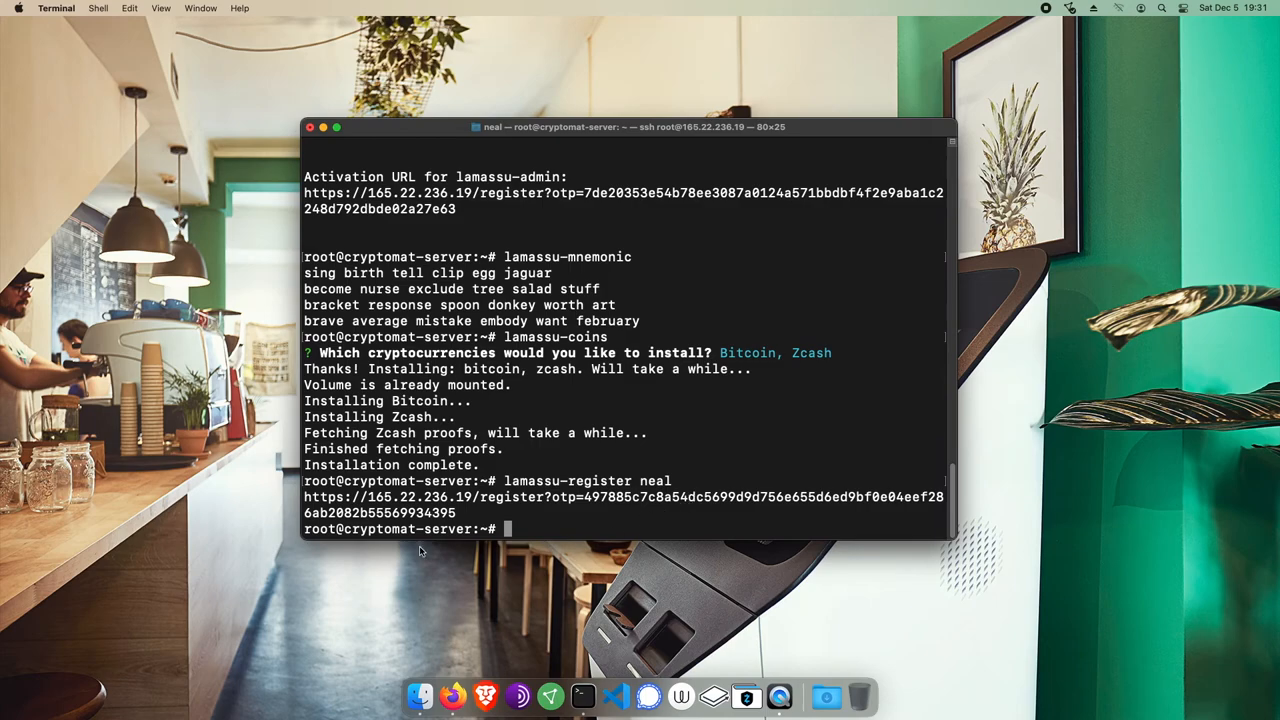
mouse_move(422, 208)
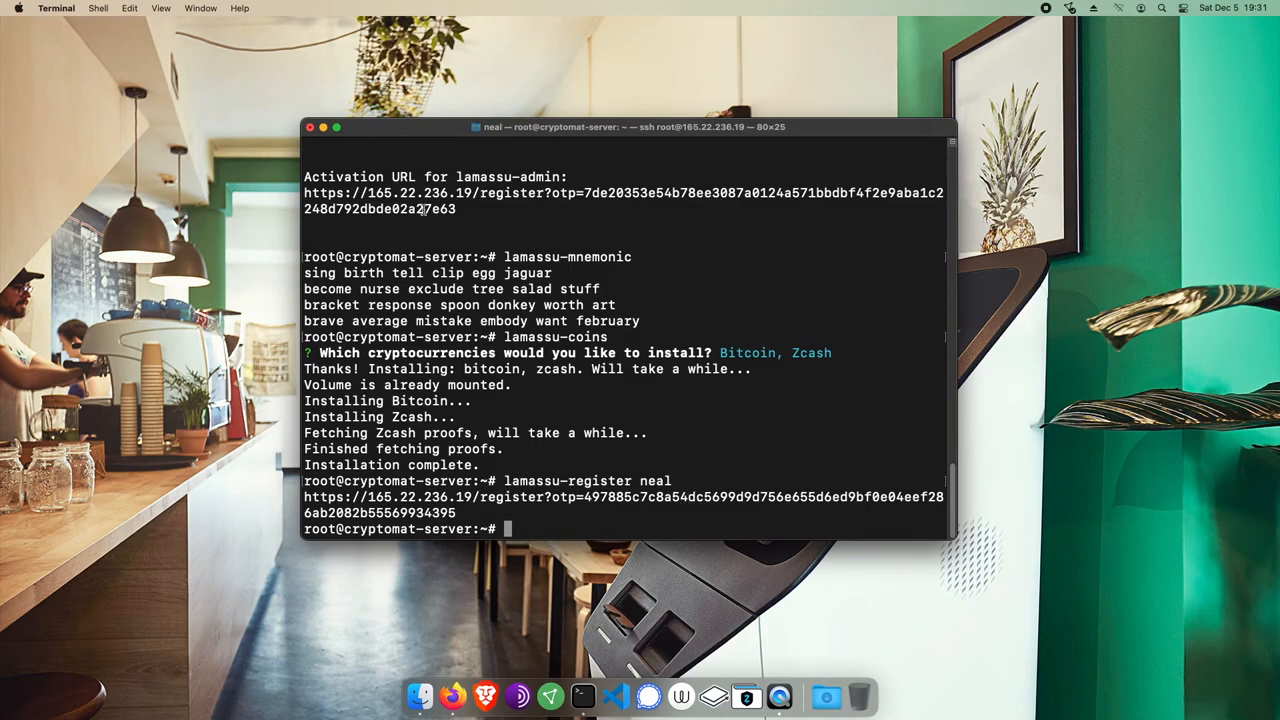
left_click(452, 696)
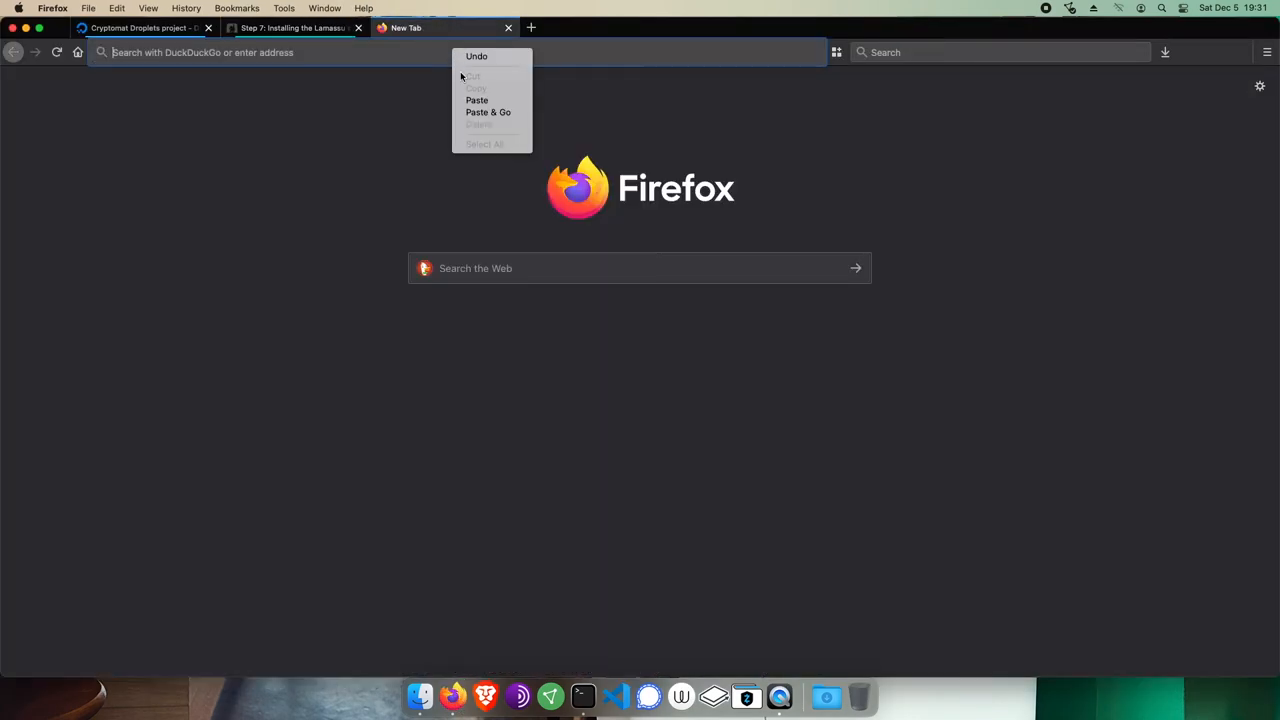
Paste & Go to the activation URL and accept the self-signed certificate risk to reach Lamassu Admin
left_click(488, 112)
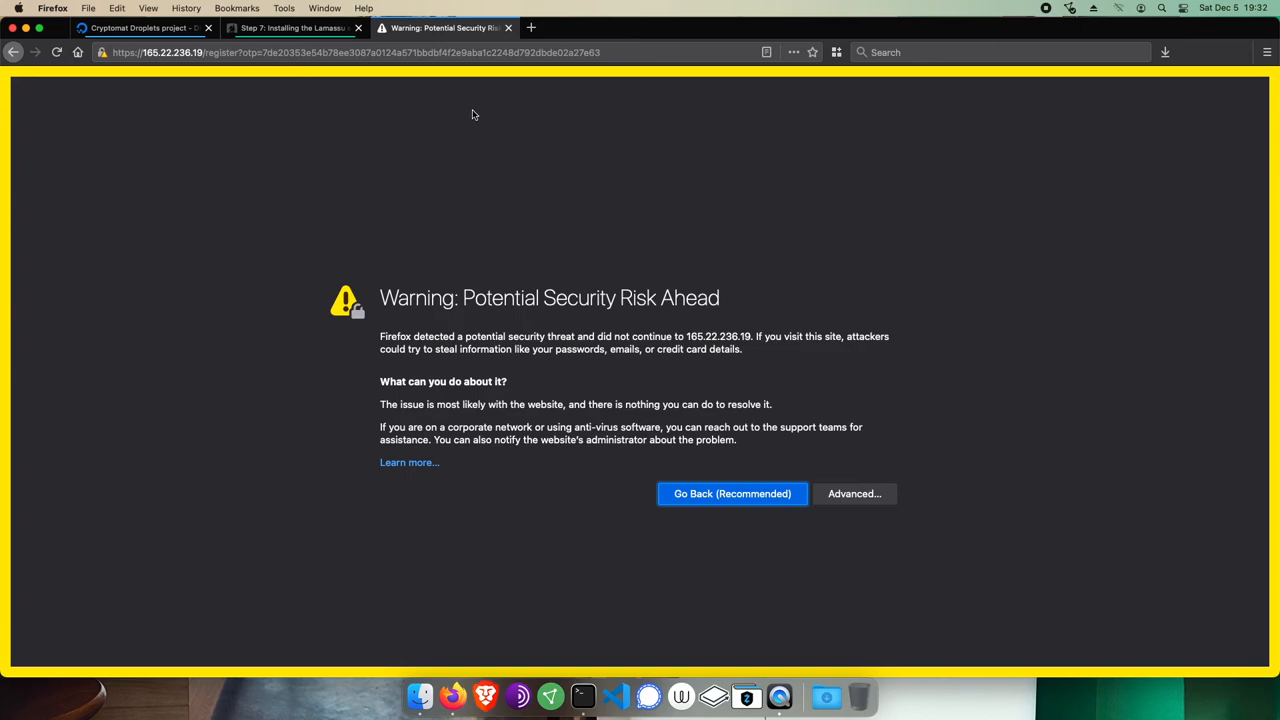
mouse_move(488, 128)
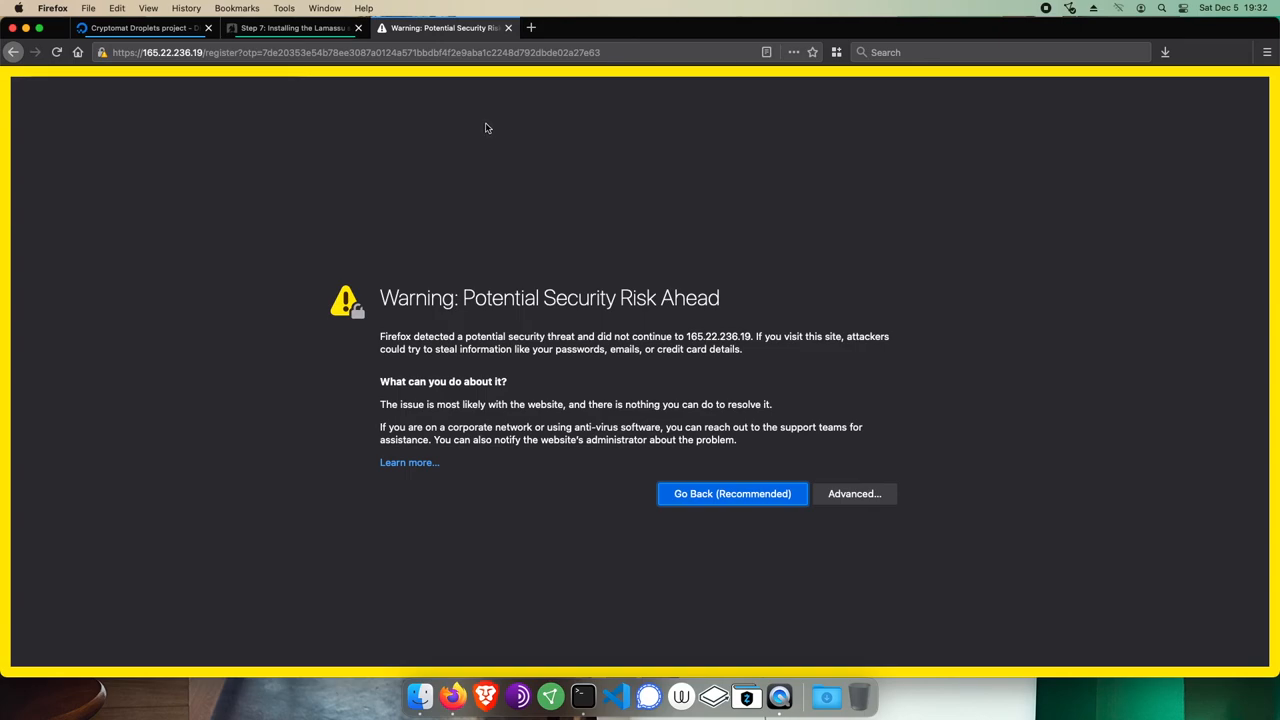
mouse_move(852, 482)
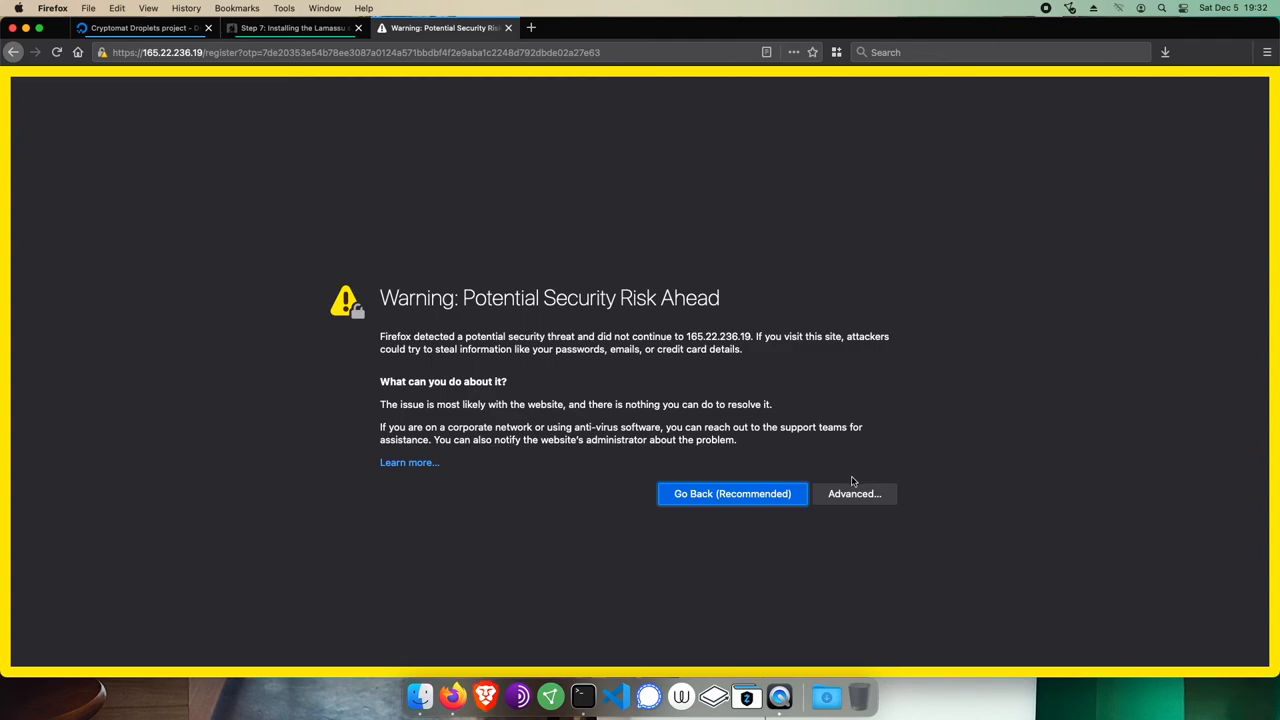
left_click(854, 492)
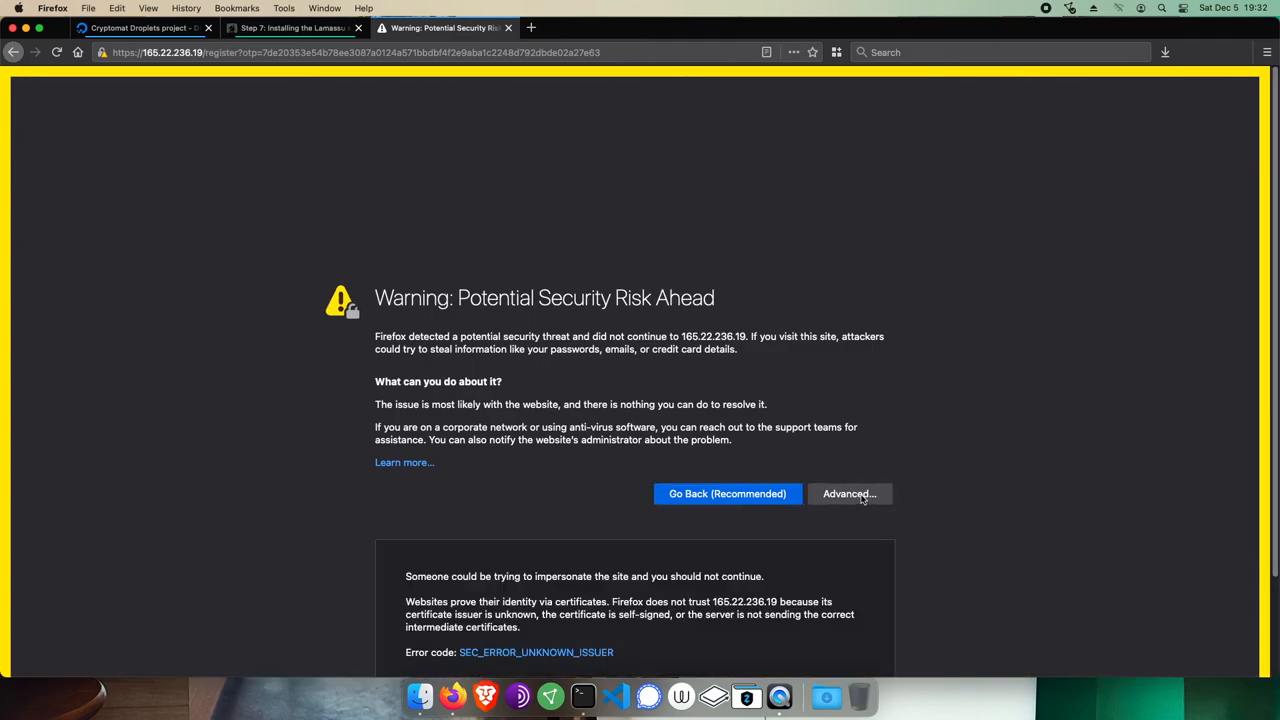
left_click(848, 492)
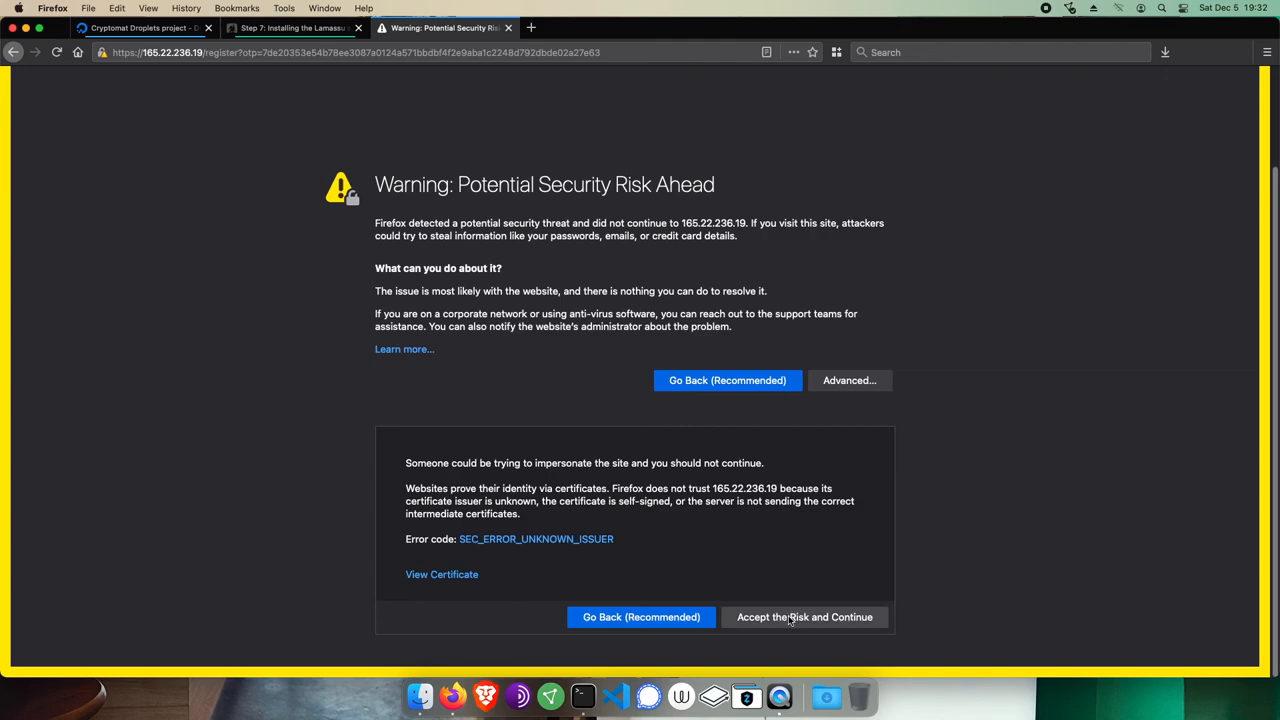
left_click(804, 616)
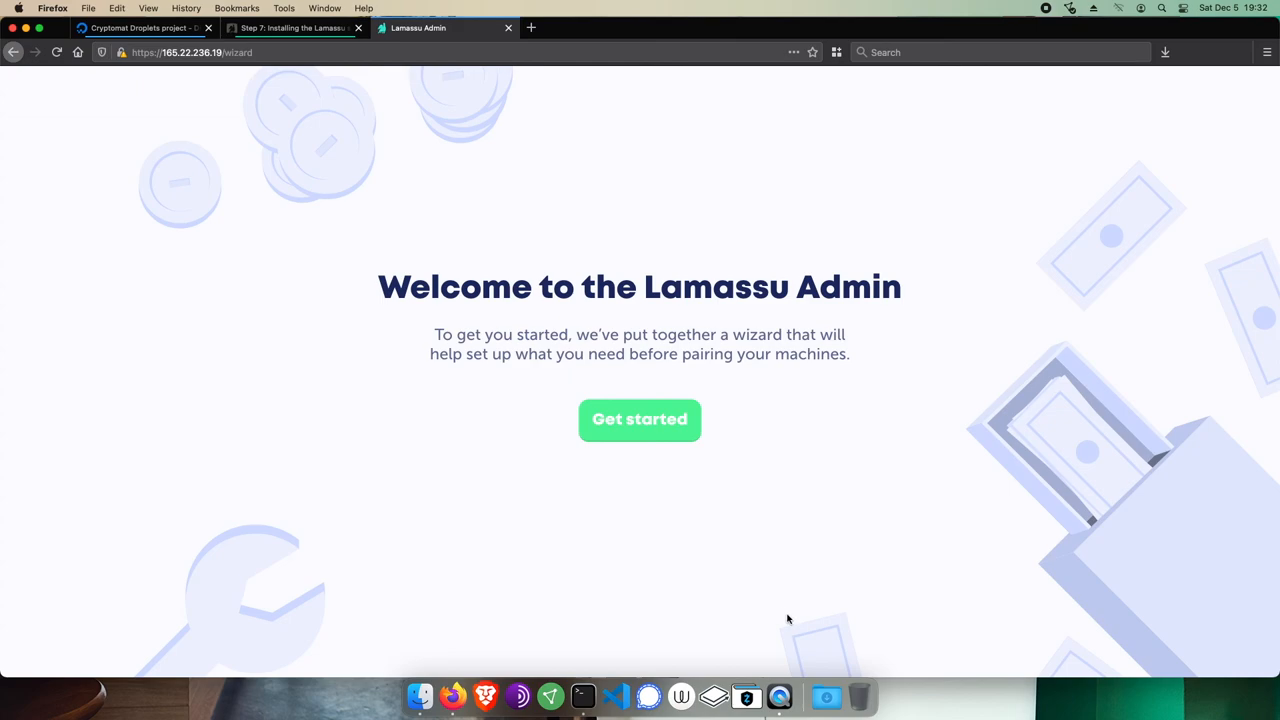
mouse_move(650, 448)
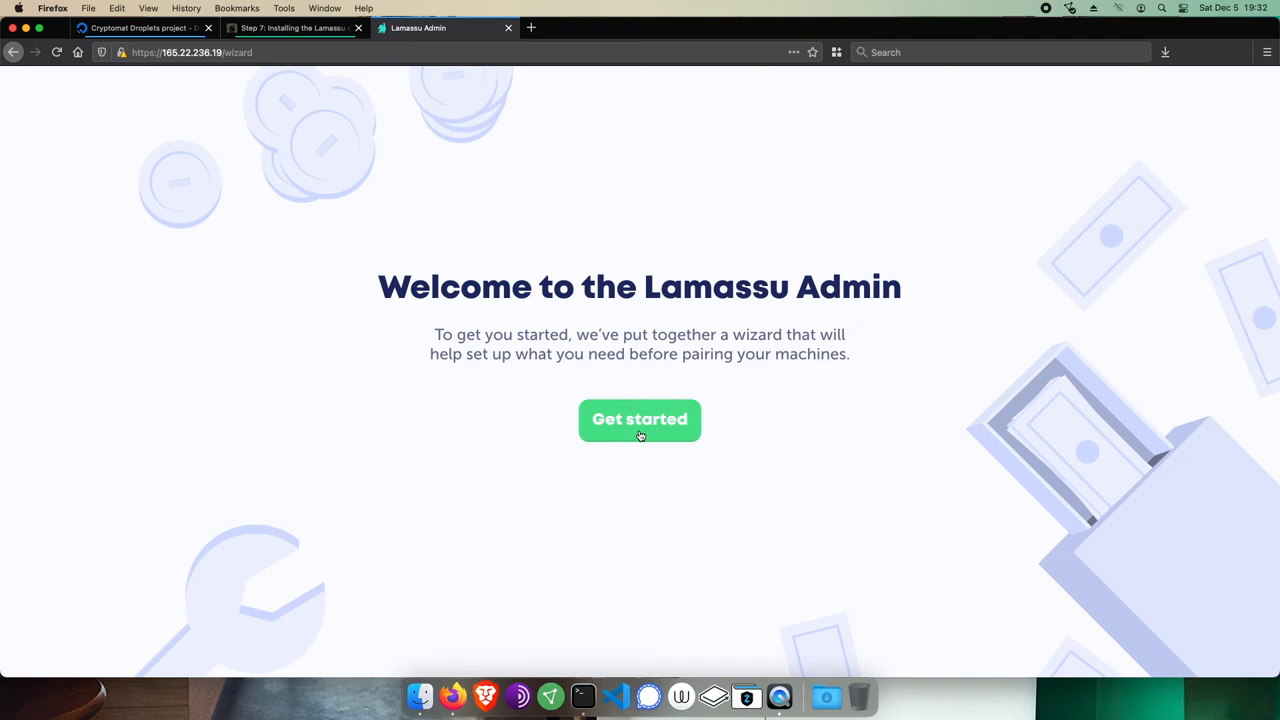
mouse_move(700, 396)
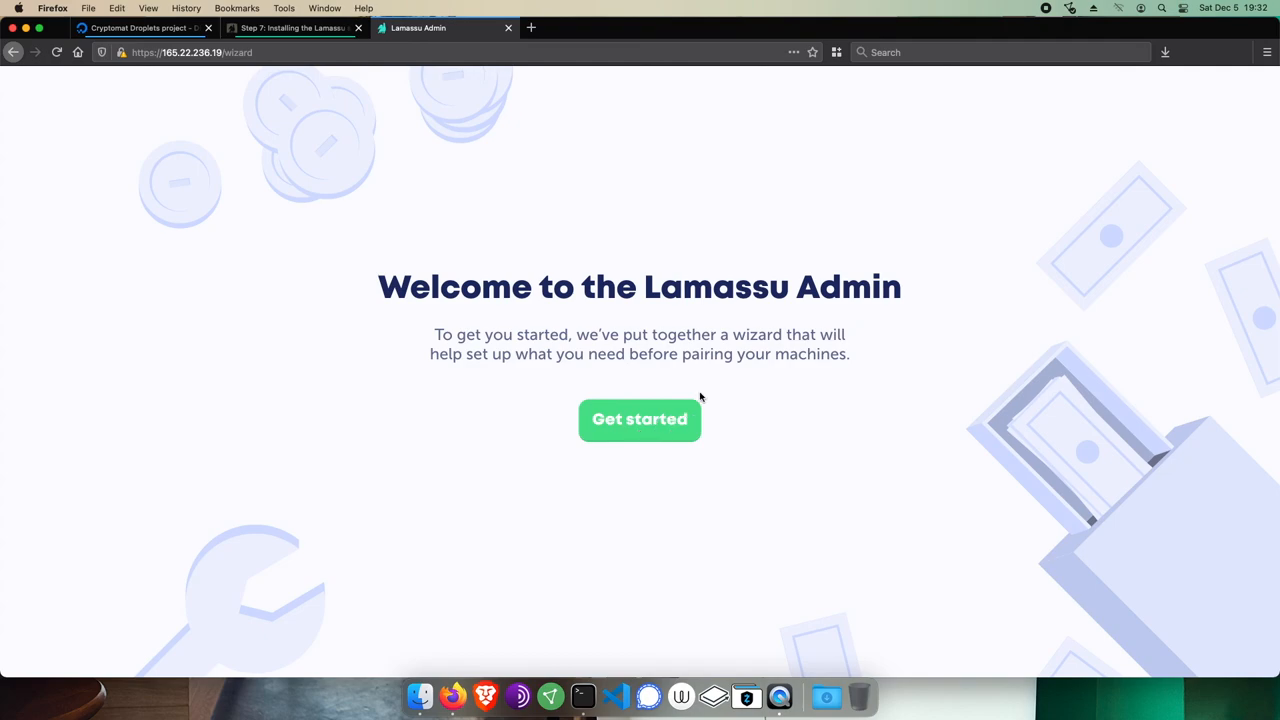